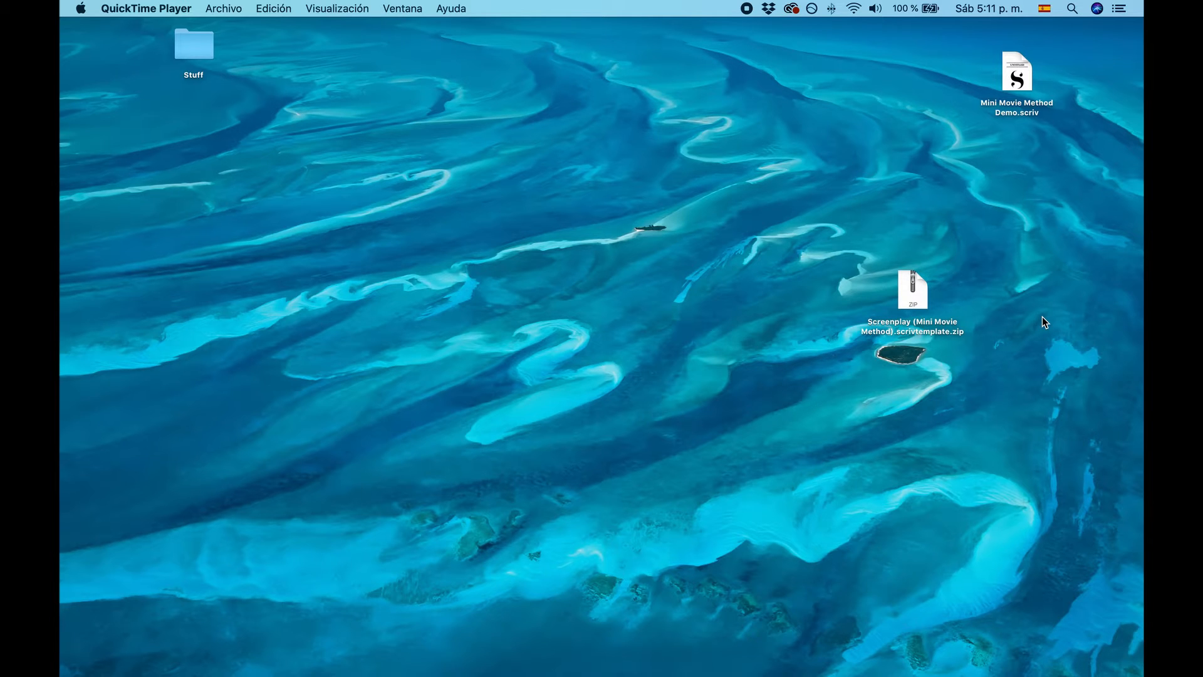
pyautogui.moveTo(921, 299)
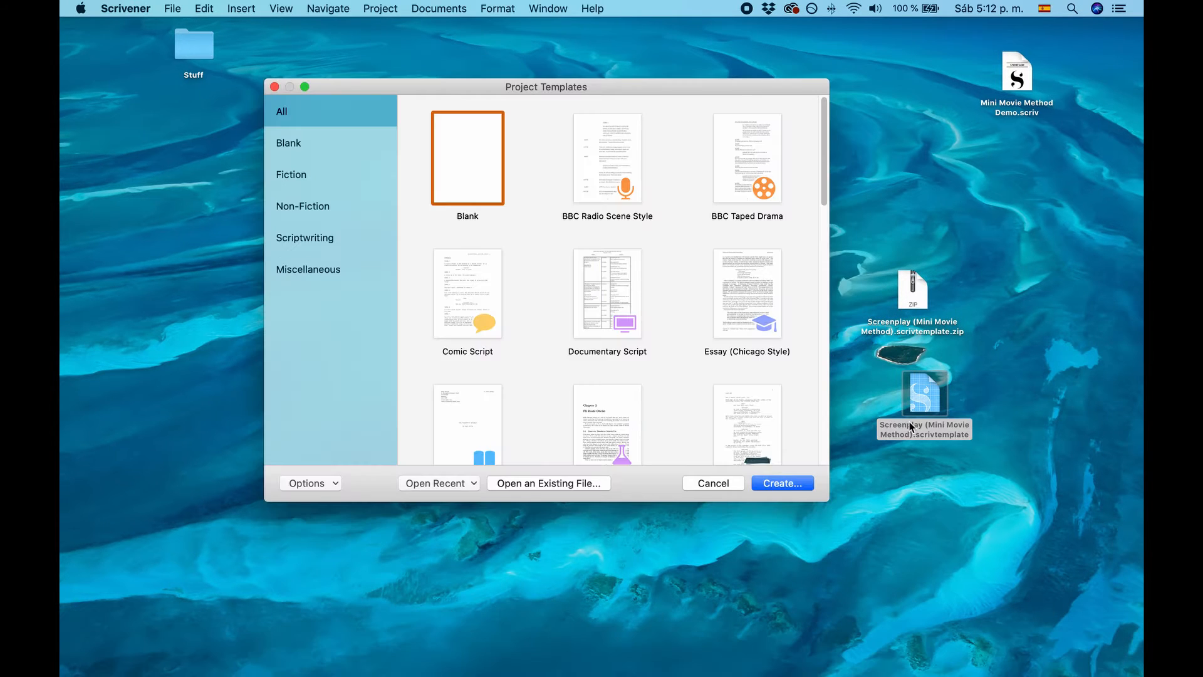
pyautogui.moveTo(390, 221)
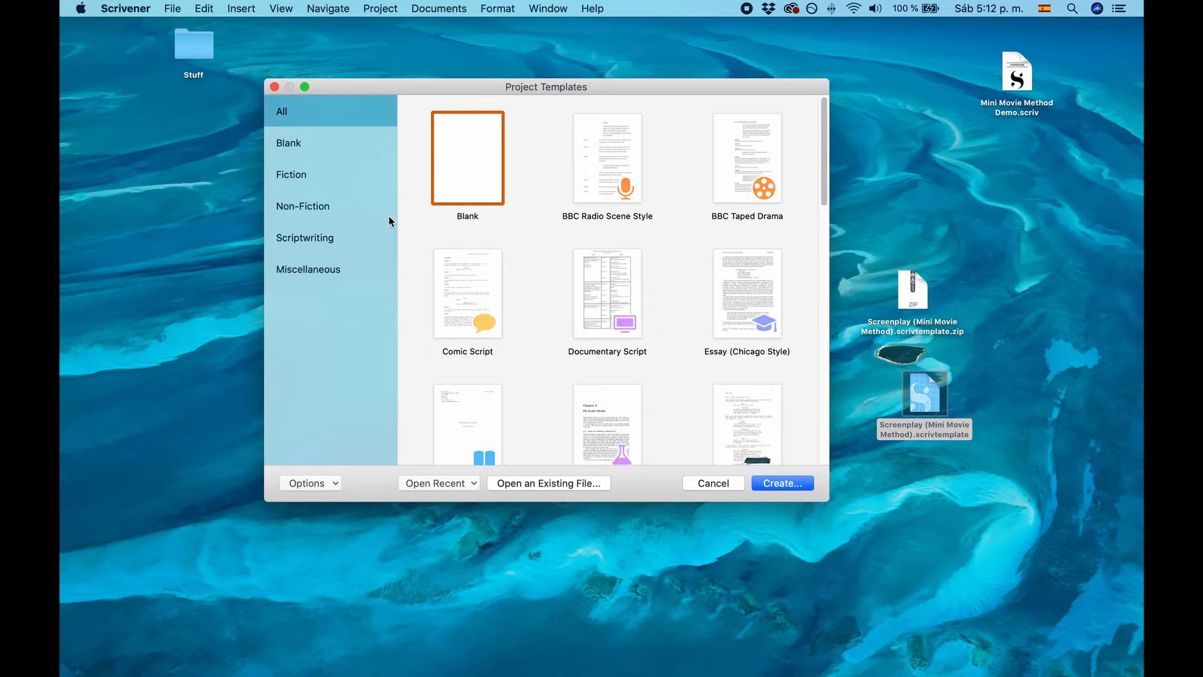
# Import the Mini Movie Method .scrivtemplate file into Scrivener's project templates
pyautogui.click(310, 482)
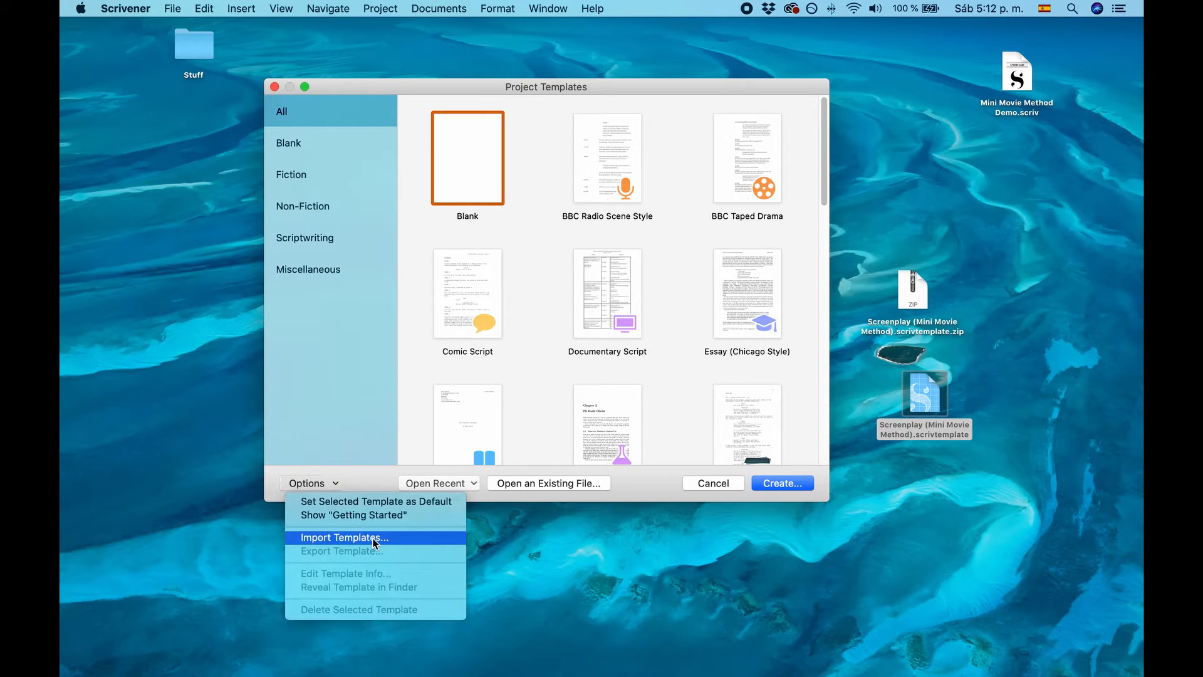
pyautogui.click(344, 538)
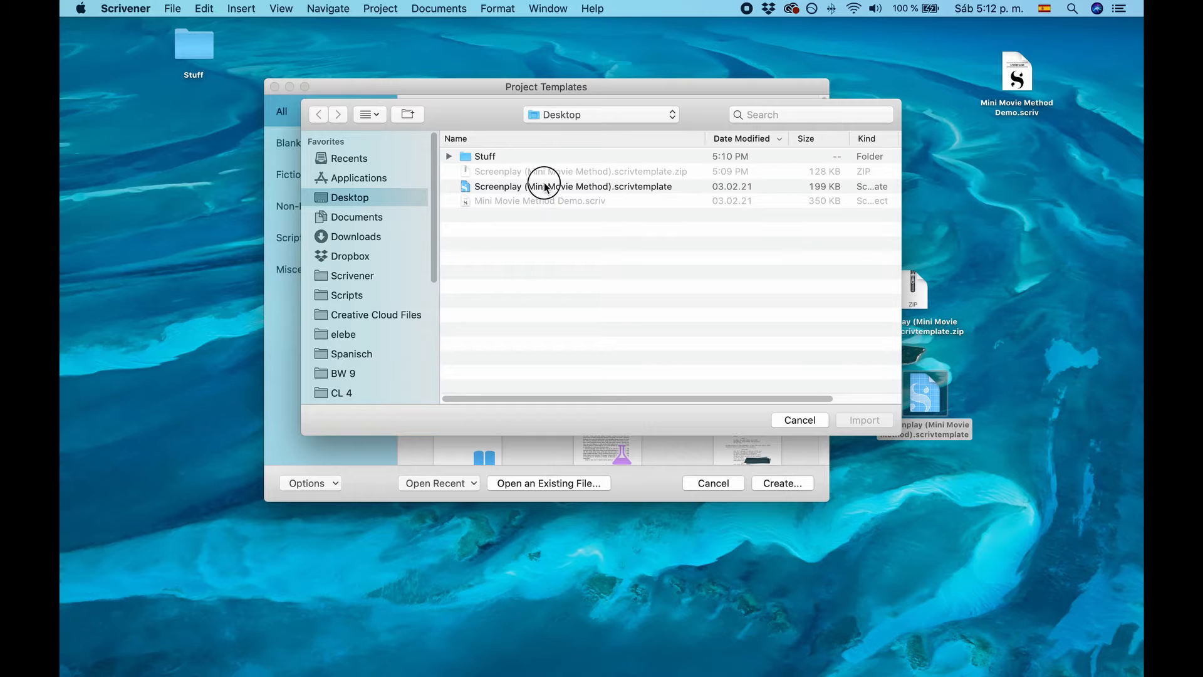
pyautogui.click(573, 185)
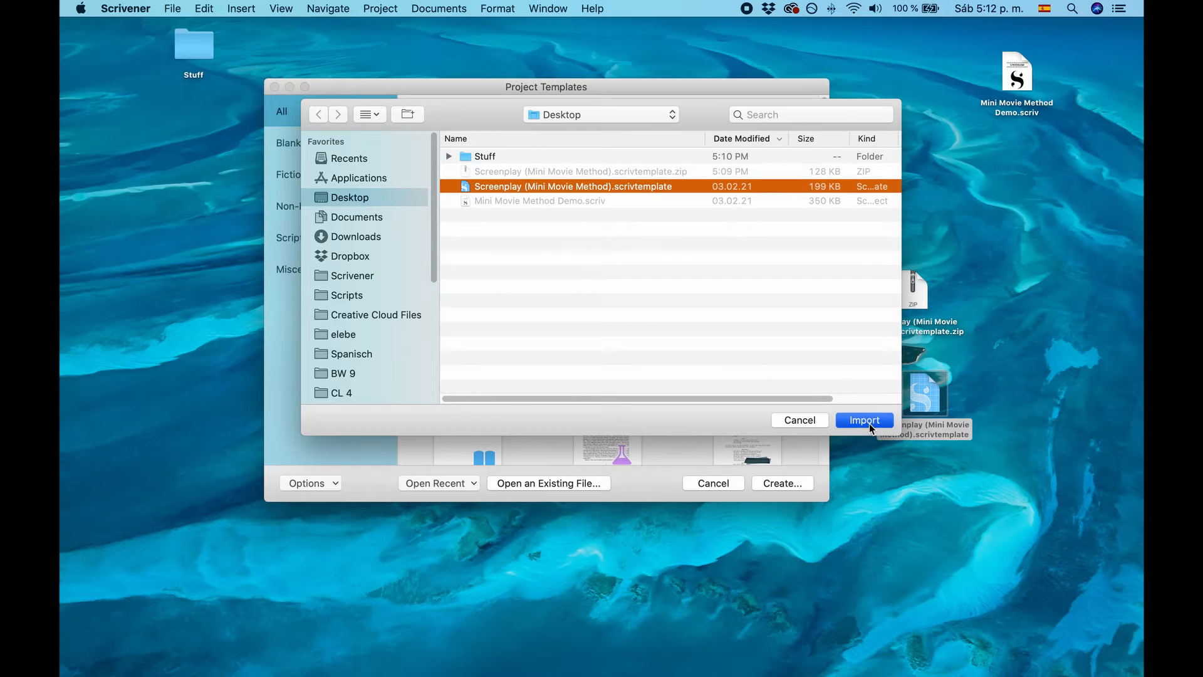
pyautogui.click(798, 419)
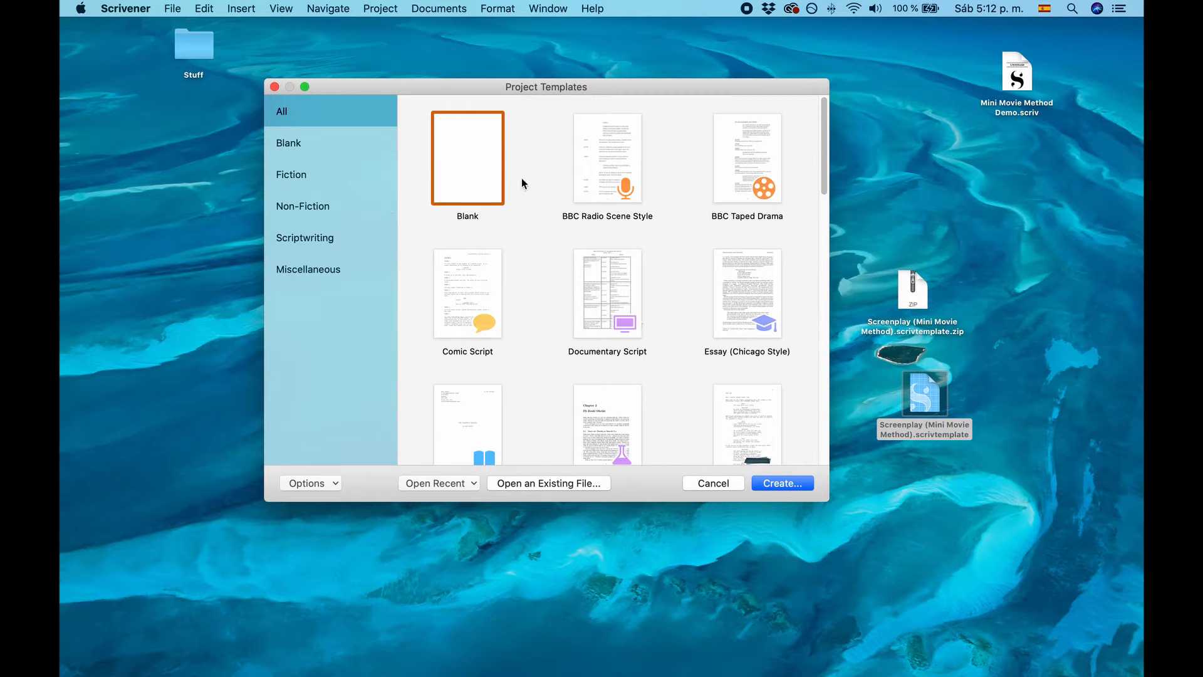
# Create a new project from the Scriptwriting > Screenplay (Mini Movie Method) template
pyautogui.click(304, 237)
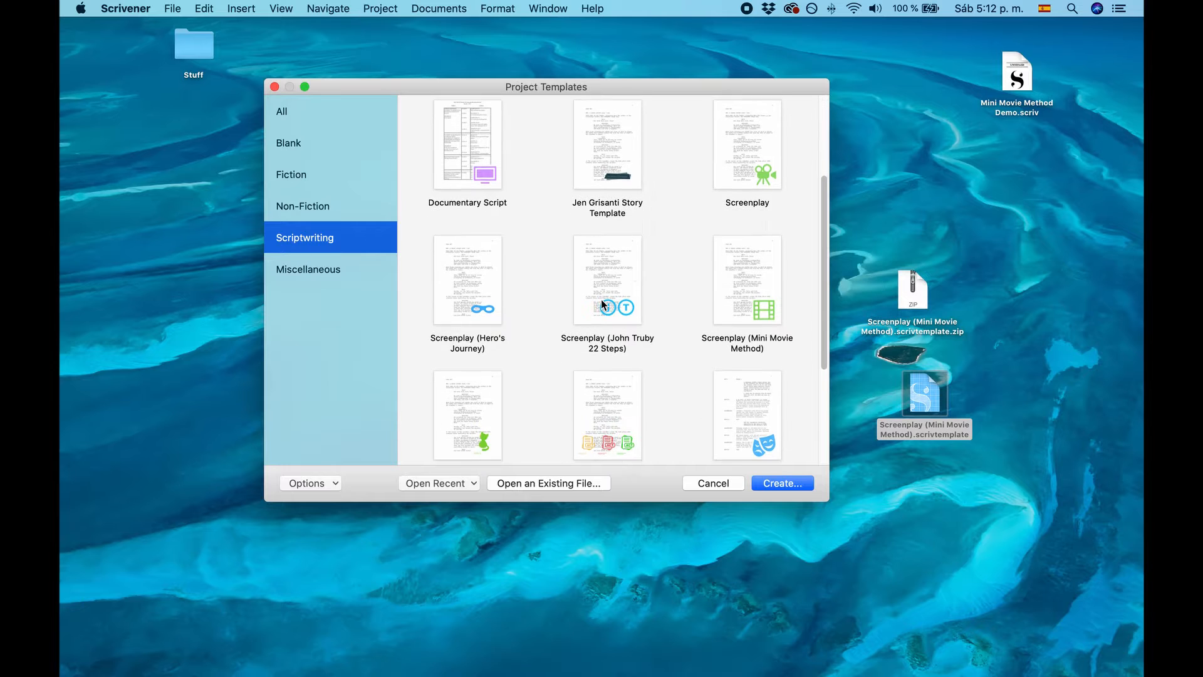
pyautogui.moveTo(765, 314)
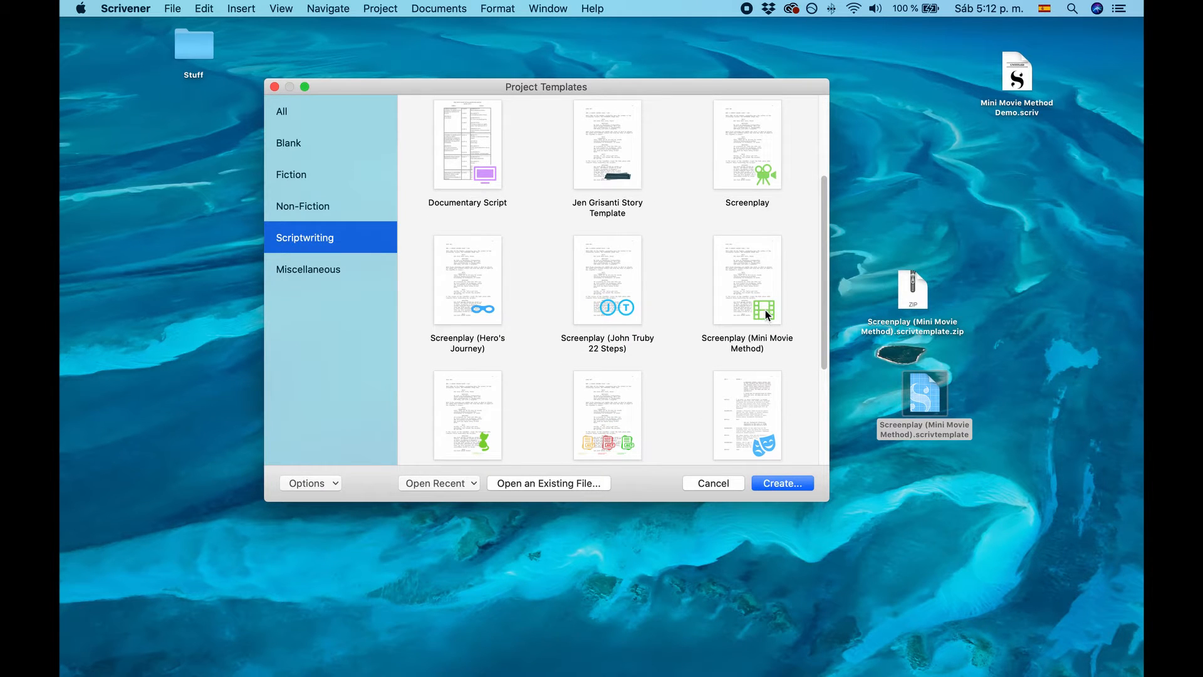
pyautogui.moveTo(763, 345)
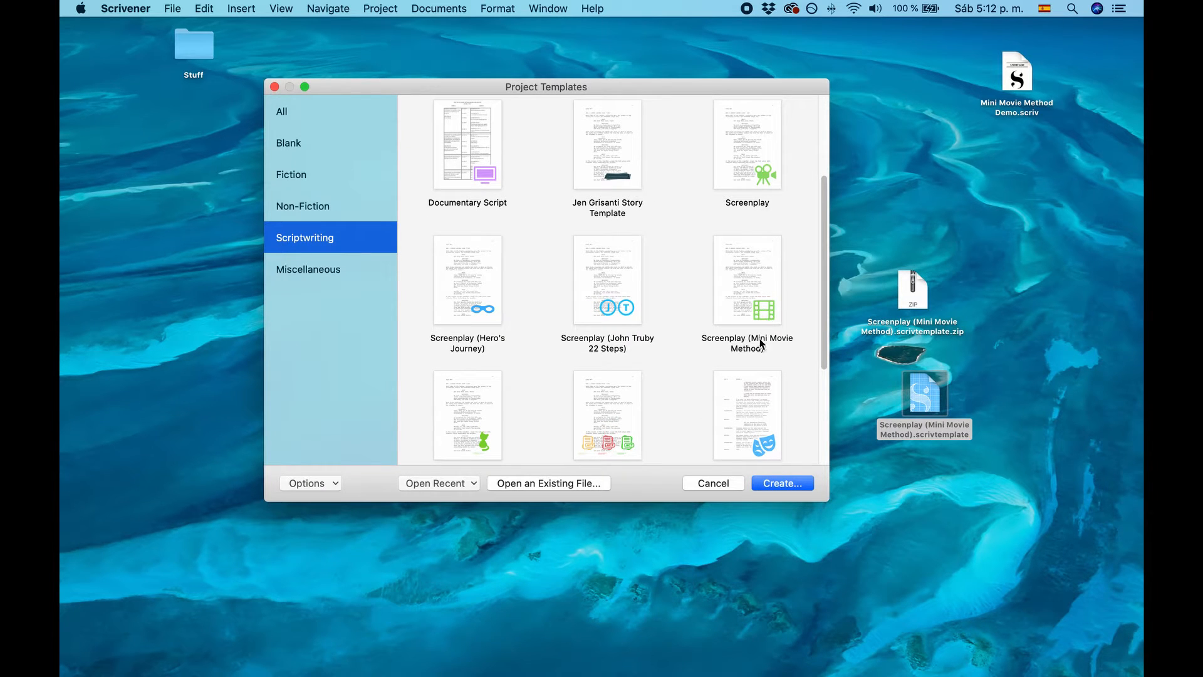
pyautogui.click(747, 279)
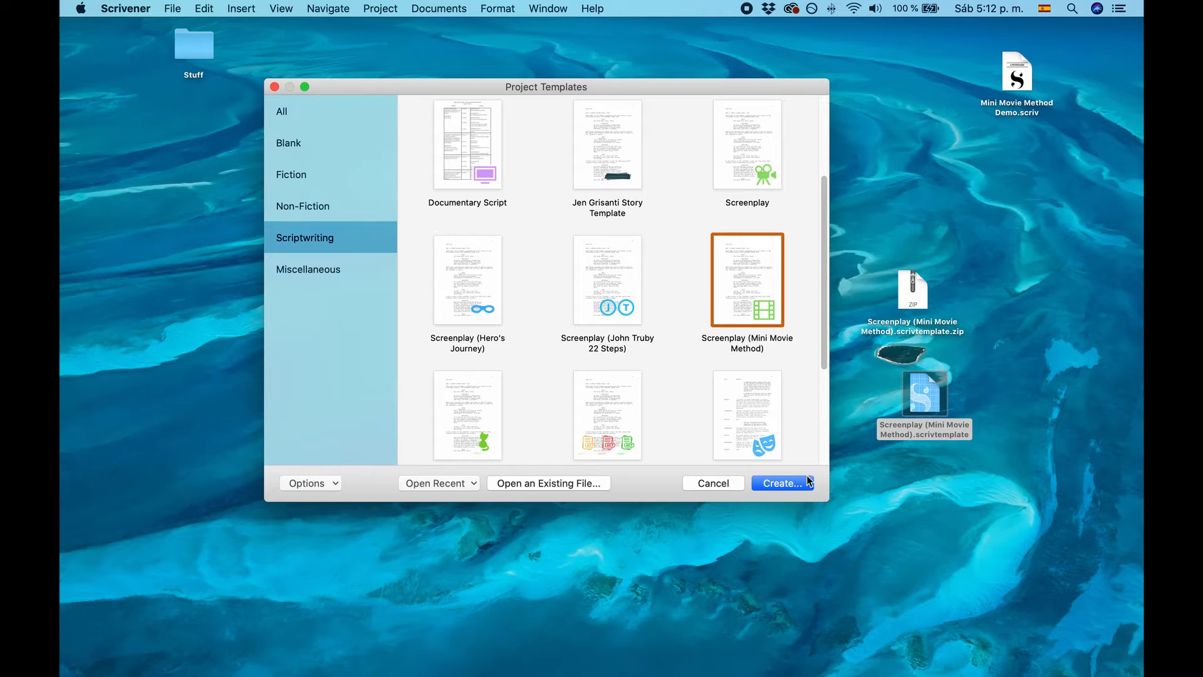
pyautogui.click(782, 483)
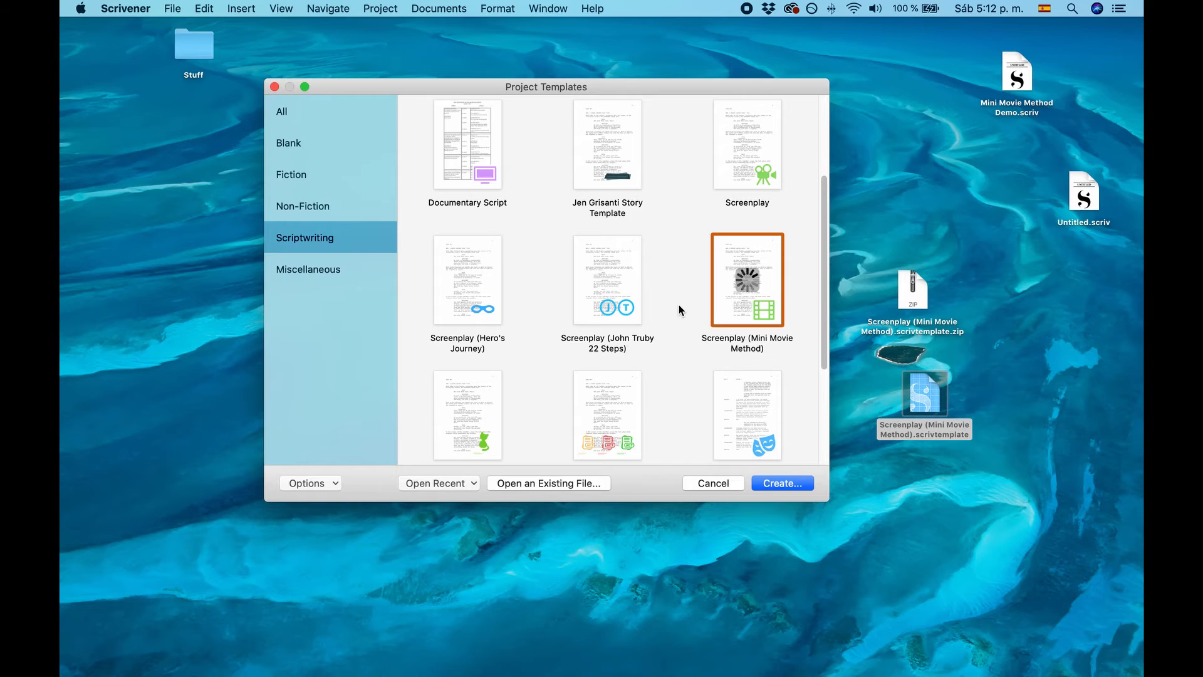
pyautogui.click(780, 483)
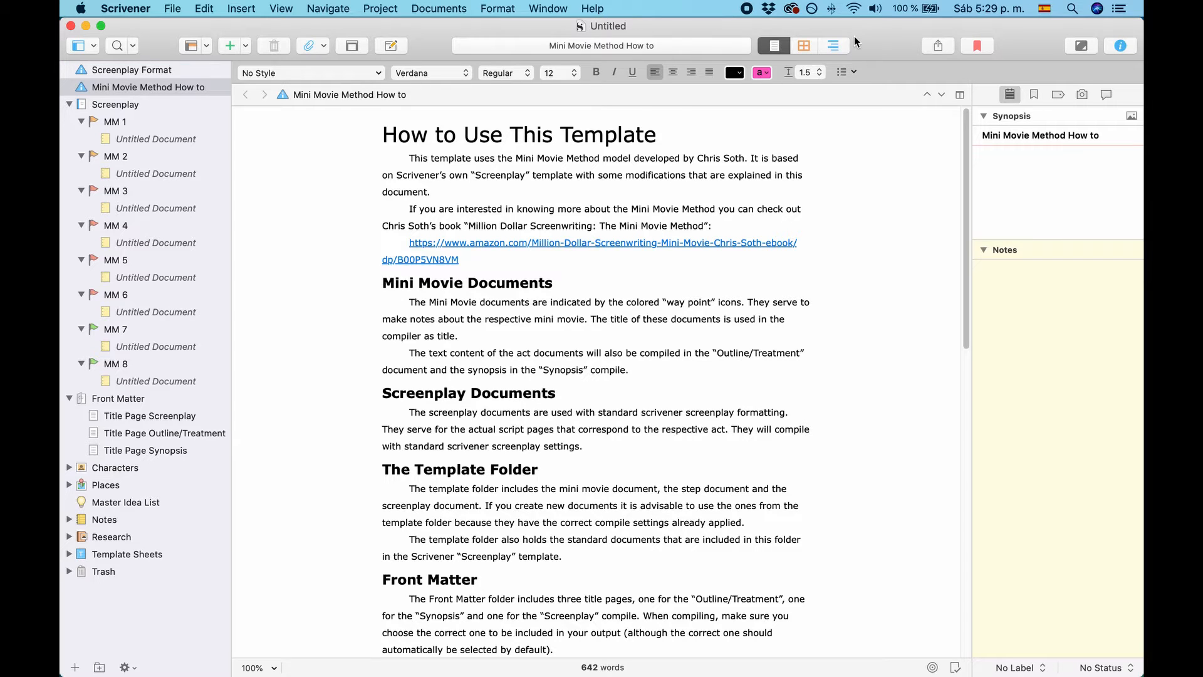
# Focus the new project and show the 'Mini Movie Method How to' guide from the Binder
pyautogui.click(463, 259)
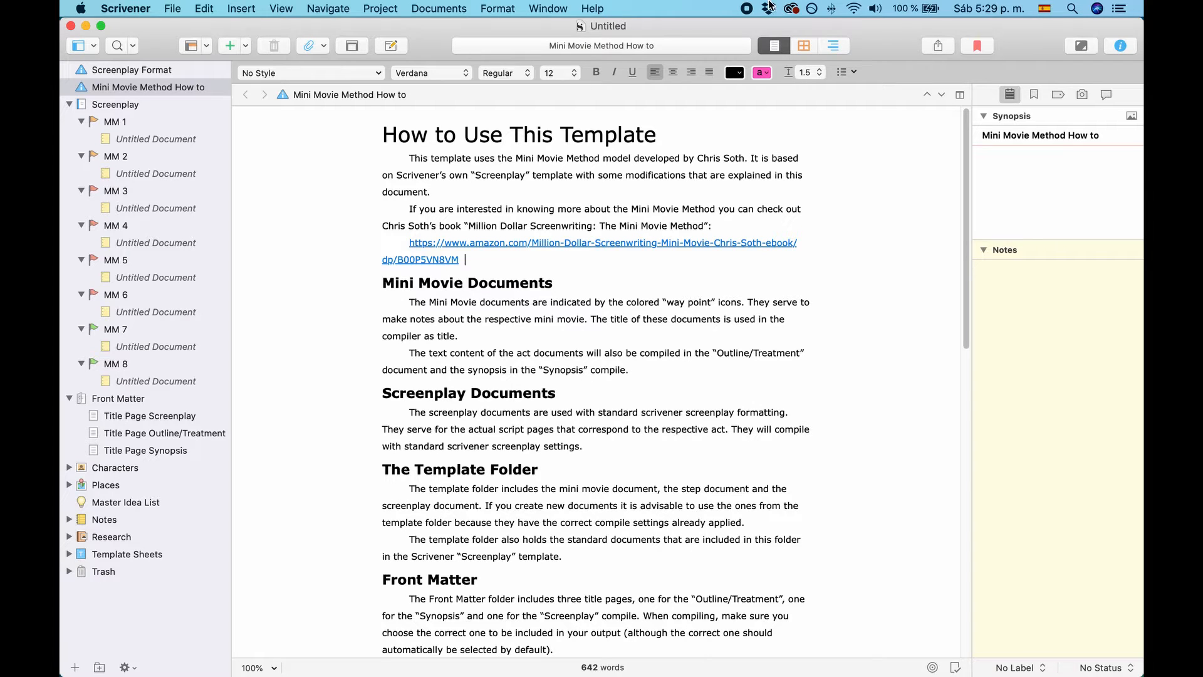
pyautogui.click(142, 86)
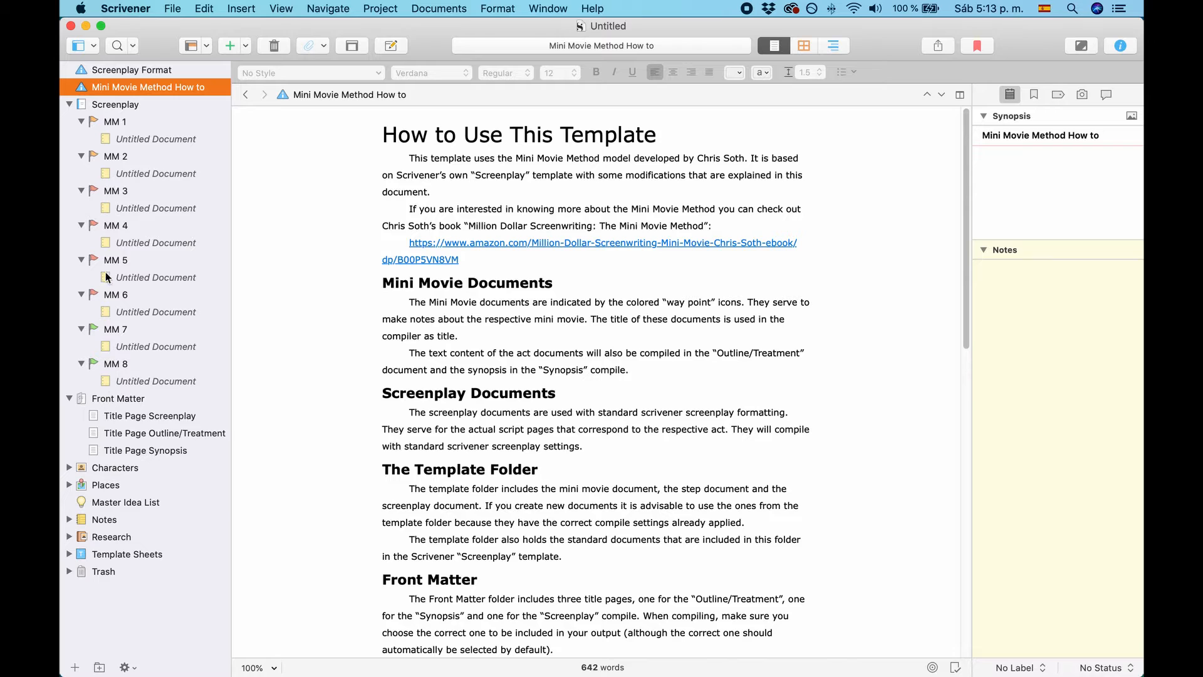
pyautogui.moveTo(118, 152)
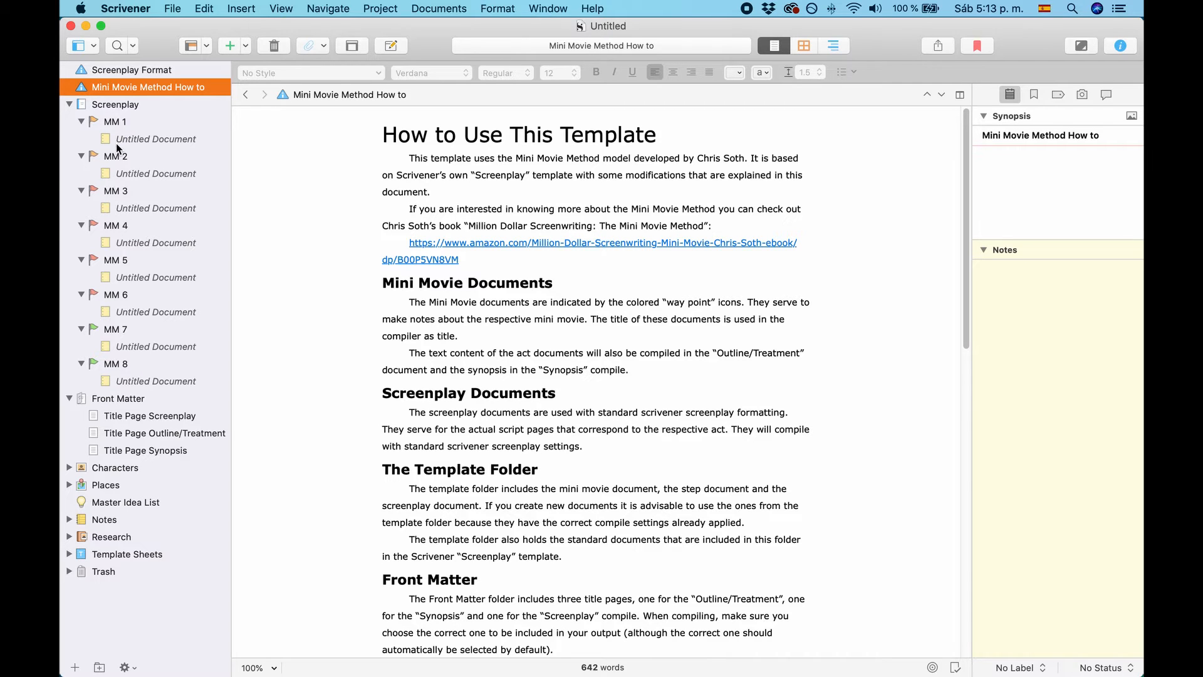
pyautogui.moveTo(111, 195)
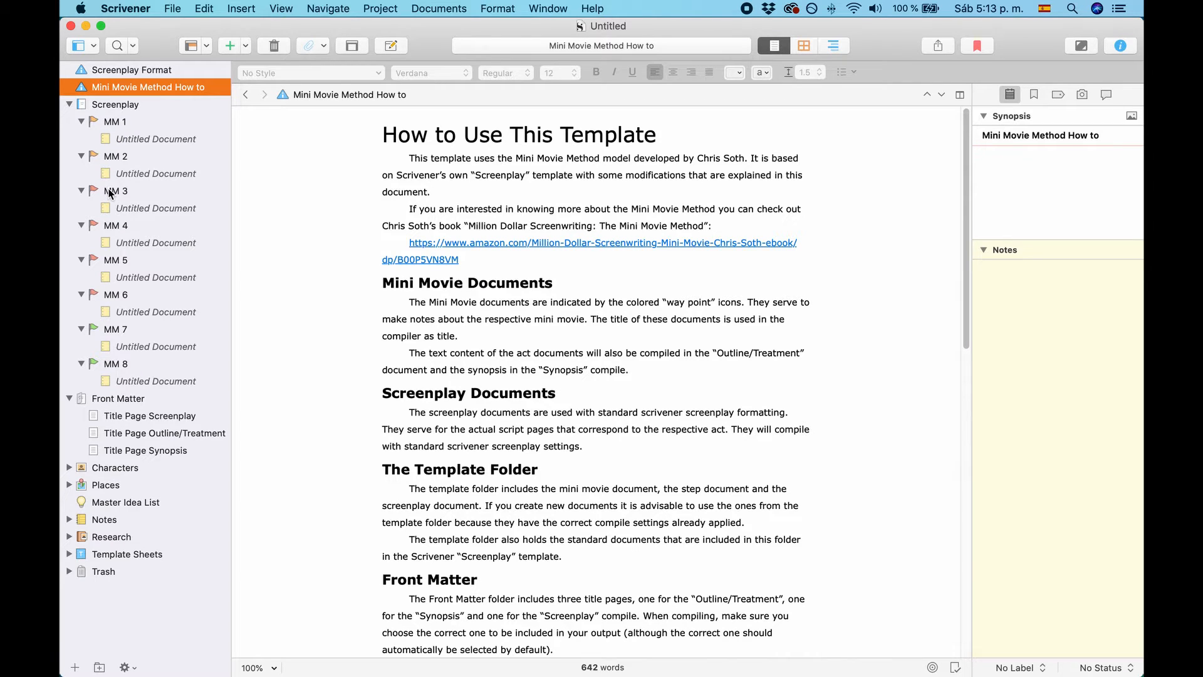
pyautogui.moveTo(125, 299)
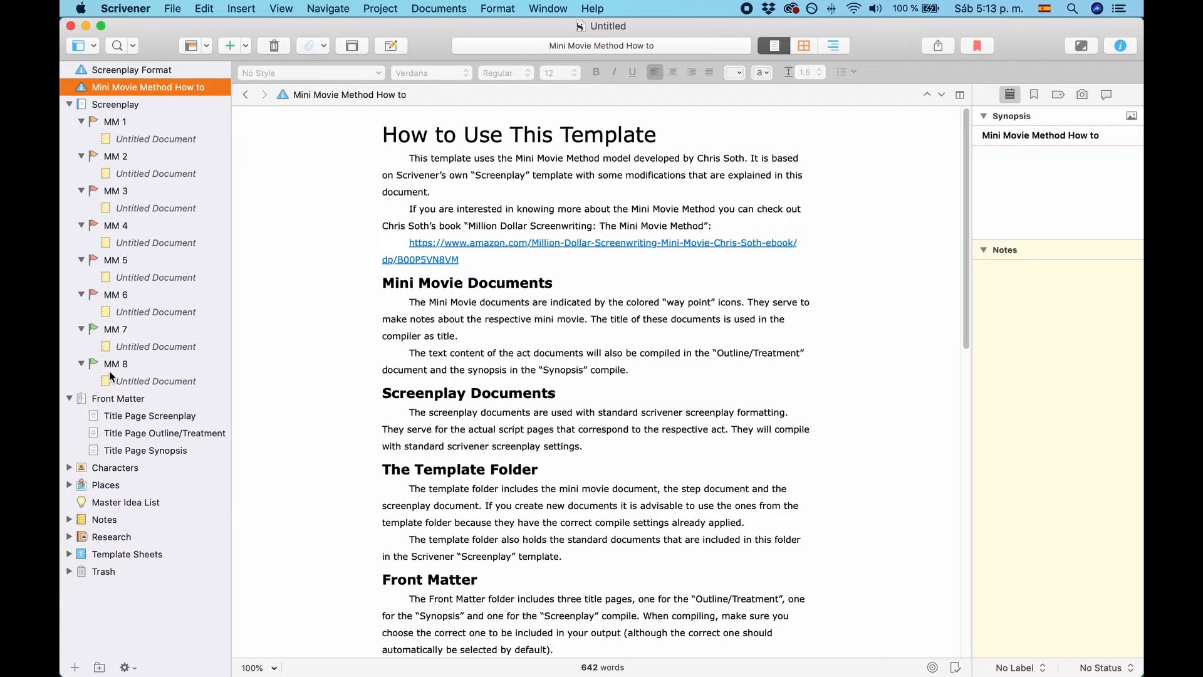
pyautogui.moveTo(130, 162)
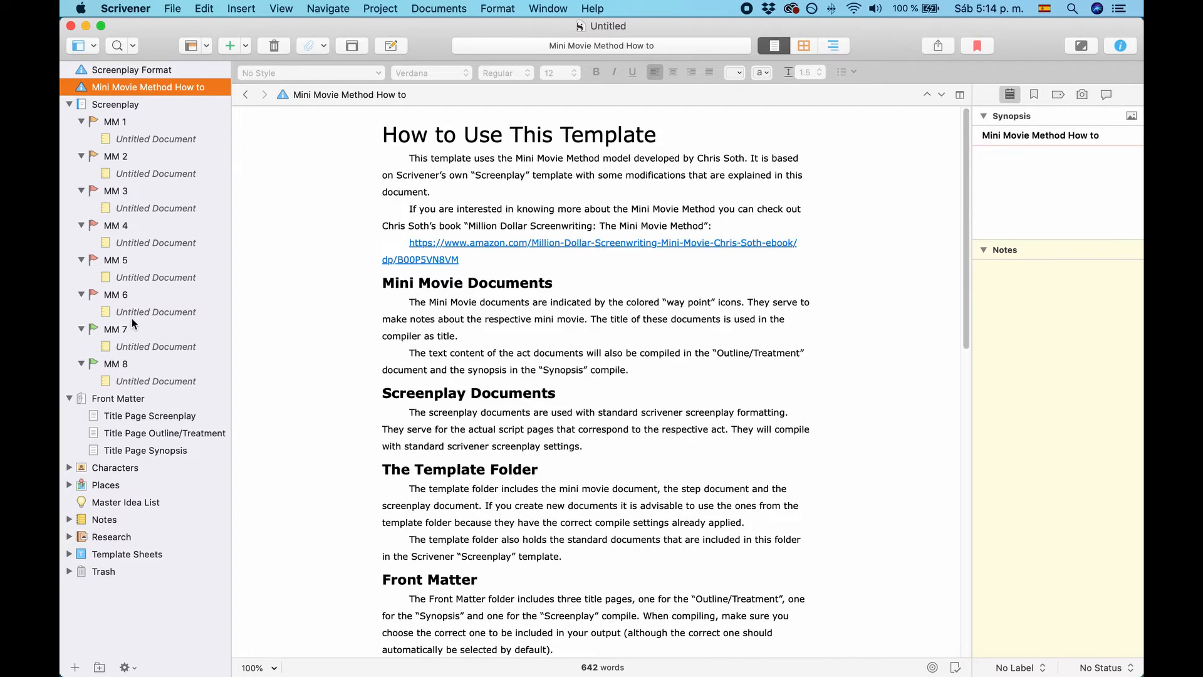
pyautogui.moveTo(125, 367)
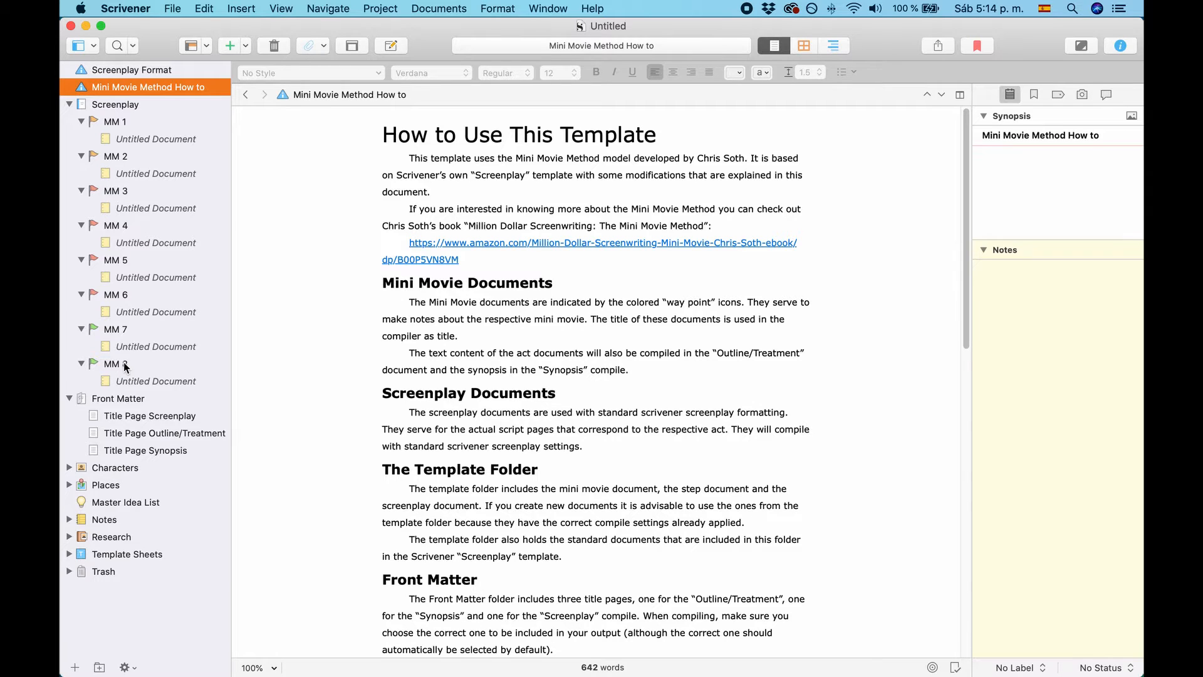
pyautogui.moveTo(131, 363)
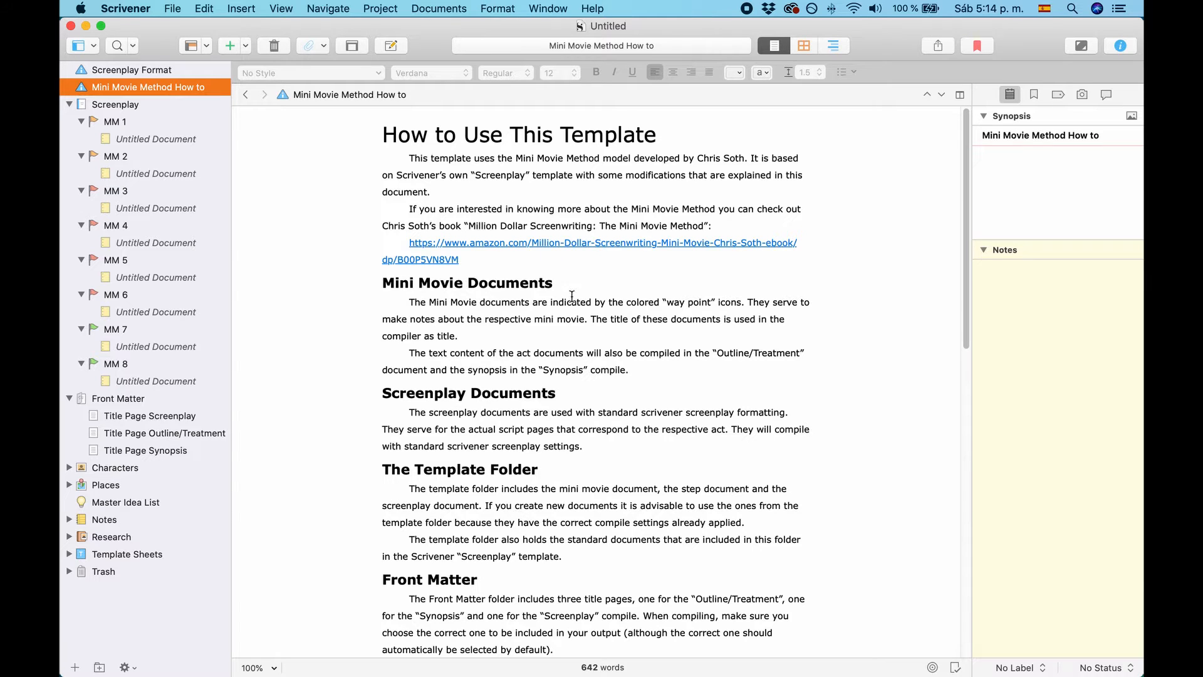
pyautogui.moveTo(614, 261)
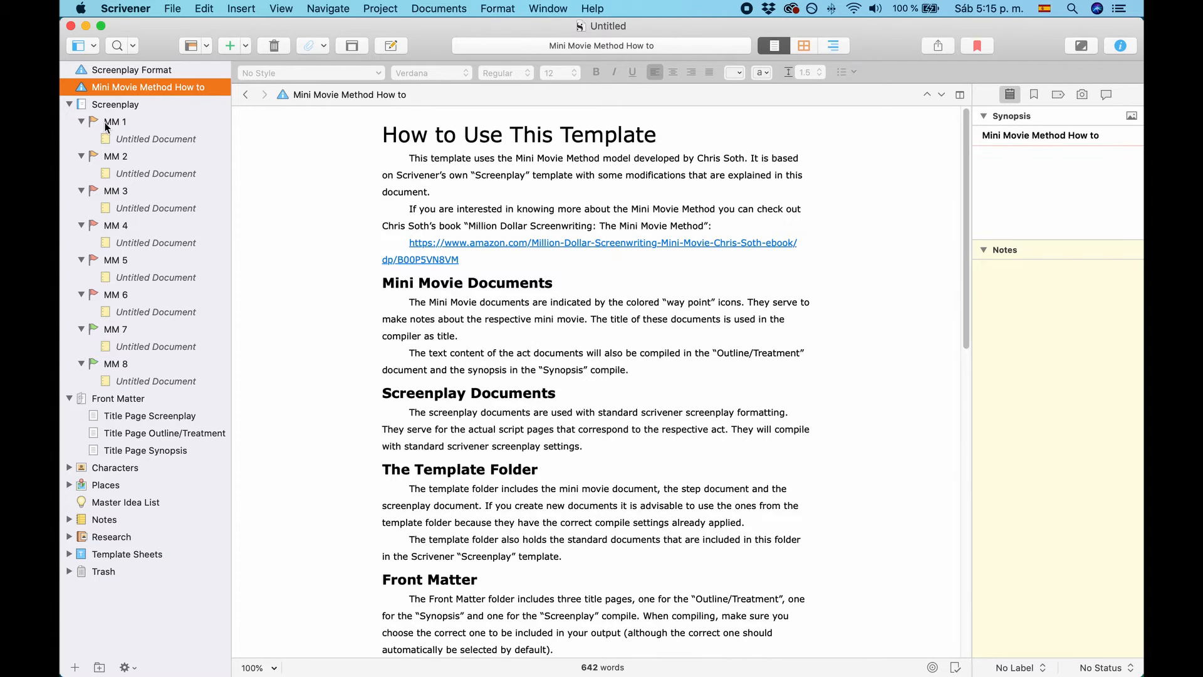
pyautogui.moveTo(148, 143)
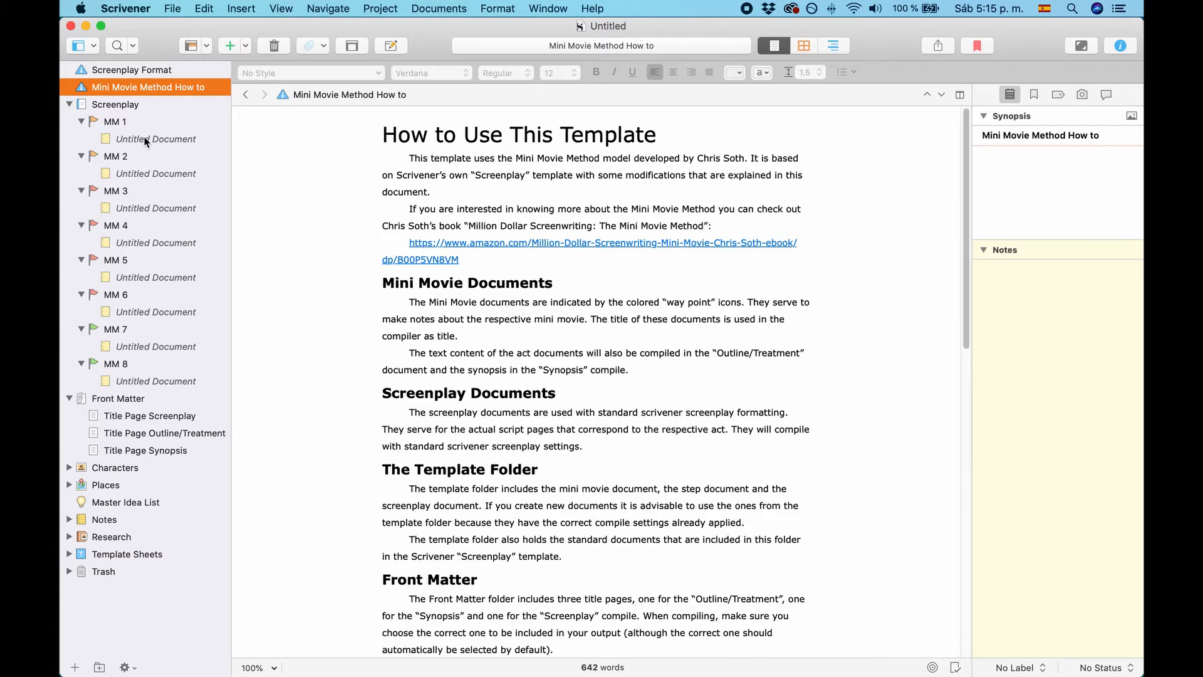
pyautogui.click(155, 139)
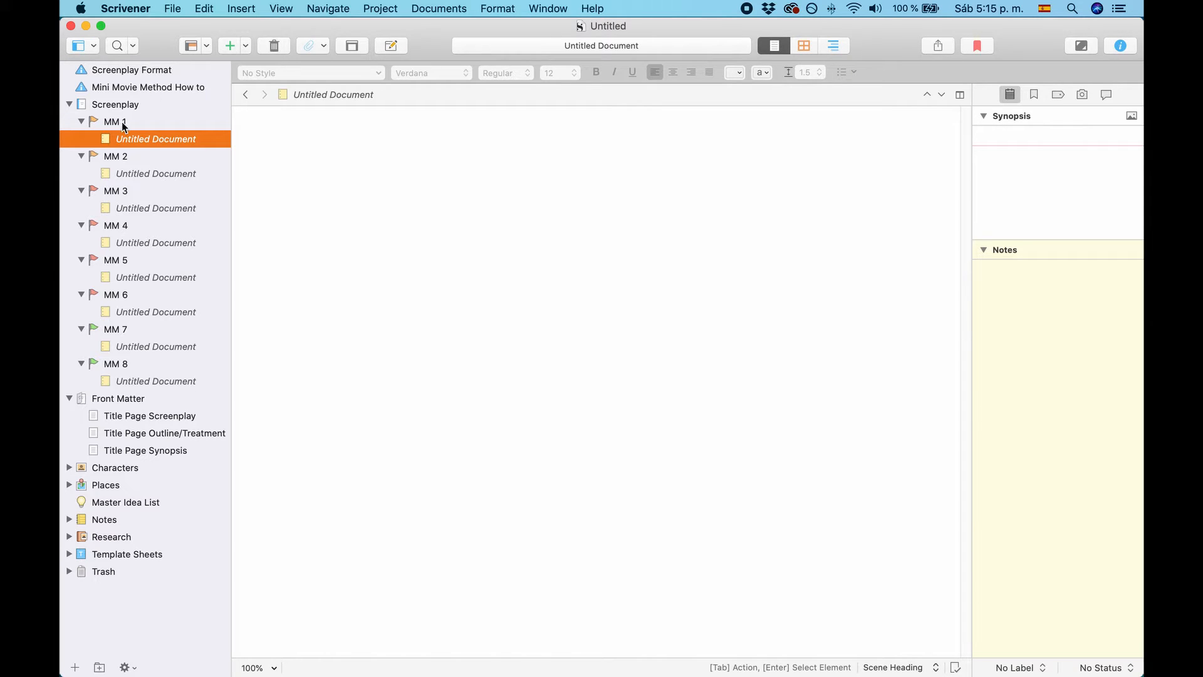
pyautogui.click(114, 122)
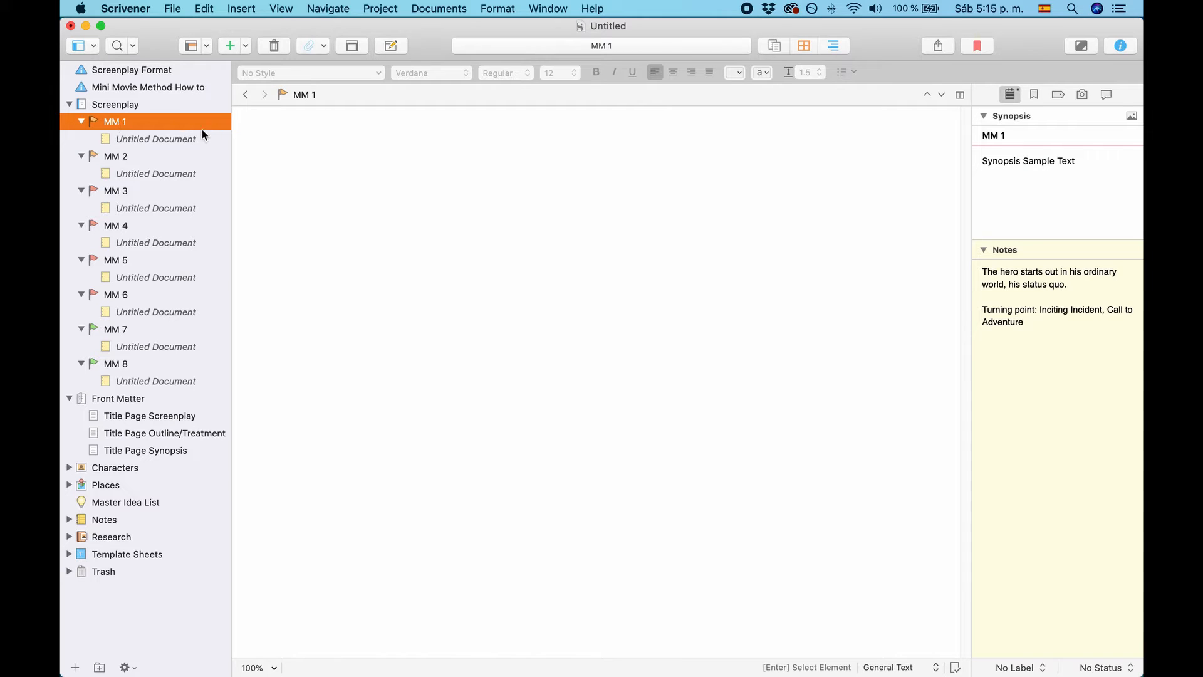
pyautogui.moveTo(497, 243)
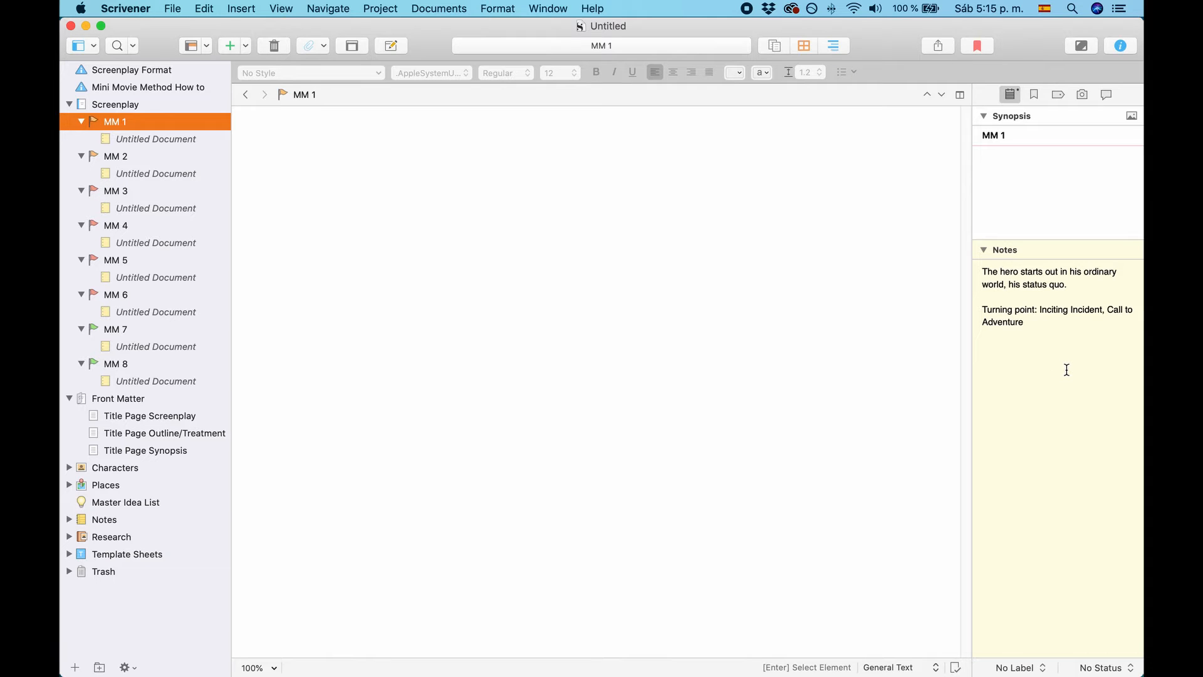
pyautogui.moveTo(1022, 269)
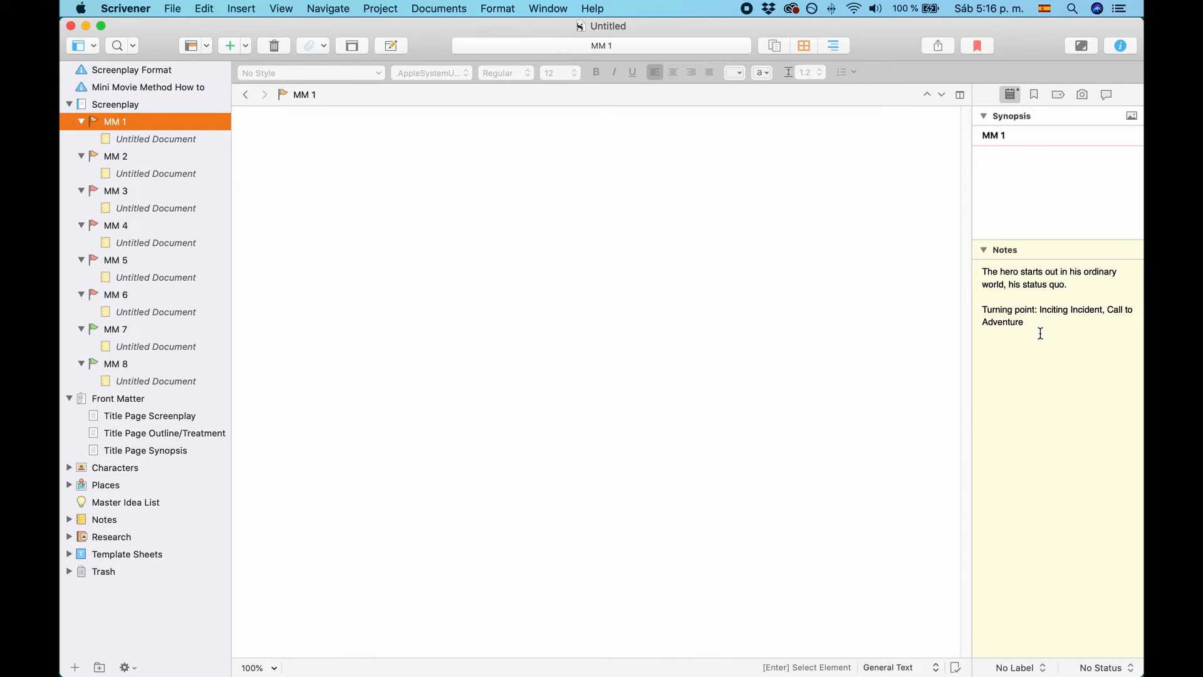
pyautogui.moveTo(205, 408)
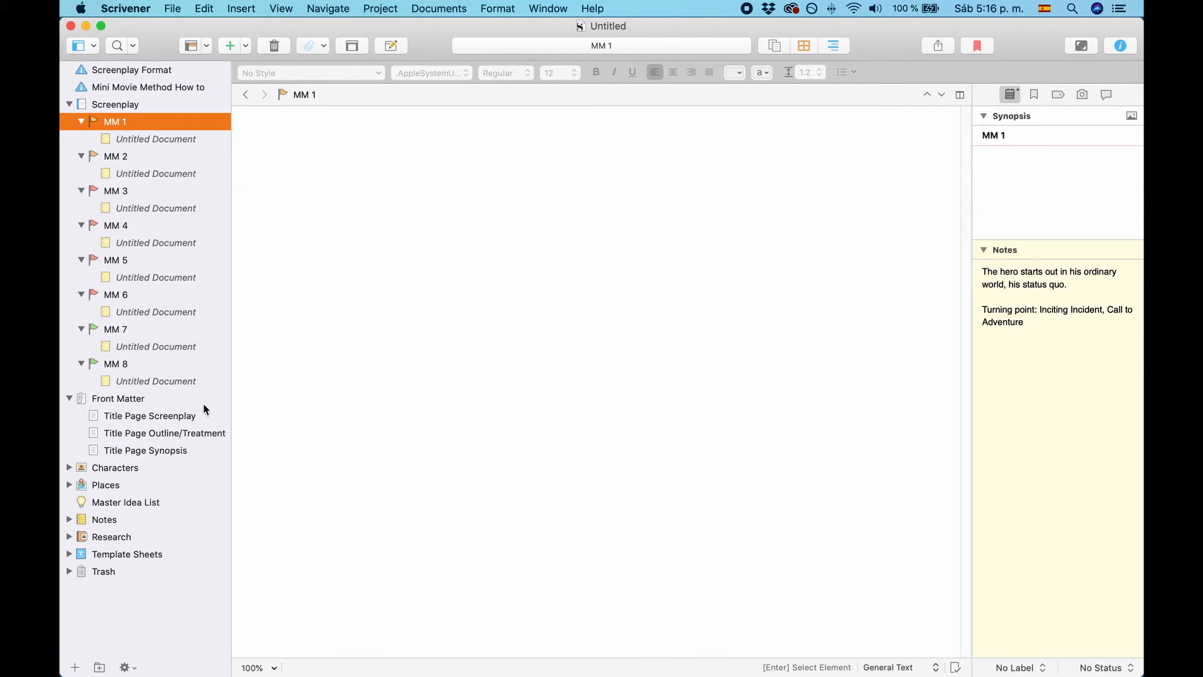
pyautogui.moveTo(146, 432)
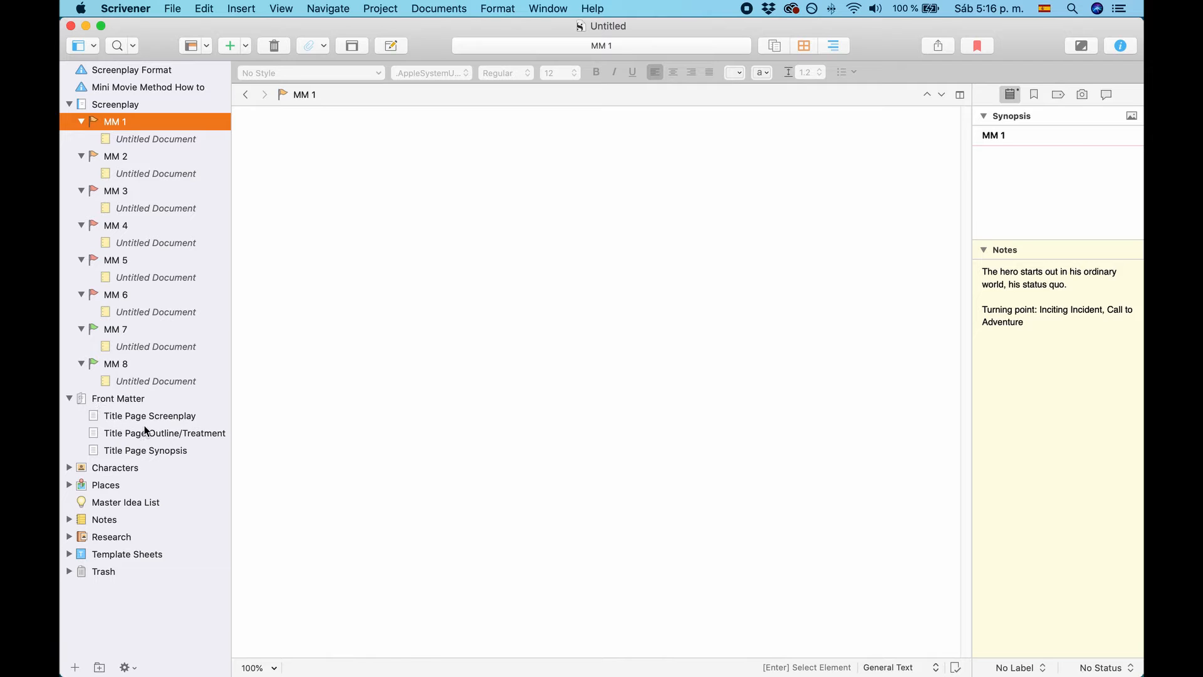
pyautogui.moveTo(167, 422)
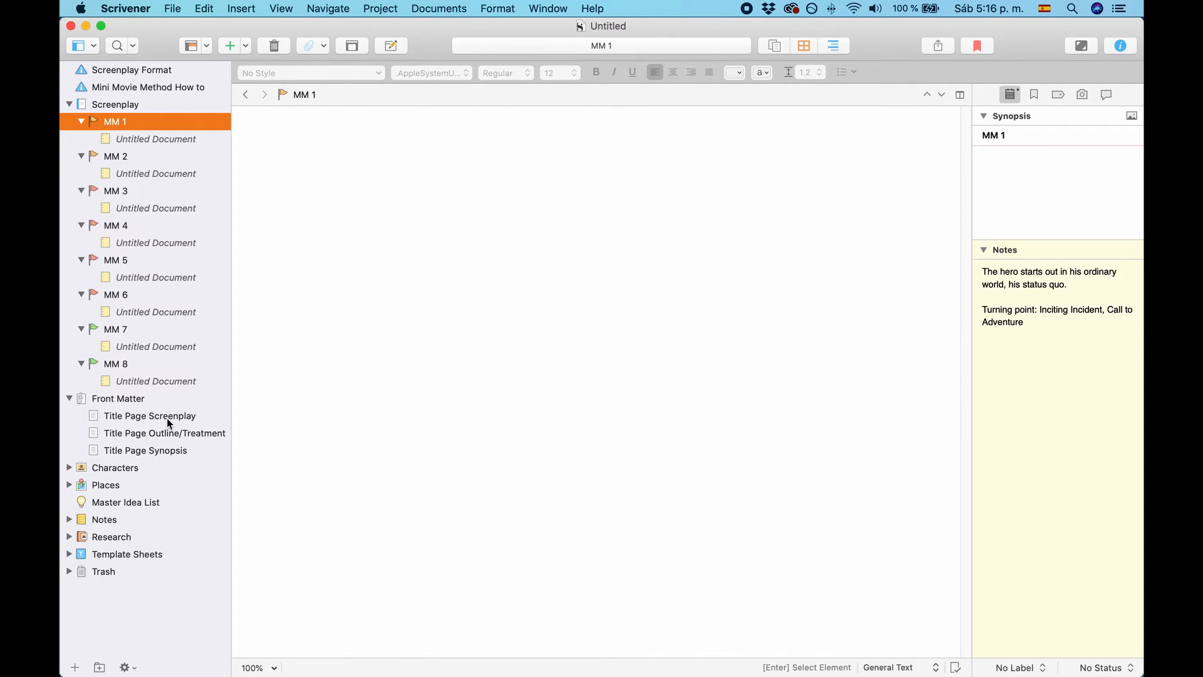
pyautogui.moveTo(127, 422)
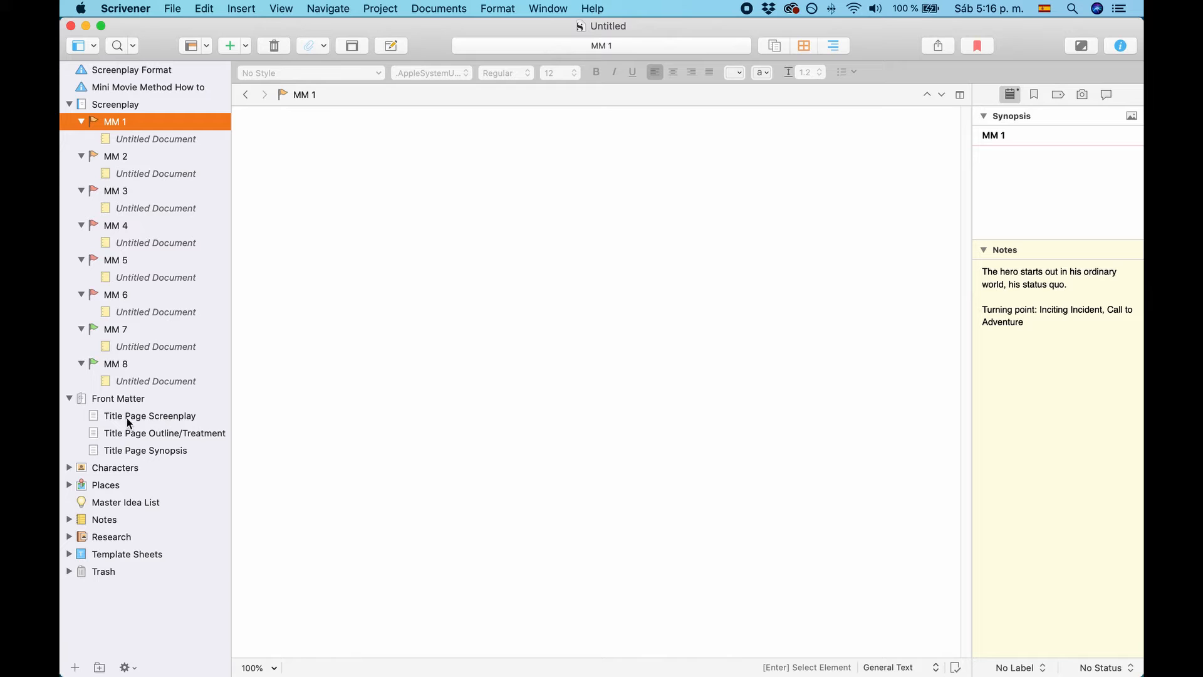
pyautogui.moveTo(174, 450)
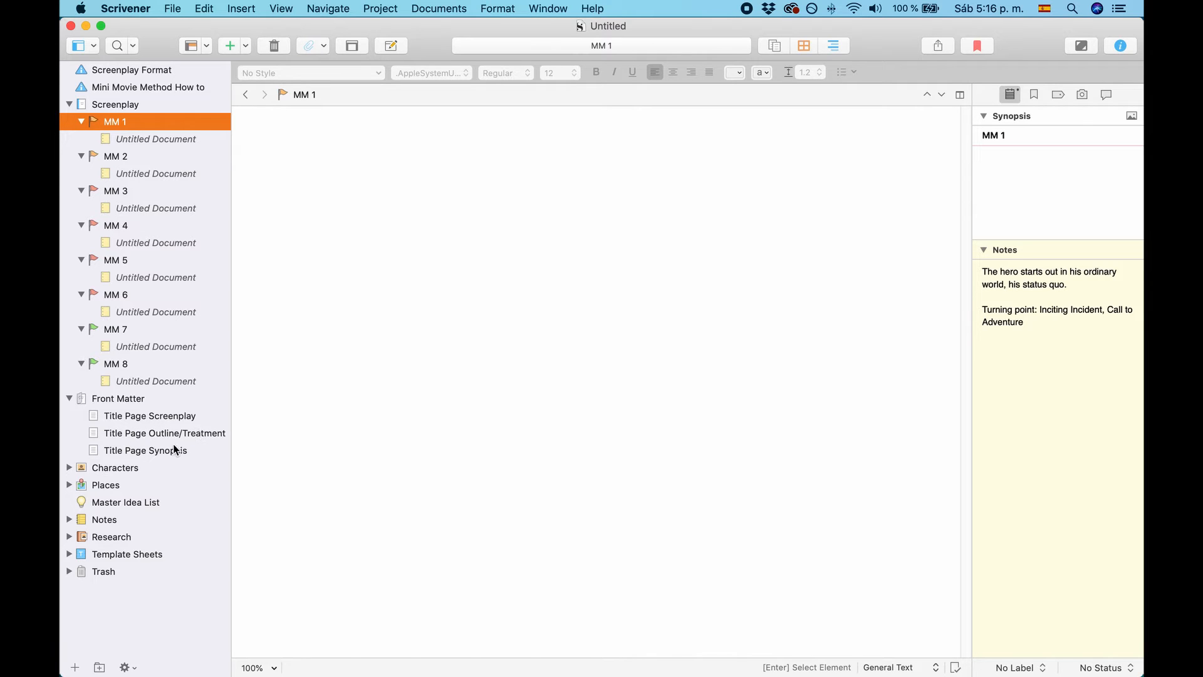
pyautogui.moveTo(91, 467)
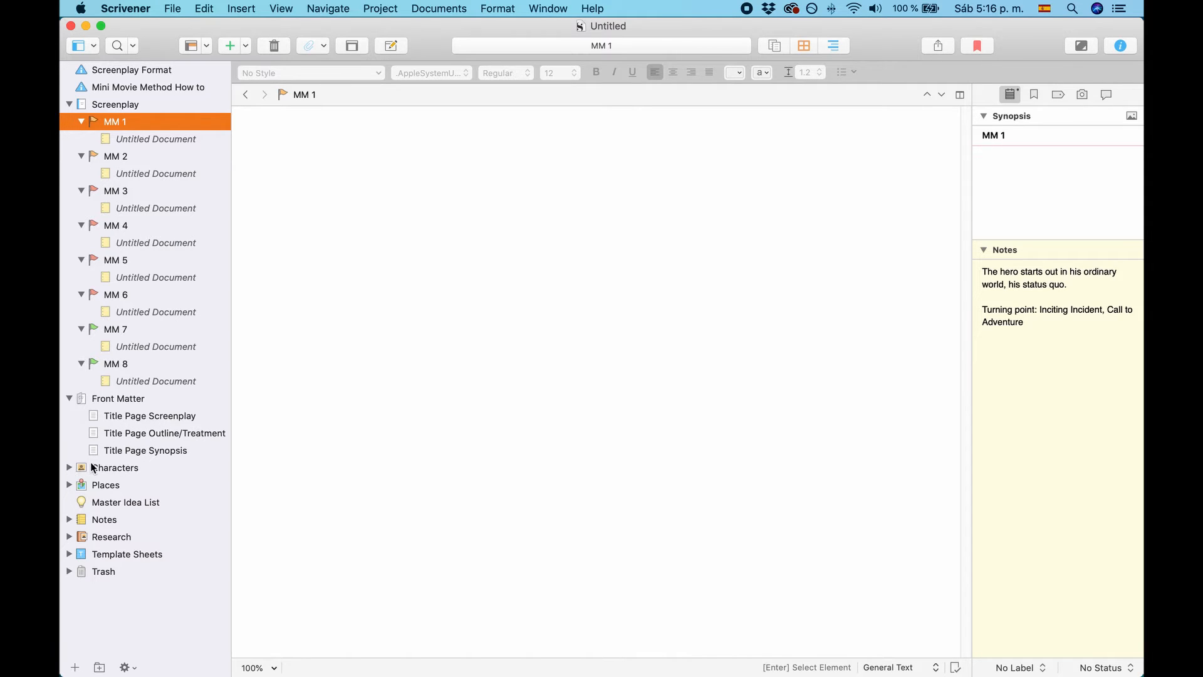
pyautogui.moveTo(104, 510)
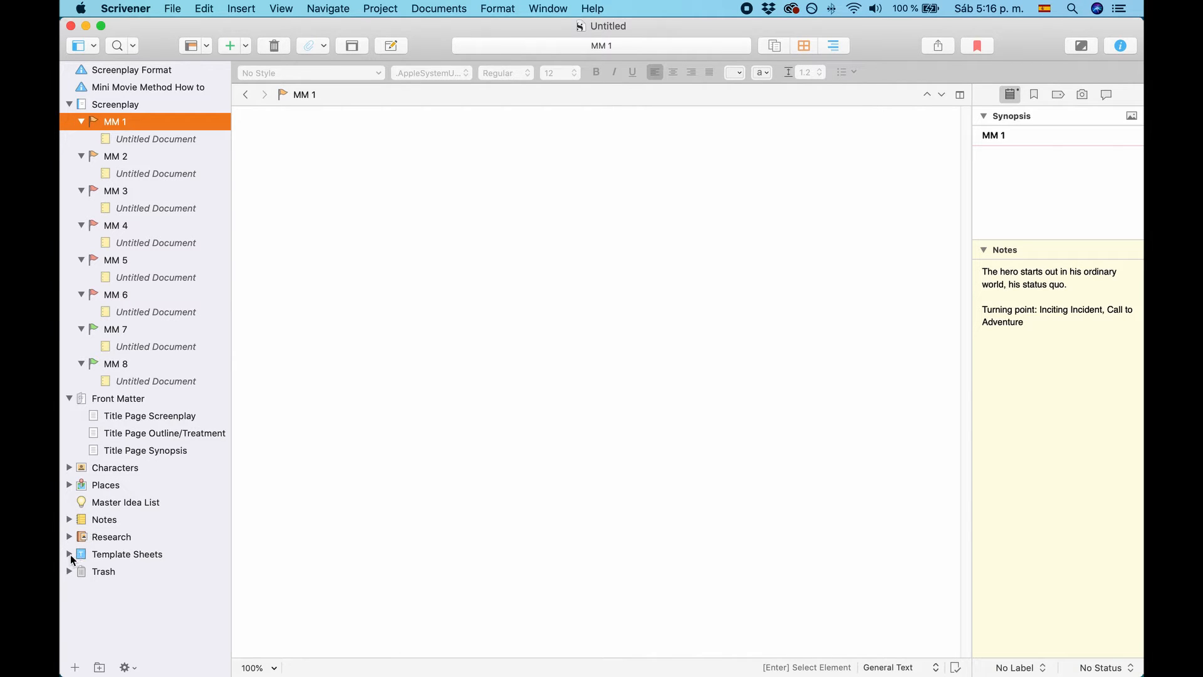
pyautogui.click(69, 554)
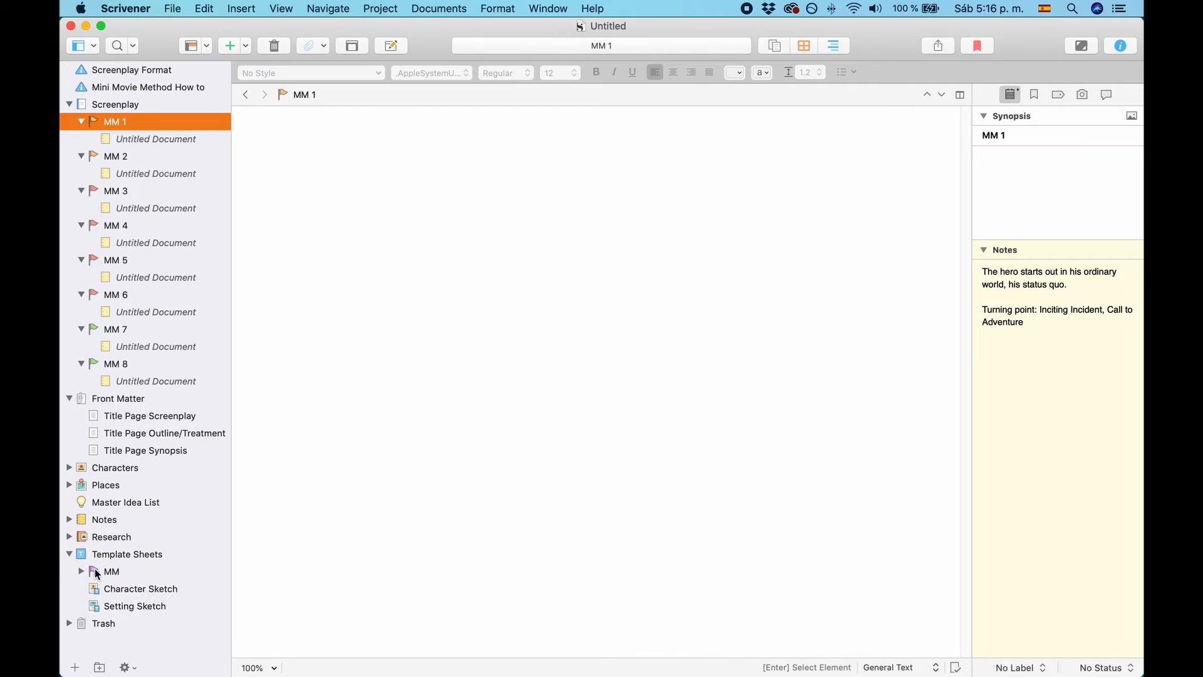
pyautogui.click(81, 571)
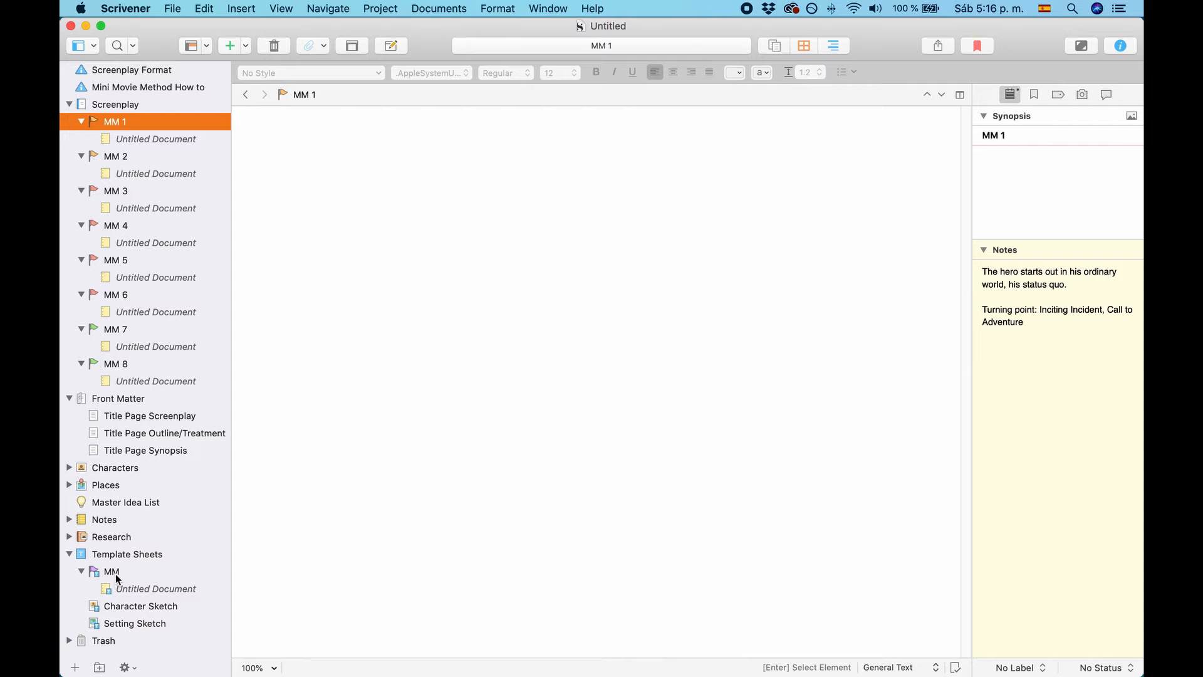
pyautogui.moveTo(127, 590)
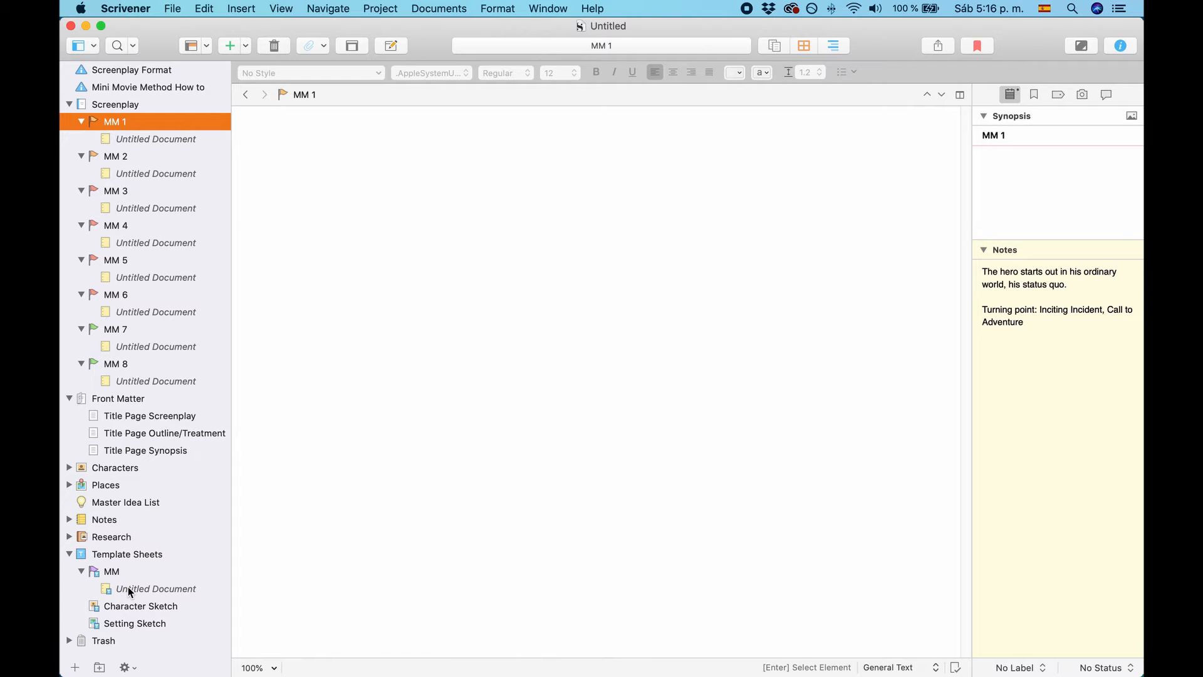
pyautogui.click(68, 553)
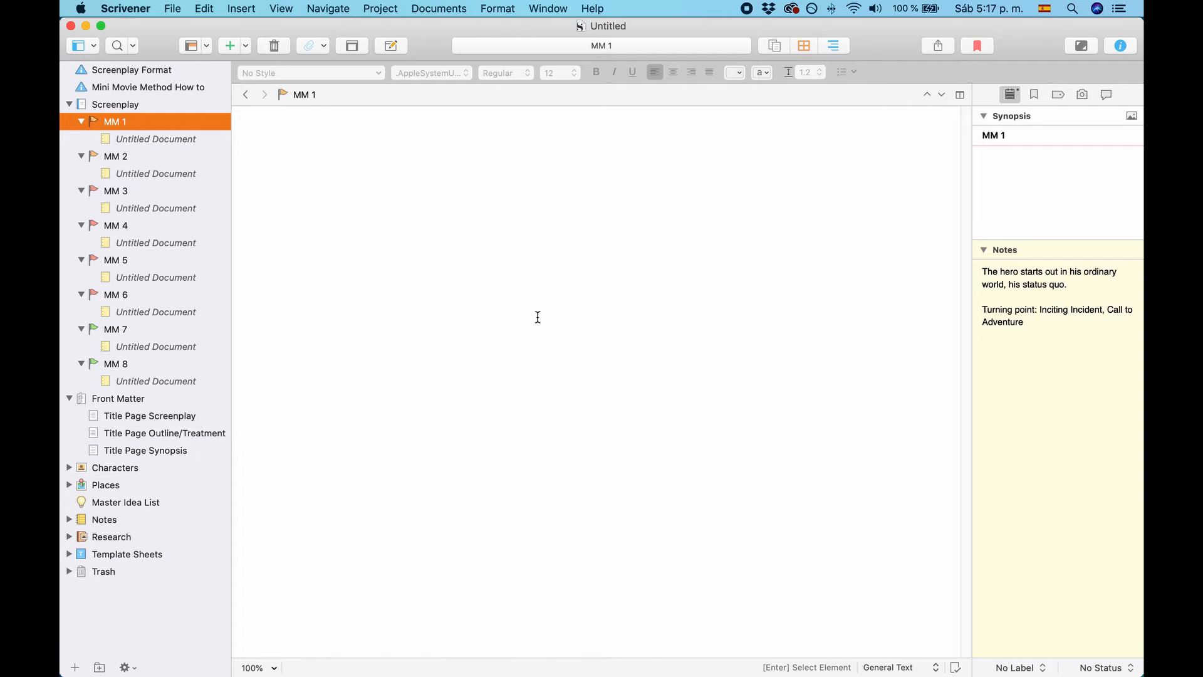
# View the Demo project's Screenplay folder in Scrivenings mode and scroll its combined text
pyautogui.click(151, 87)
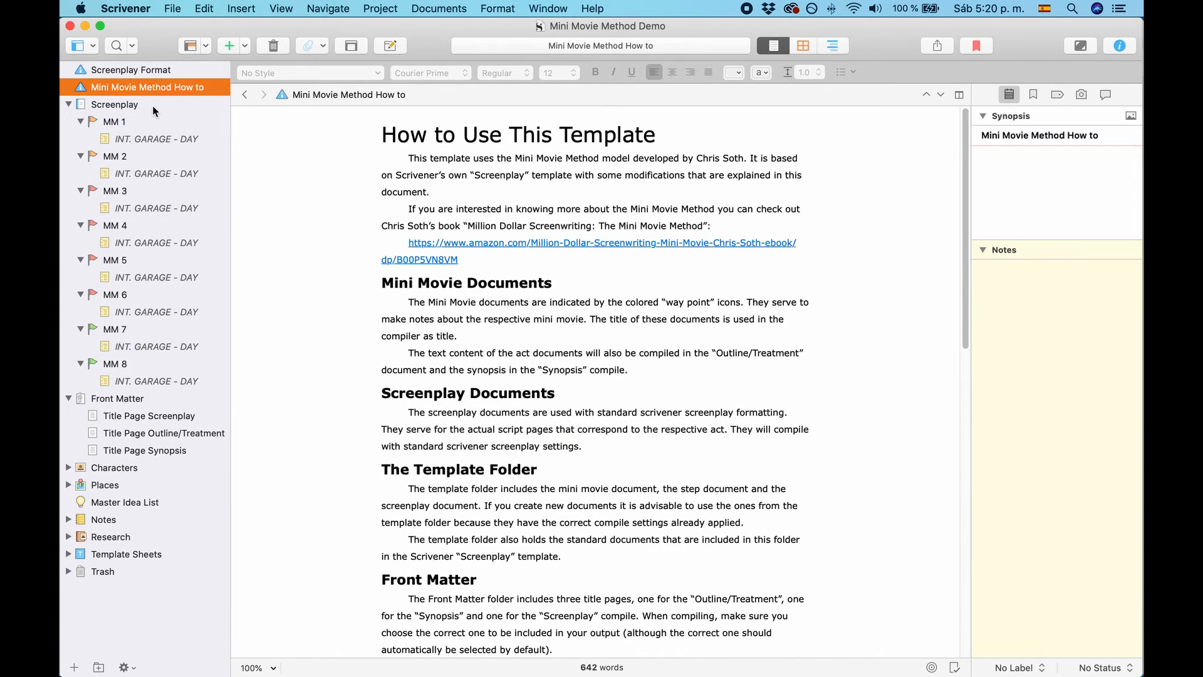
pyautogui.click(114, 104)
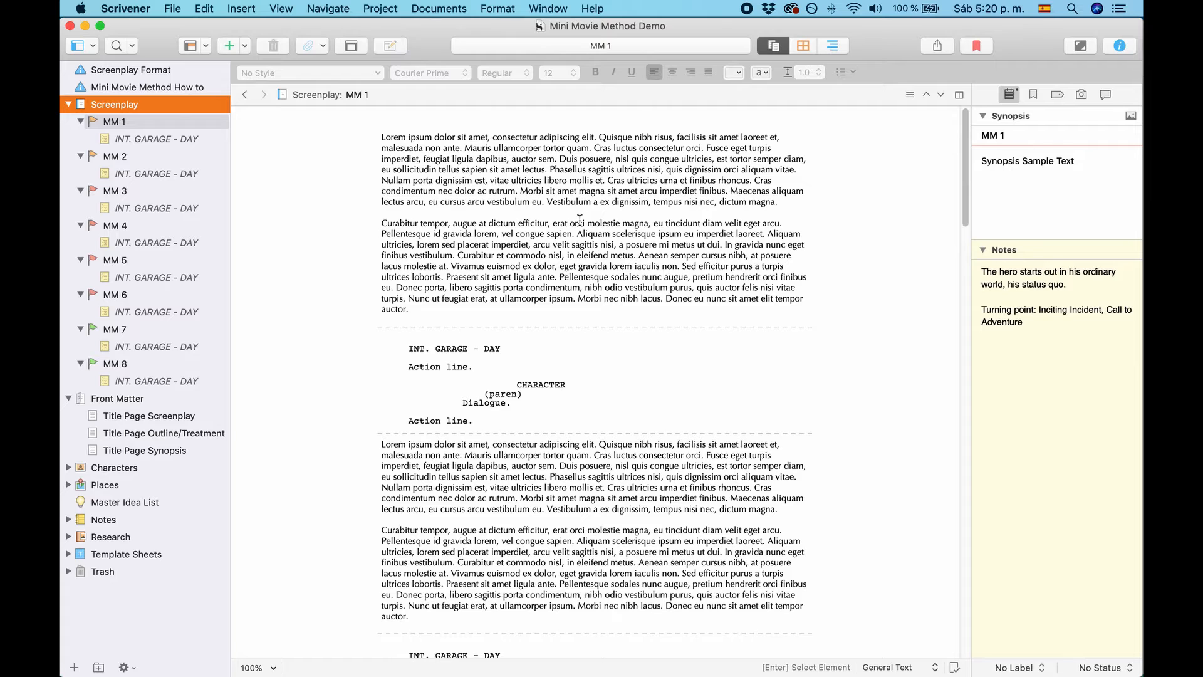
pyautogui.scroll(-3)
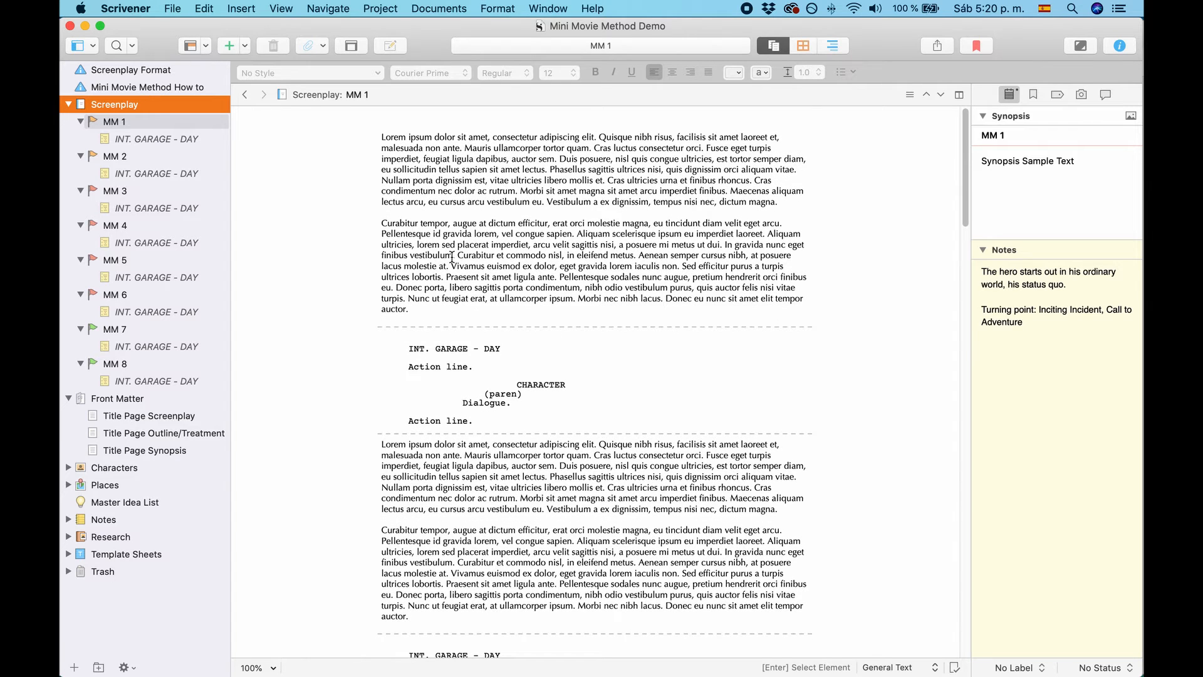
# Compile the project to PDF with the Outline/Treatment format, reaching the Outline.pdf save sheet
pyautogui.click(171, 9)
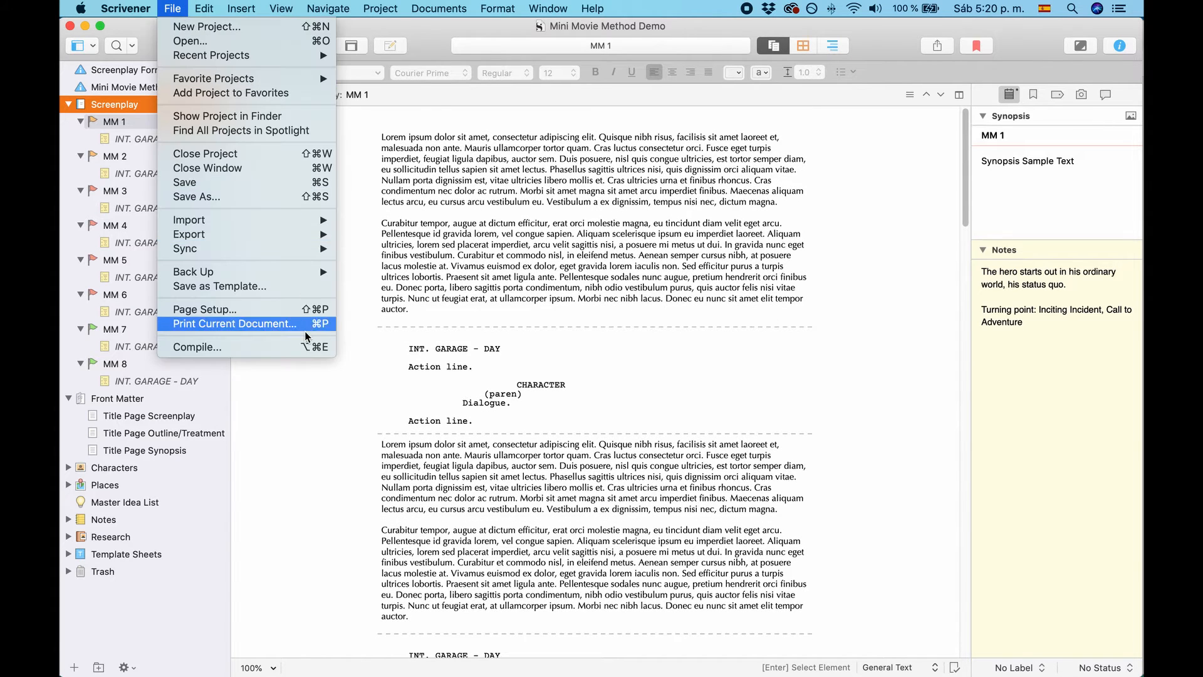
pyautogui.click(197, 347)
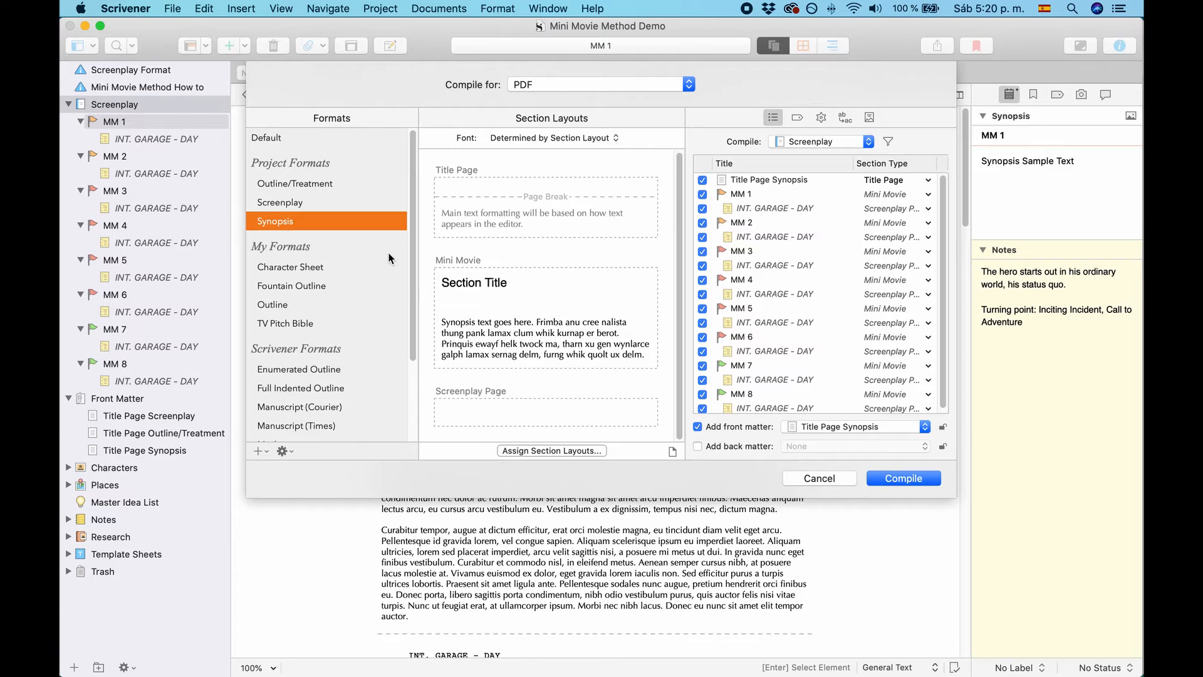
pyautogui.moveTo(253, 183)
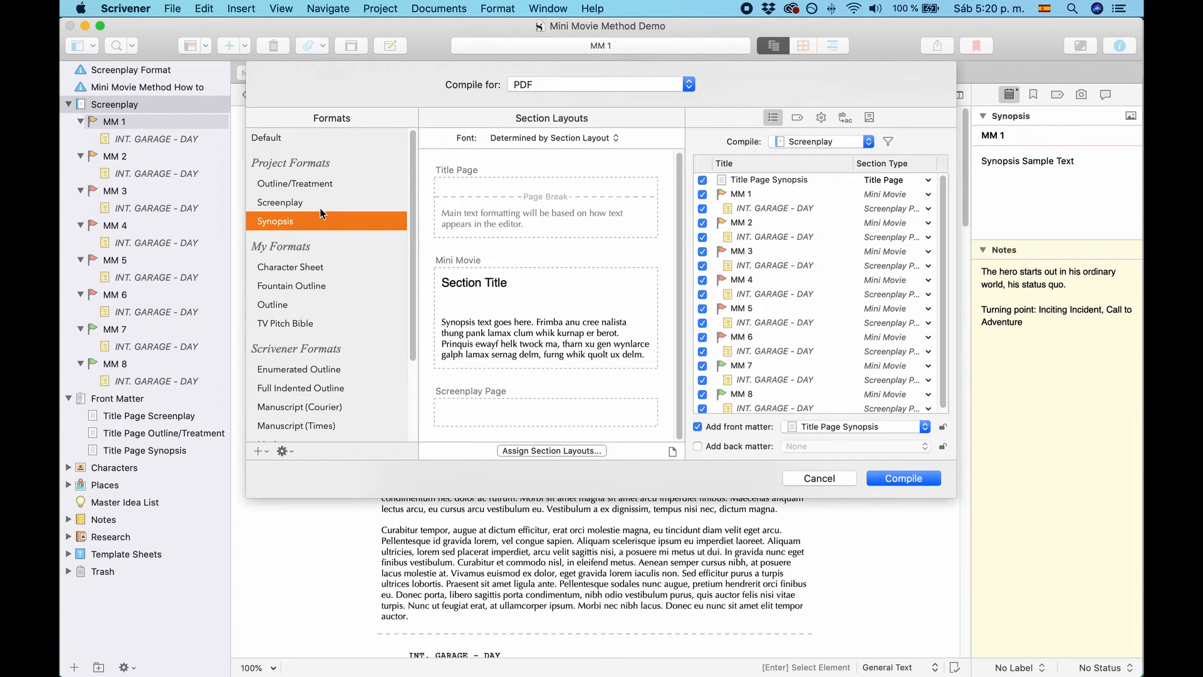
pyautogui.moveTo(324, 213)
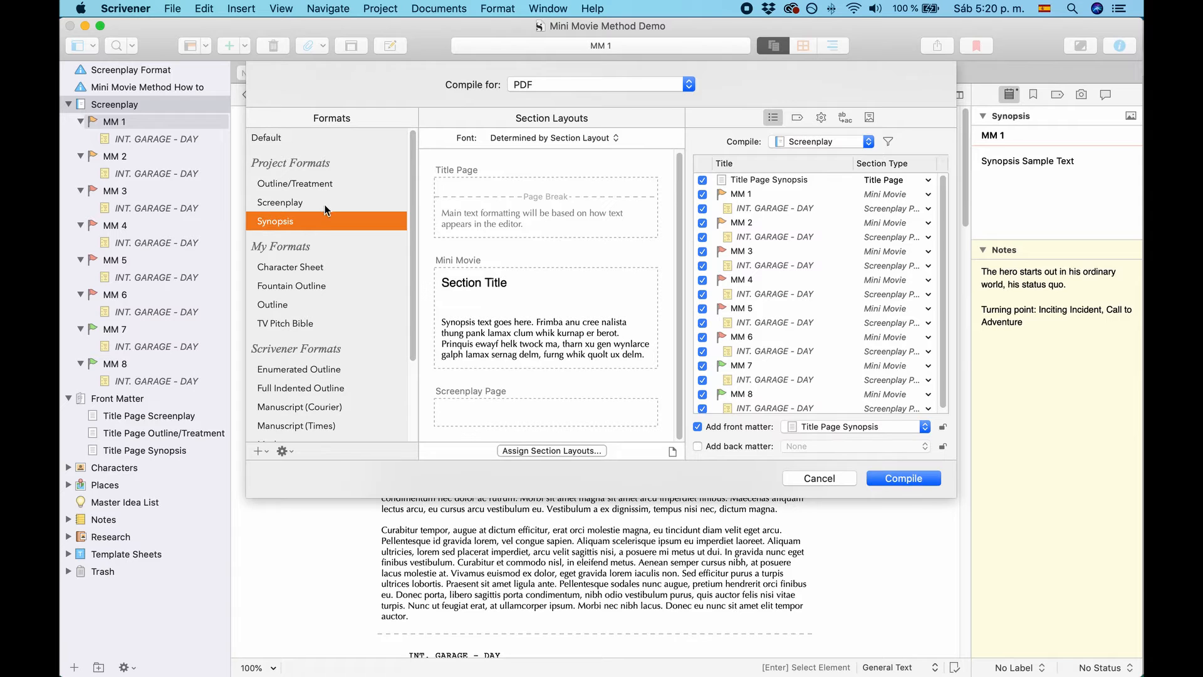
pyautogui.moveTo(309, 270)
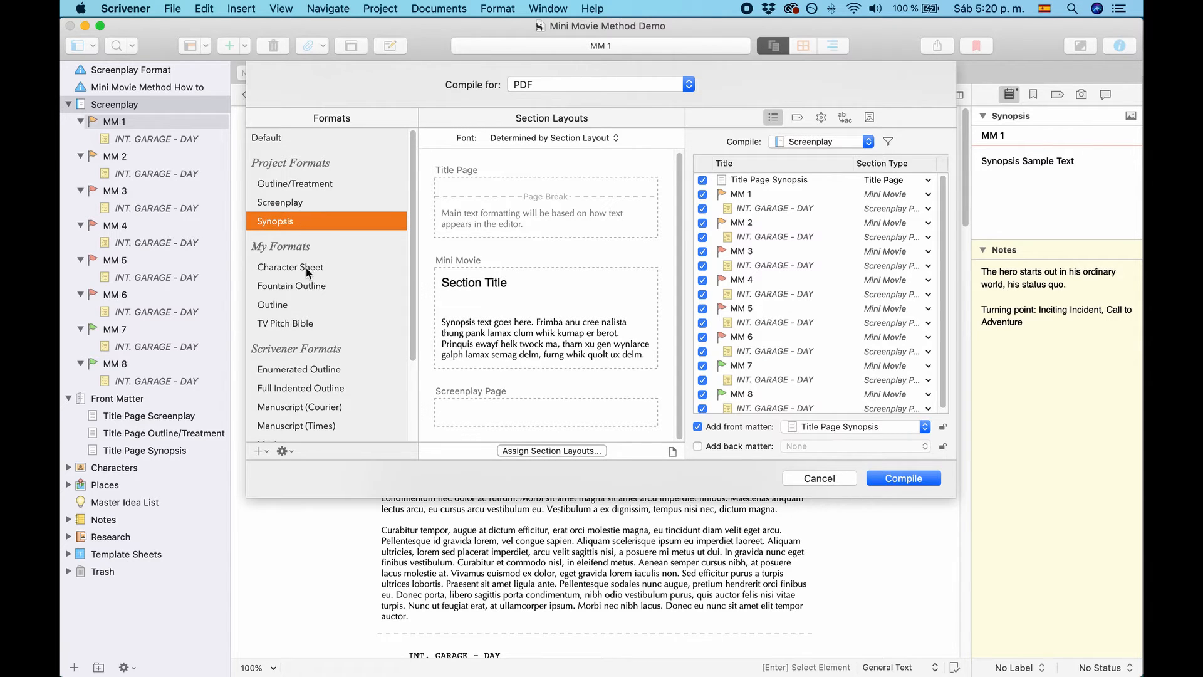
pyautogui.scroll(-3)
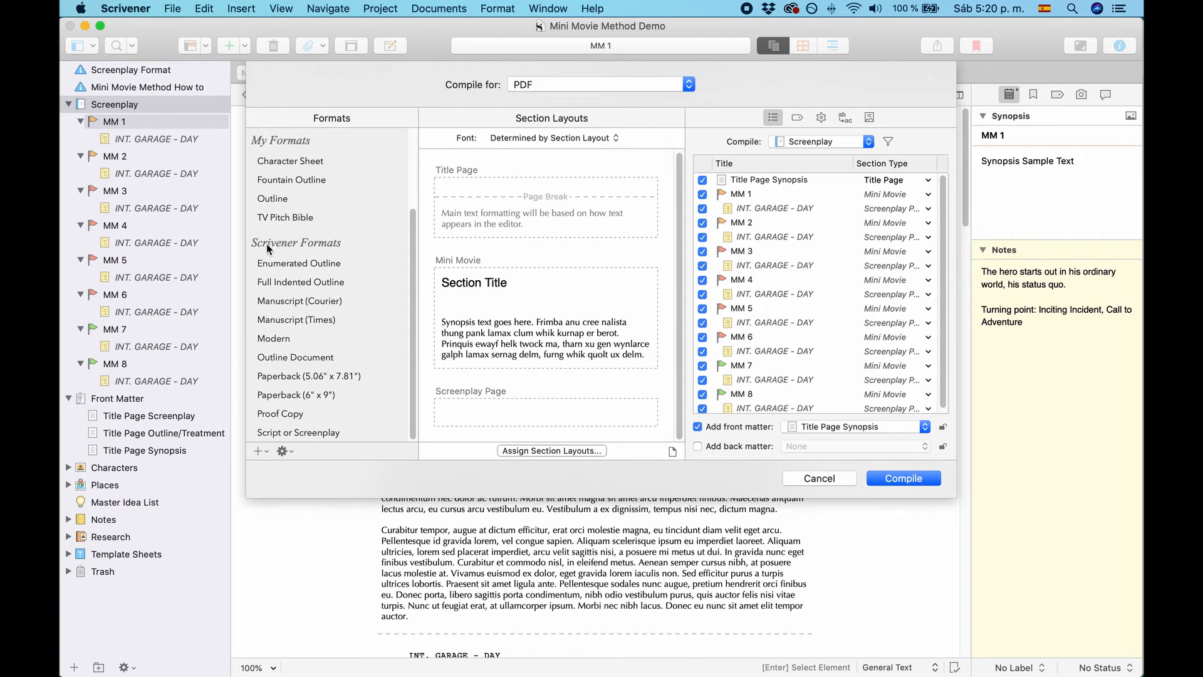
pyautogui.moveTo(302, 369)
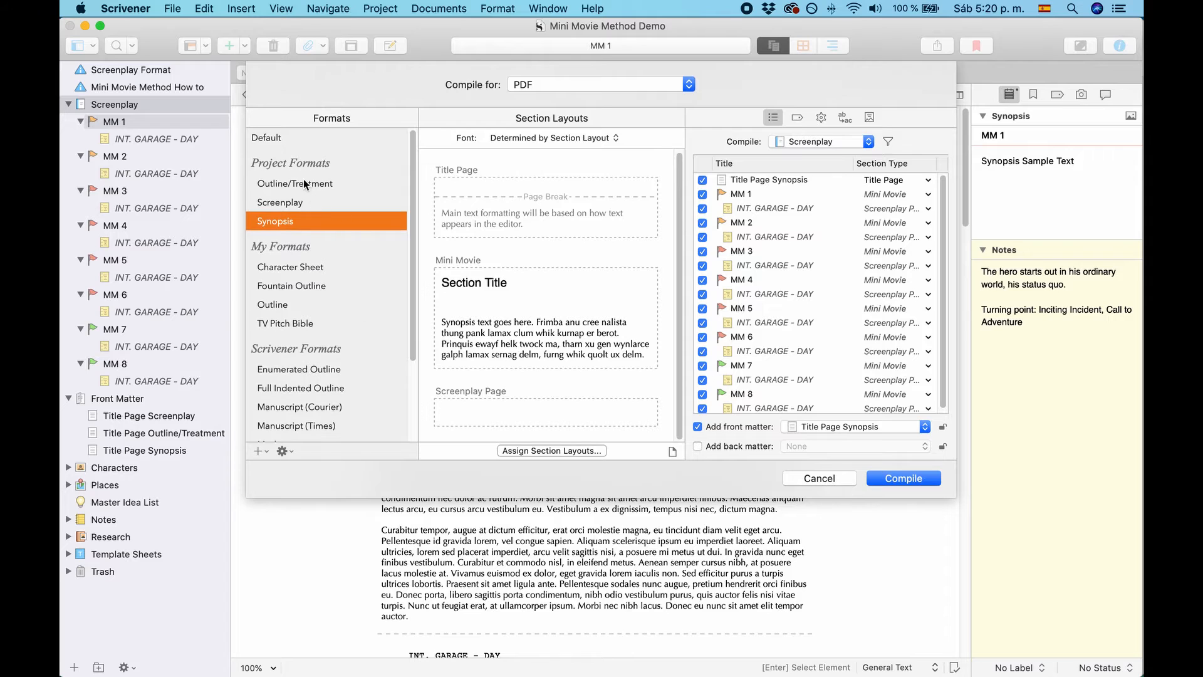
pyautogui.click(294, 183)
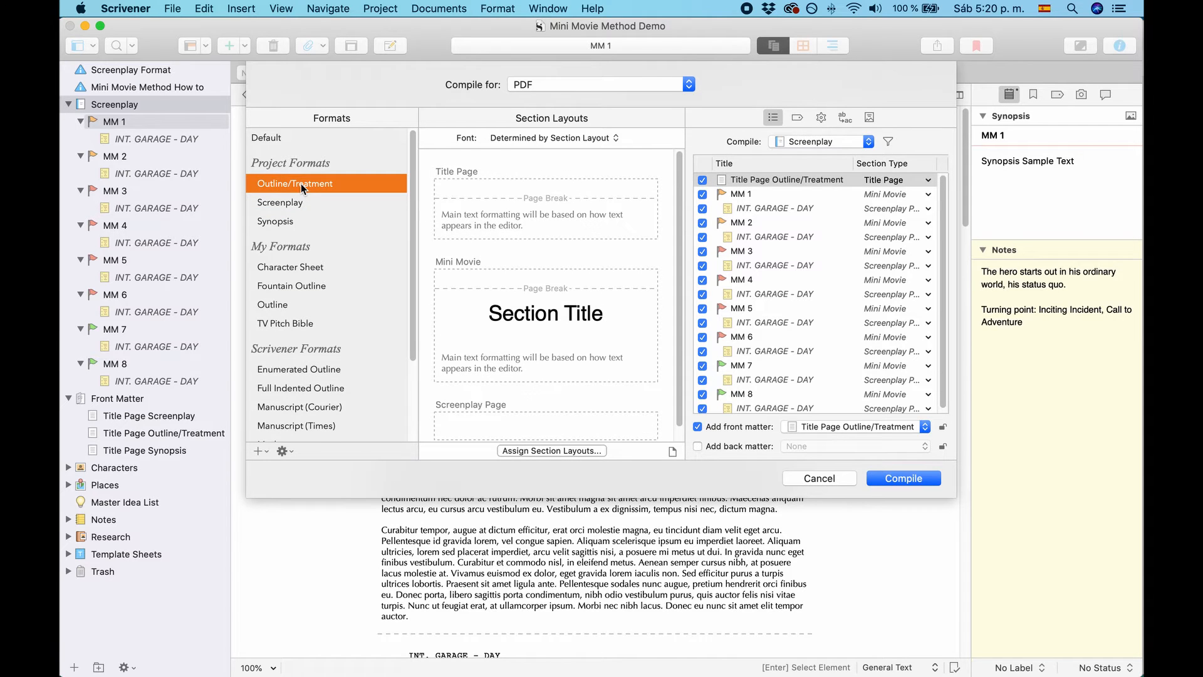
pyautogui.moveTo(411, 171)
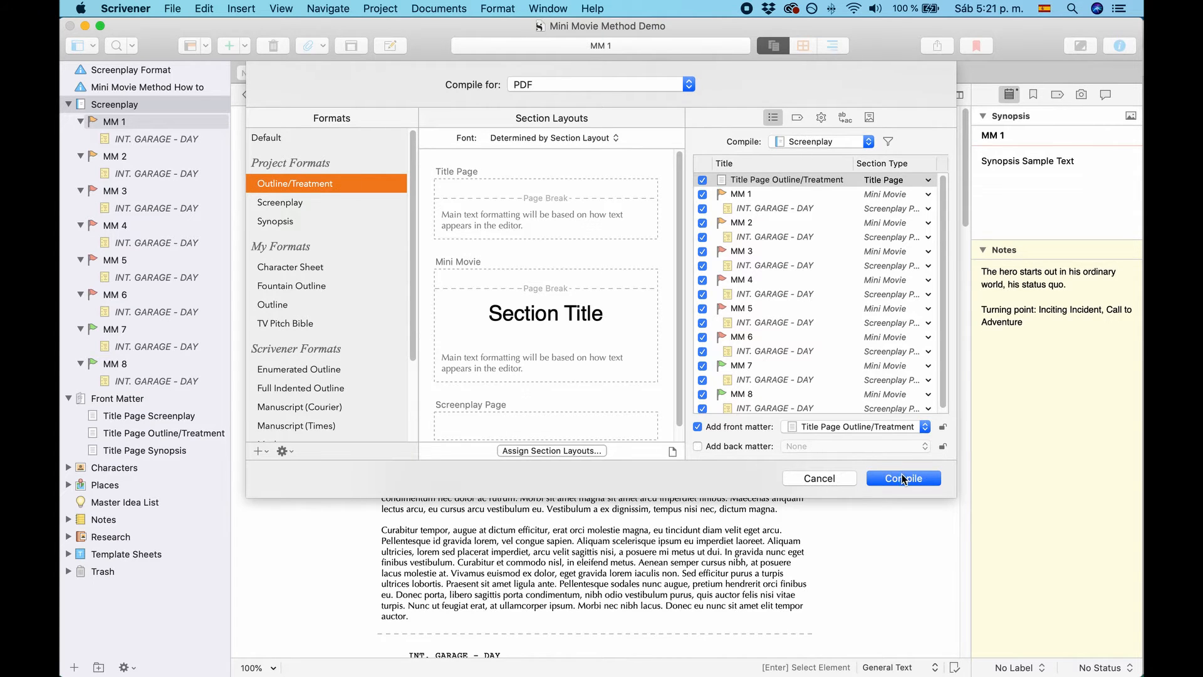
pyautogui.click(904, 477)
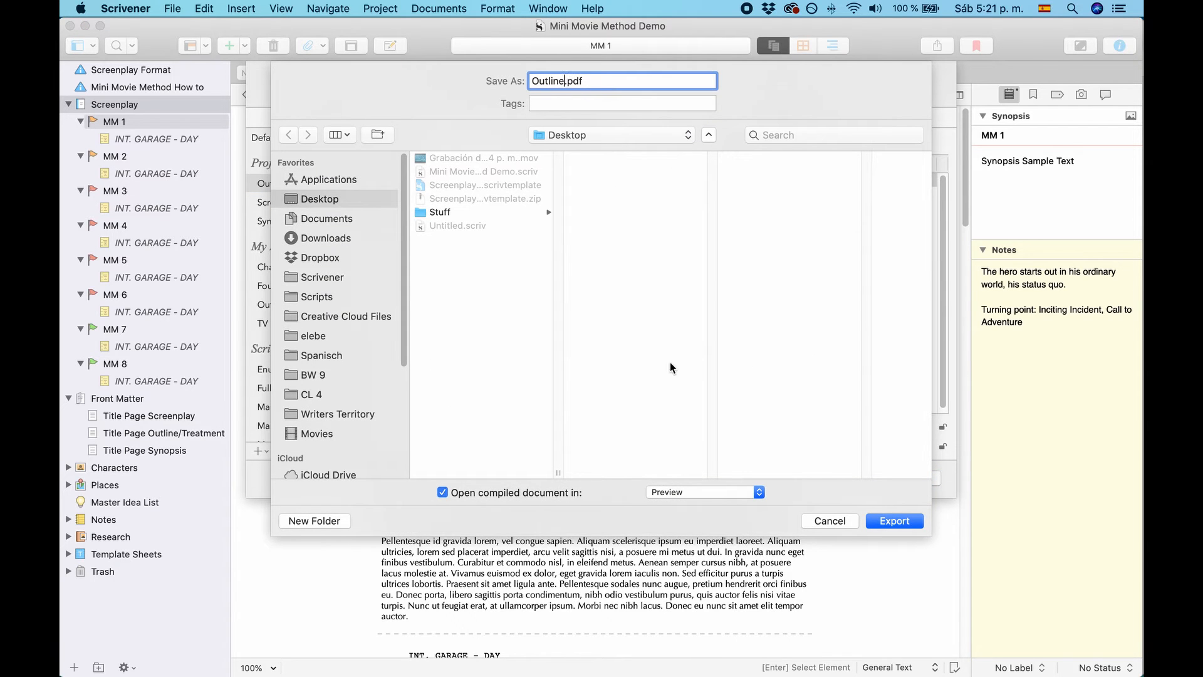
pyautogui.click(829, 520)
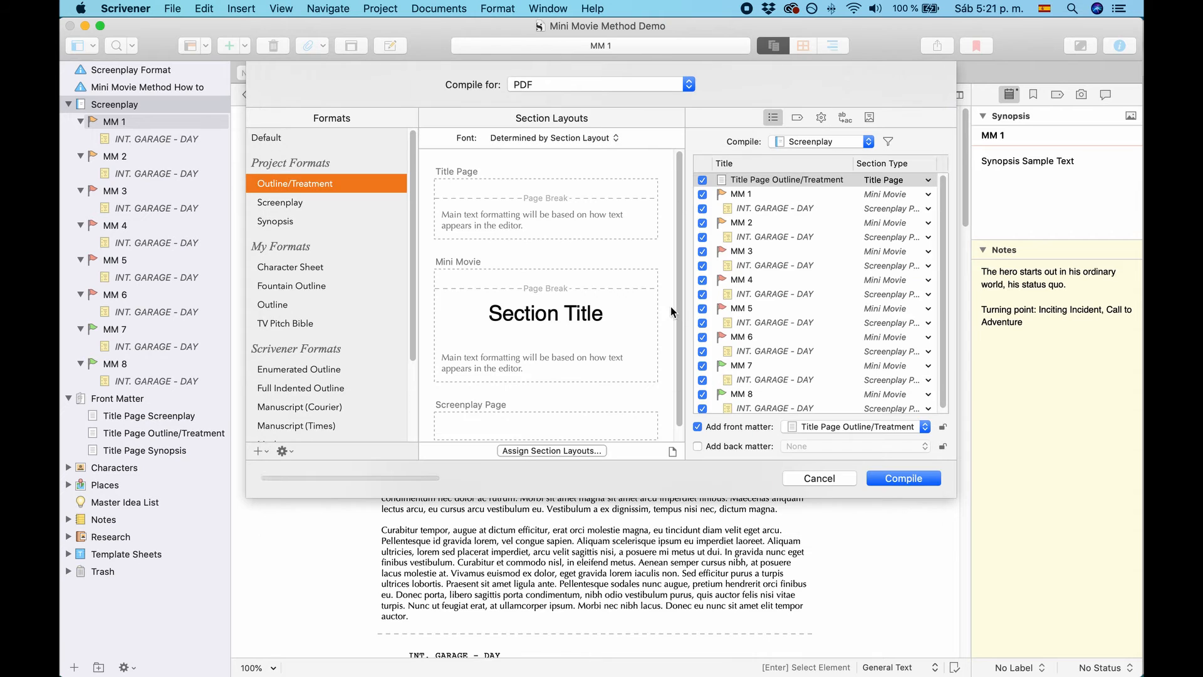
pyautogui.click(904, 477)
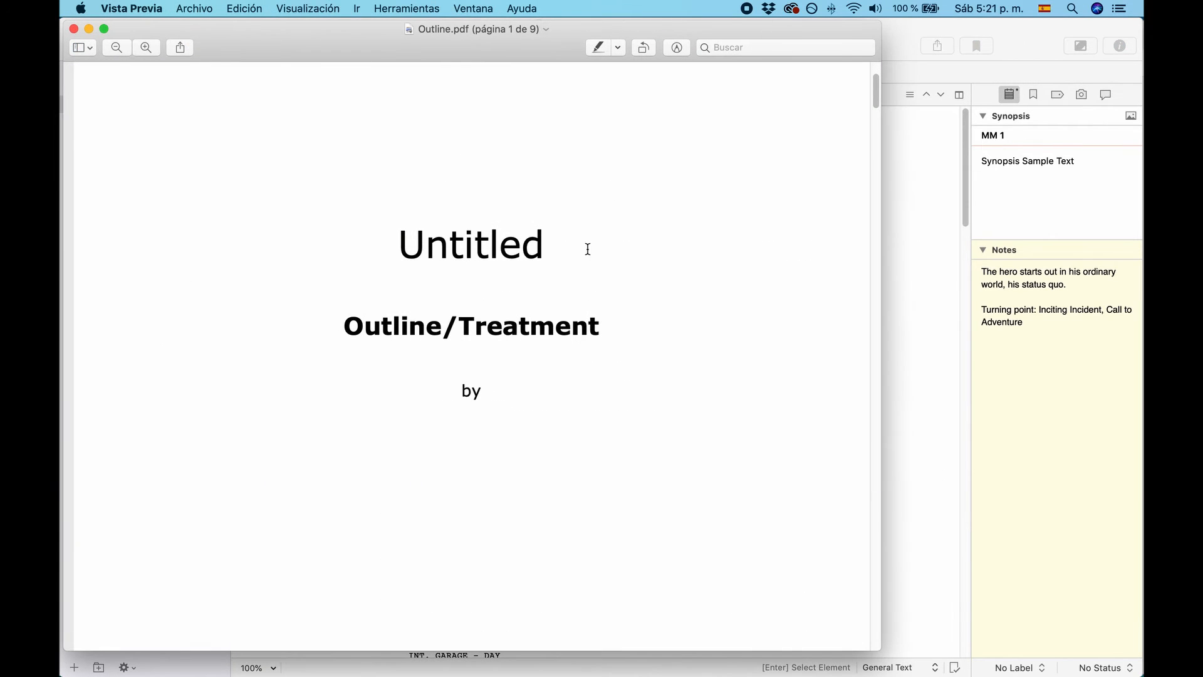
pyautogui.moveTo(484, 241)
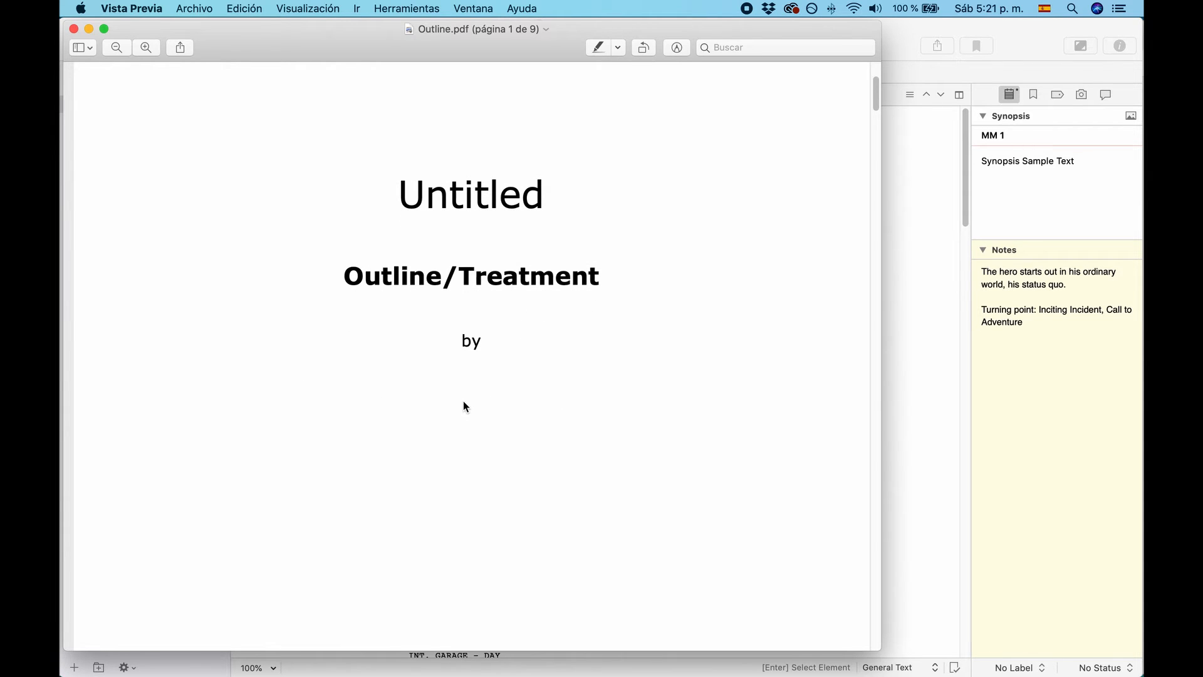
pyautogui.moveTo(495, 406)
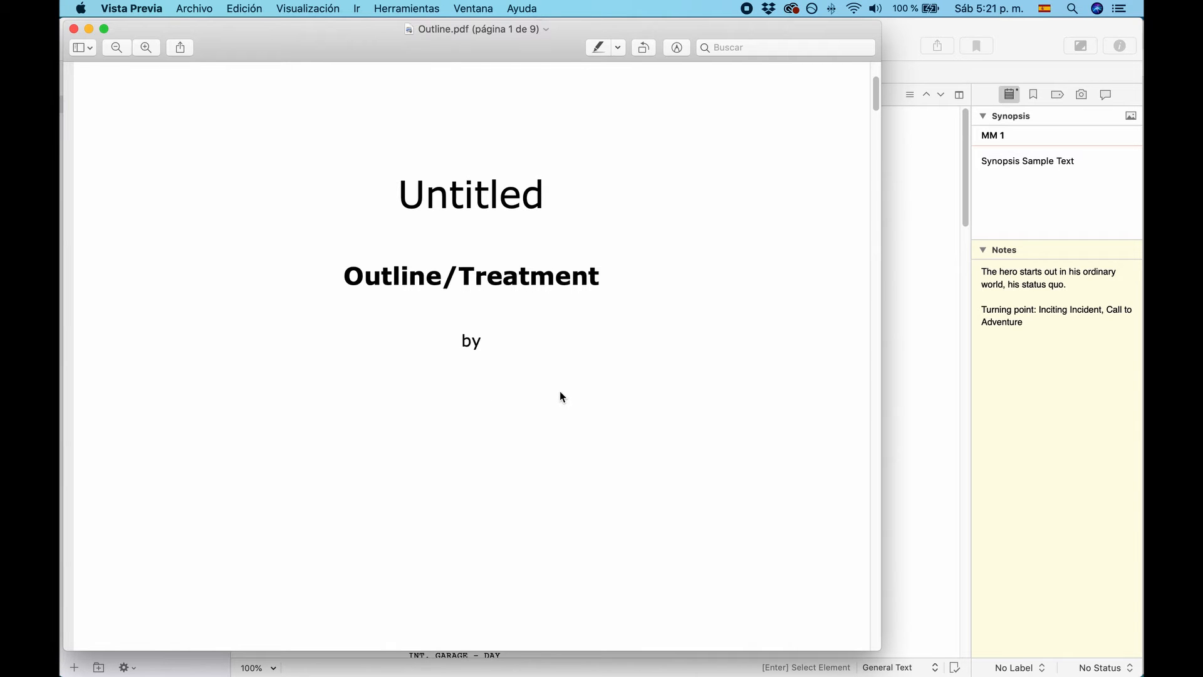
pyautogui.moveTo(571, 393)
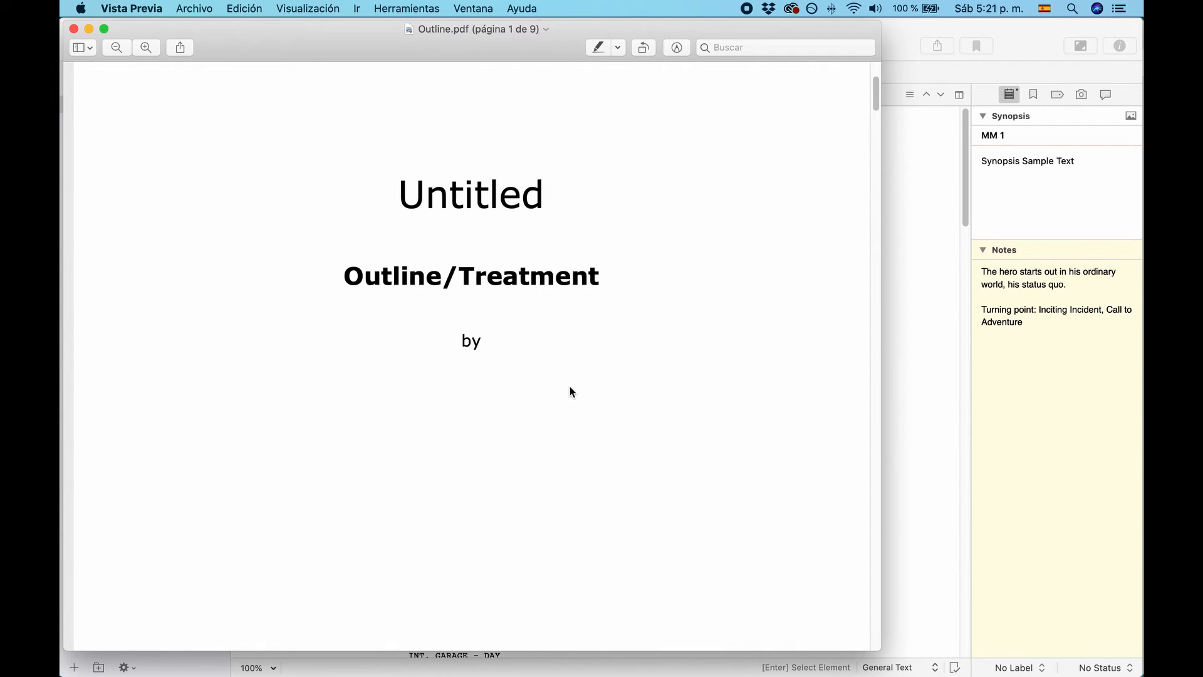
pyautogui.scroll(-3)
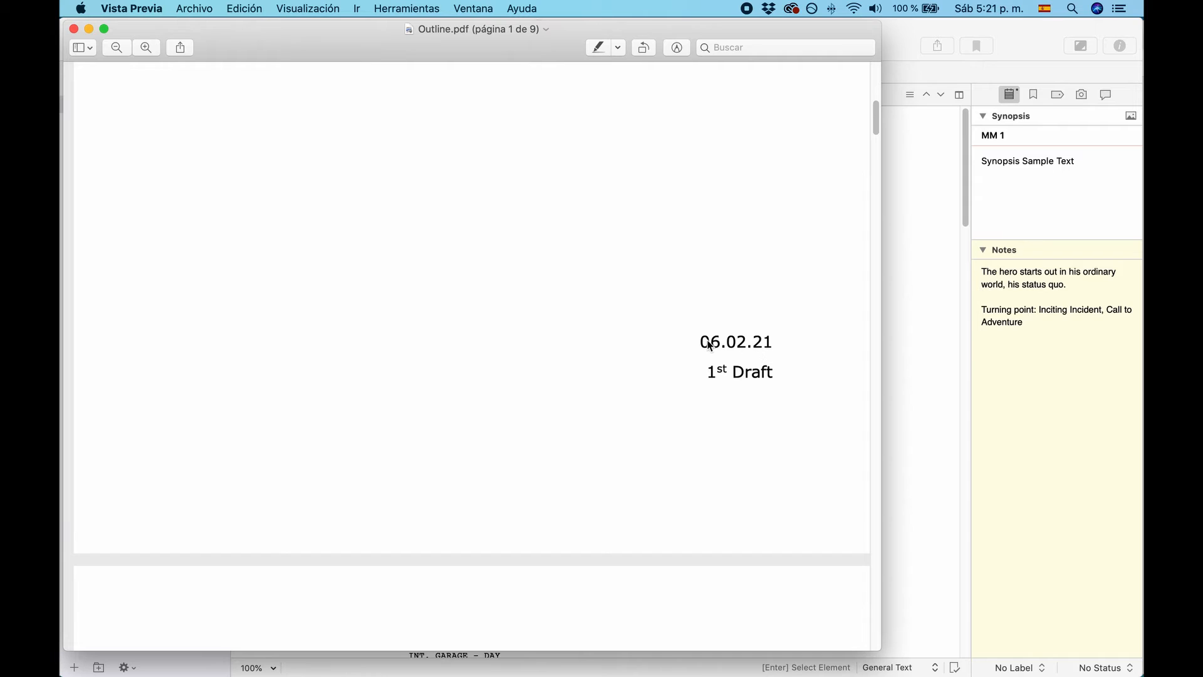
pyautogui.moveTo(689, 344)
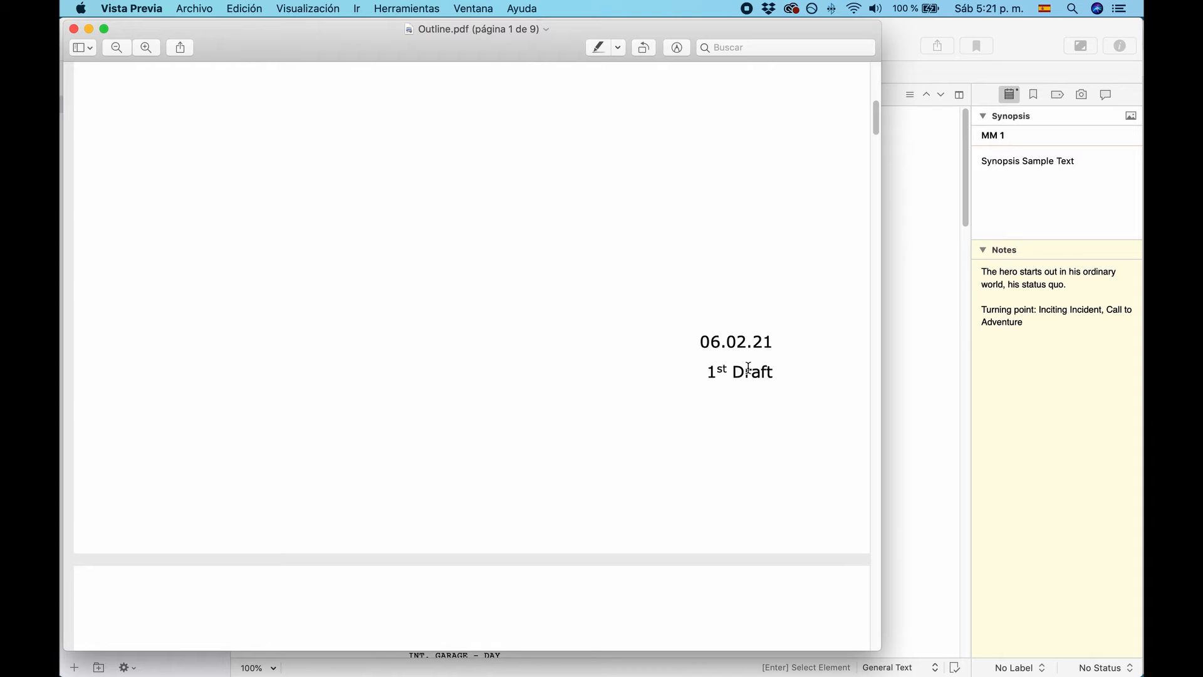
pyautogui.scroll(-3)
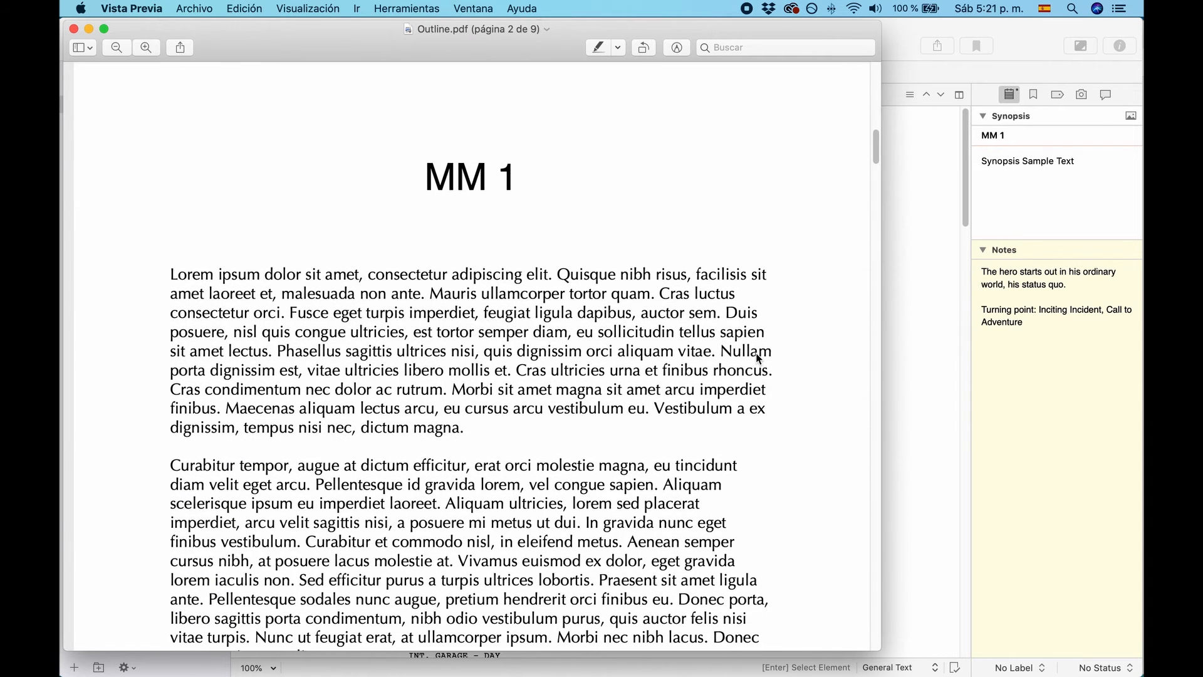
pyautogui.scroll(-3)
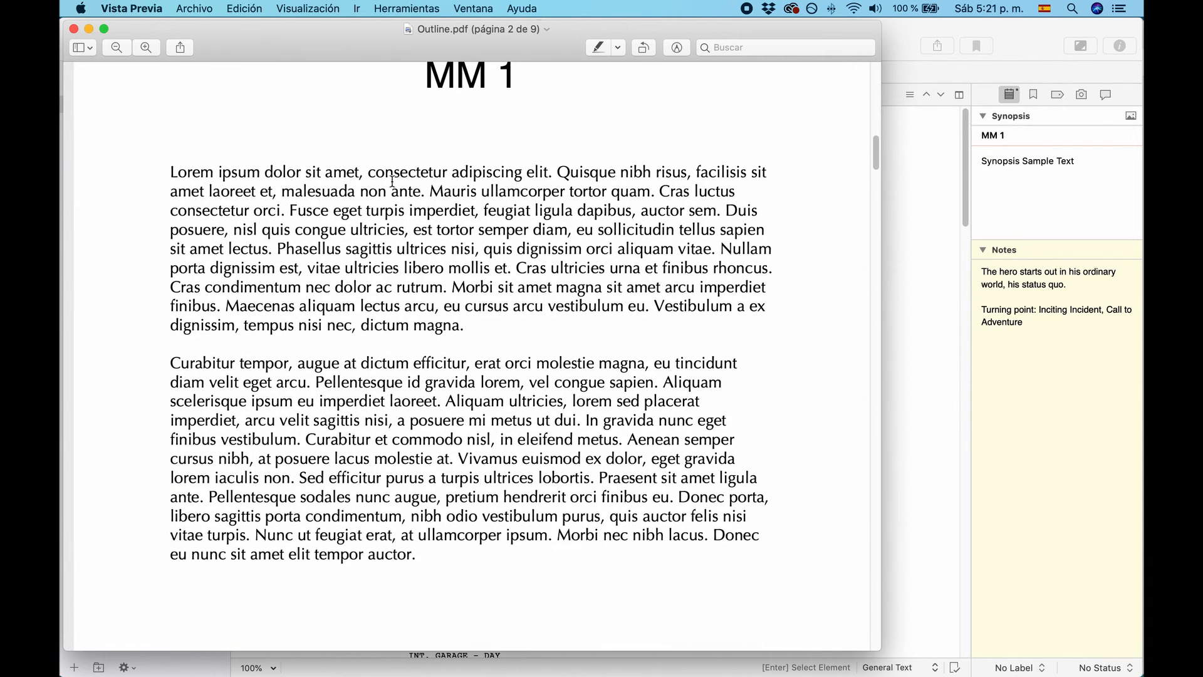
pyautogui.scroll(-3)
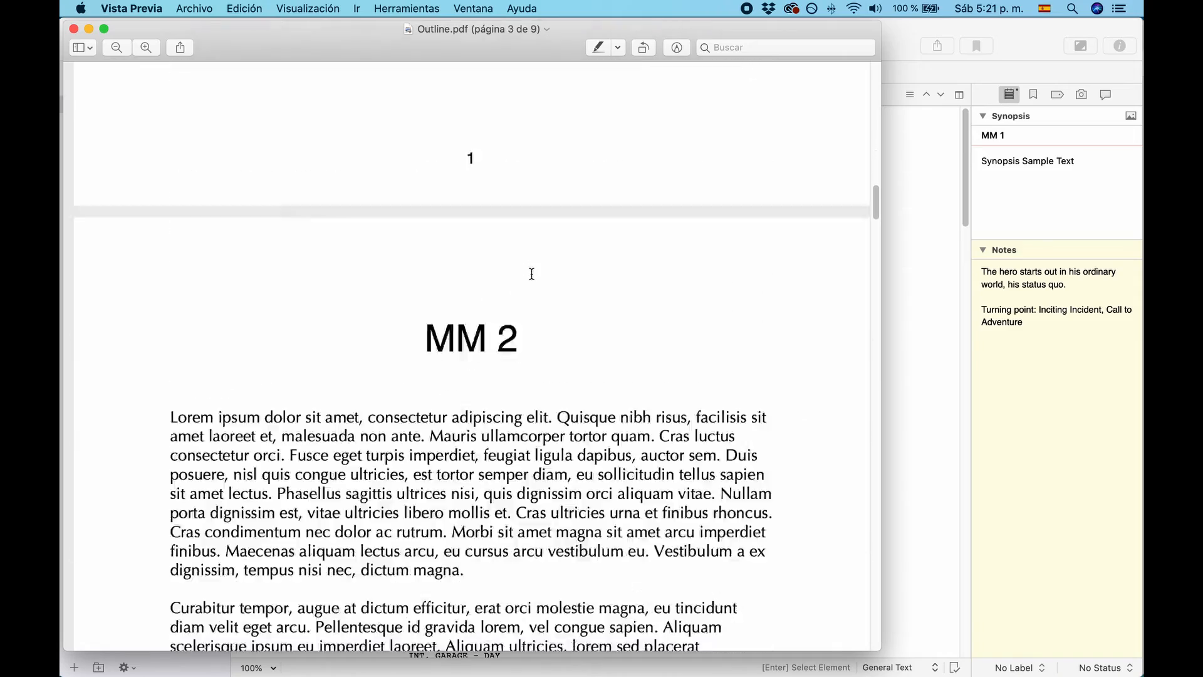
pyautogui.scroll(-3)
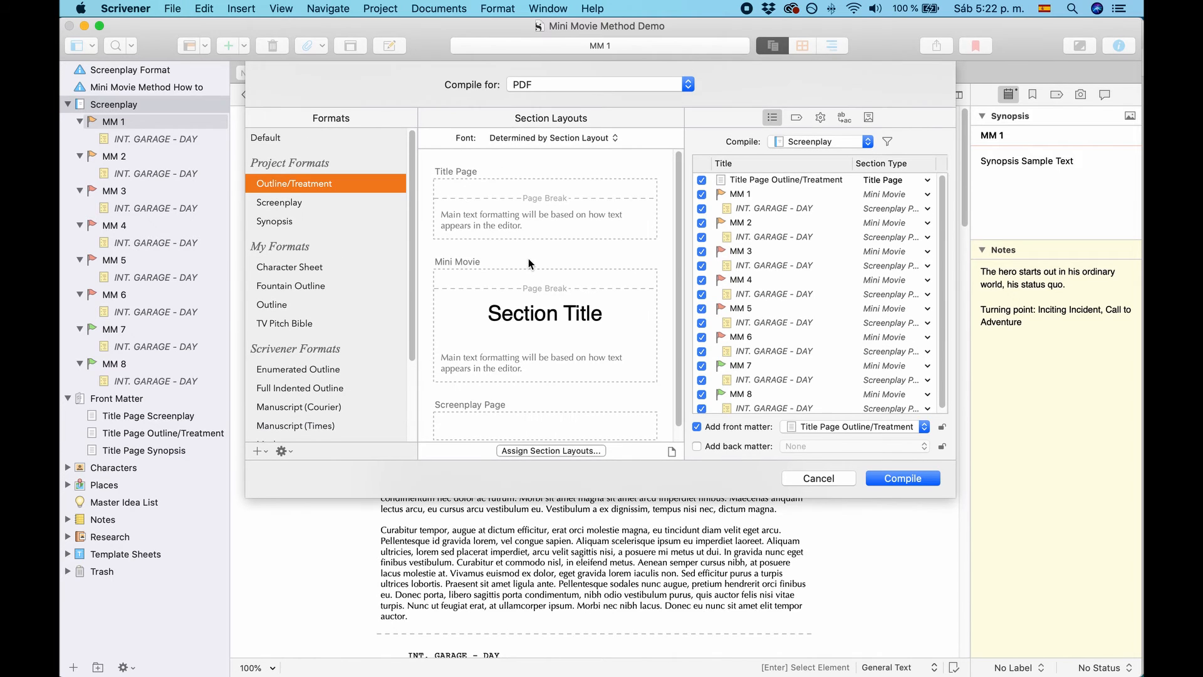
pyautogui.moveTo(558, 454)
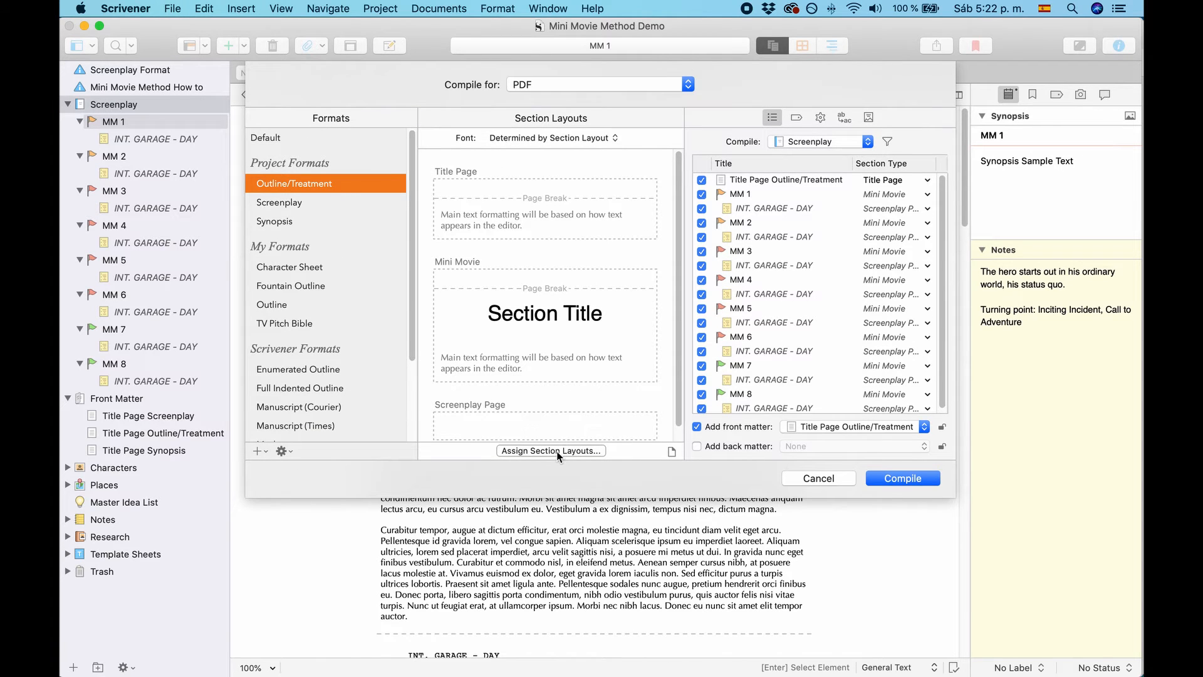
pyautogui.moveTo(292, 183)
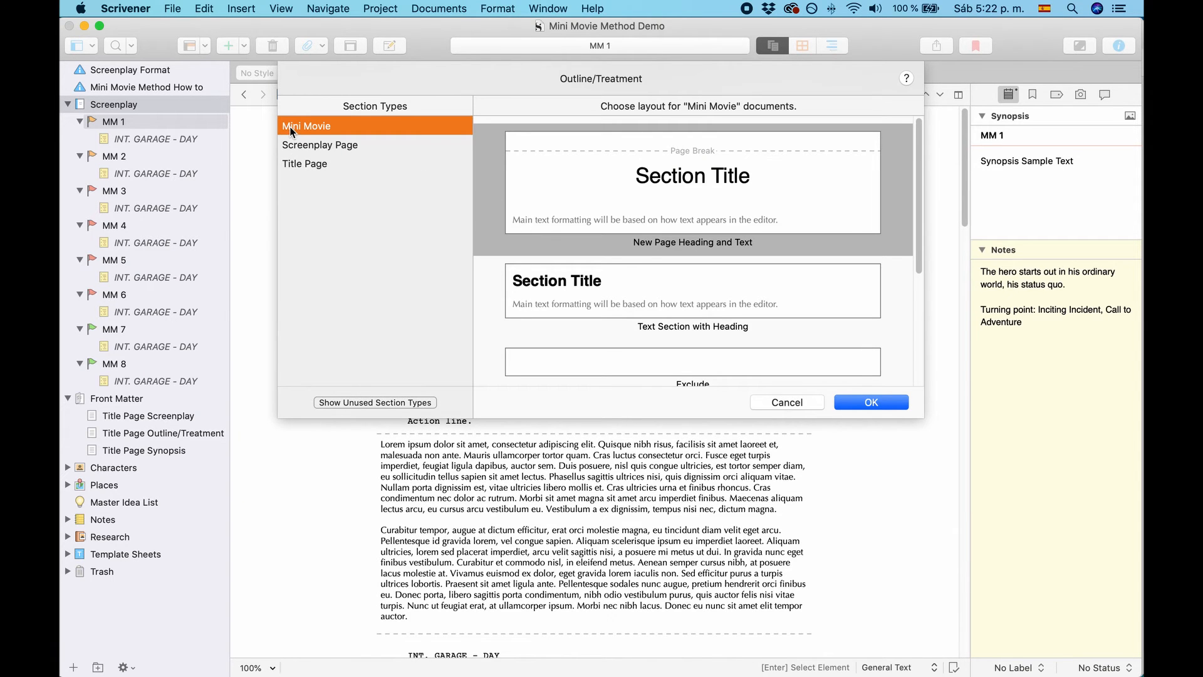
pyautogui.moveTo(643, 249)
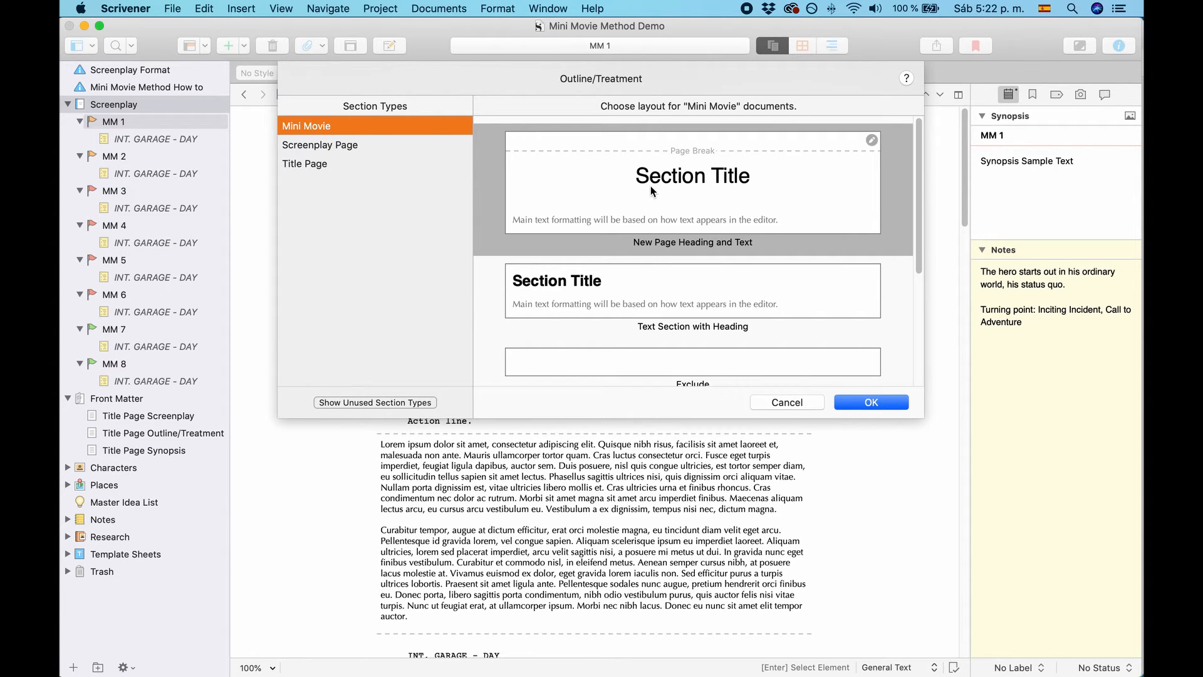
pyautogui.moveTo(675, 292)
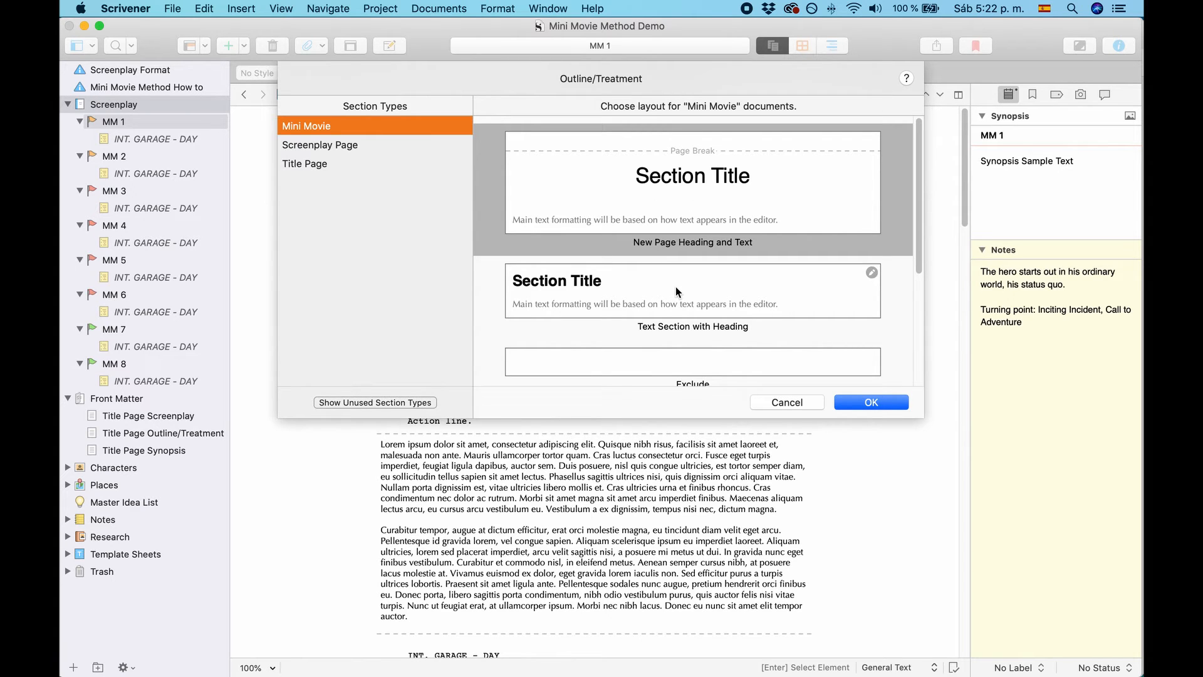
pyautogui.moveTo(719, 306)
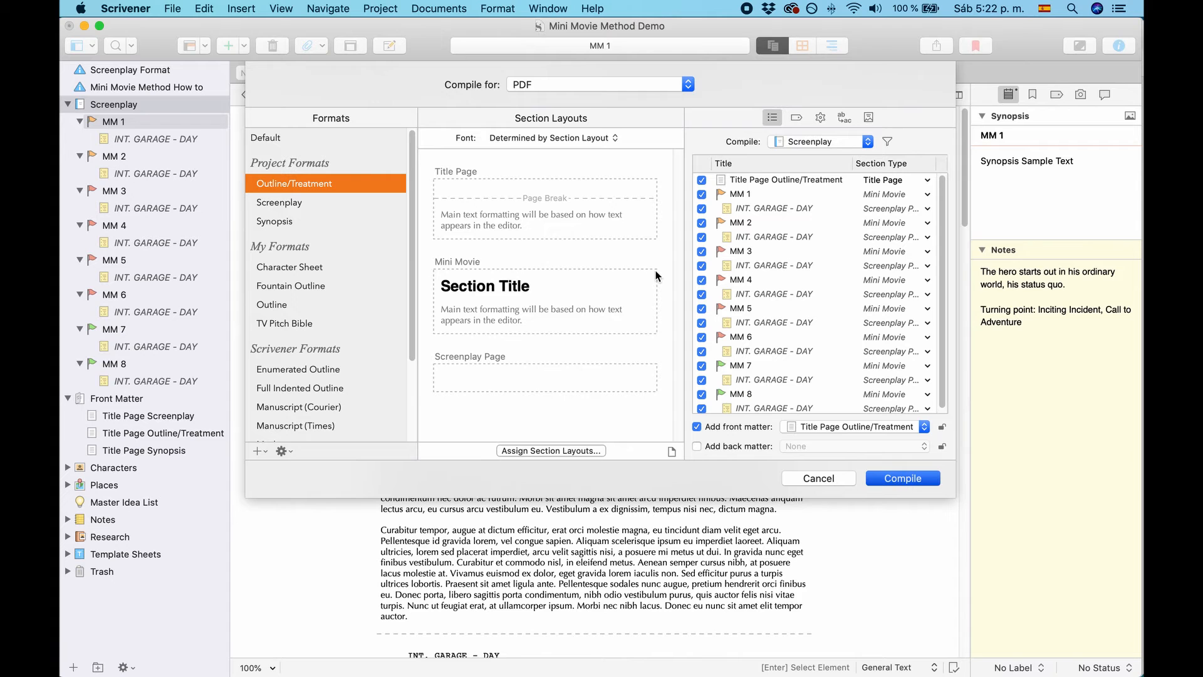
# Compile the outline again with Mini Movie sections using the Text Section with Heading layout
pyautogui.click(902, 477)
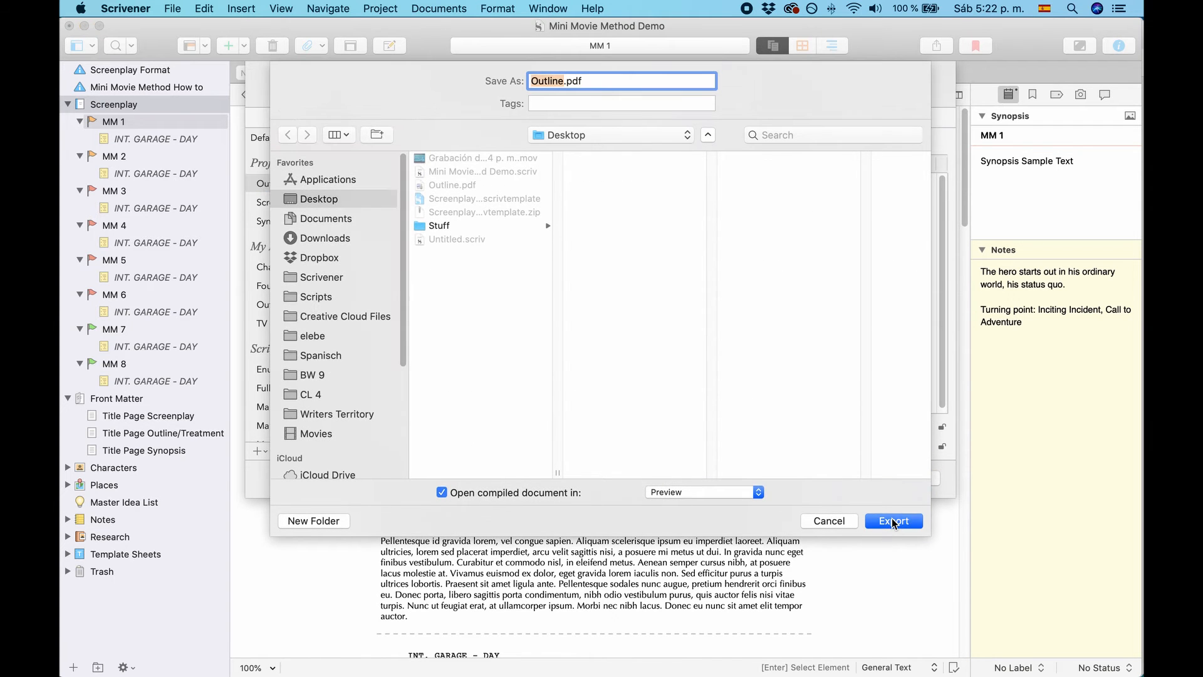
# Export Outline.pdf and scroll through the six-page continuous-section PDF in Preview
pyautogui.click(894, 520)
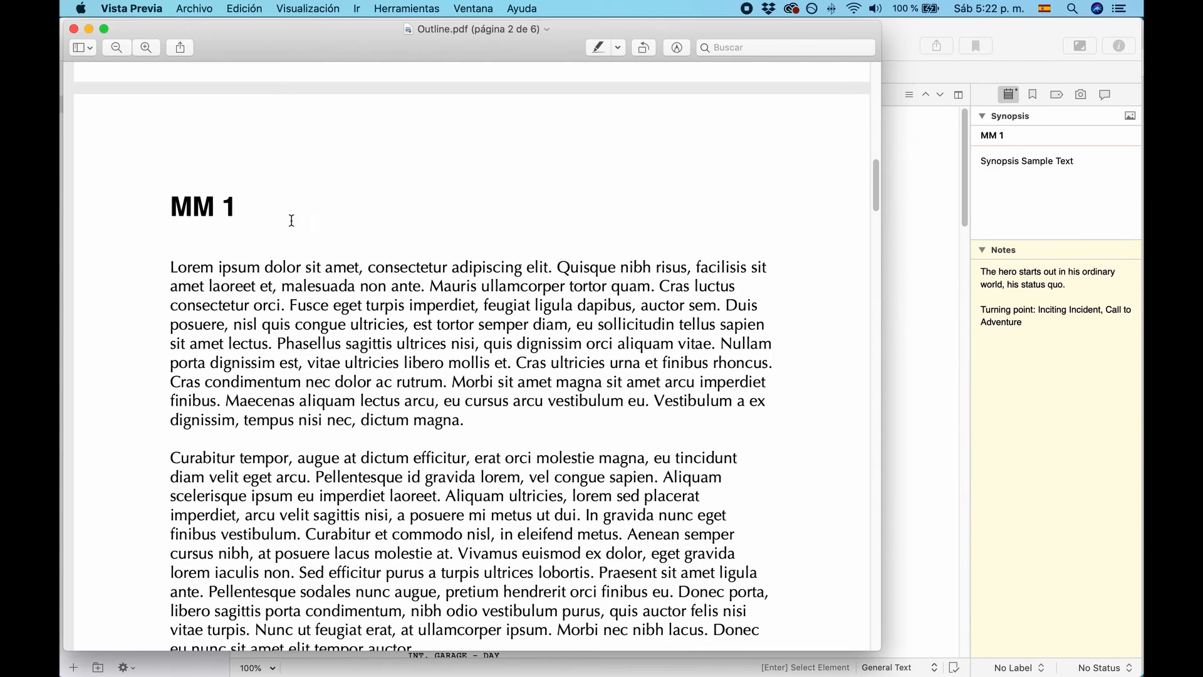
pyautogui.scroll(-3)
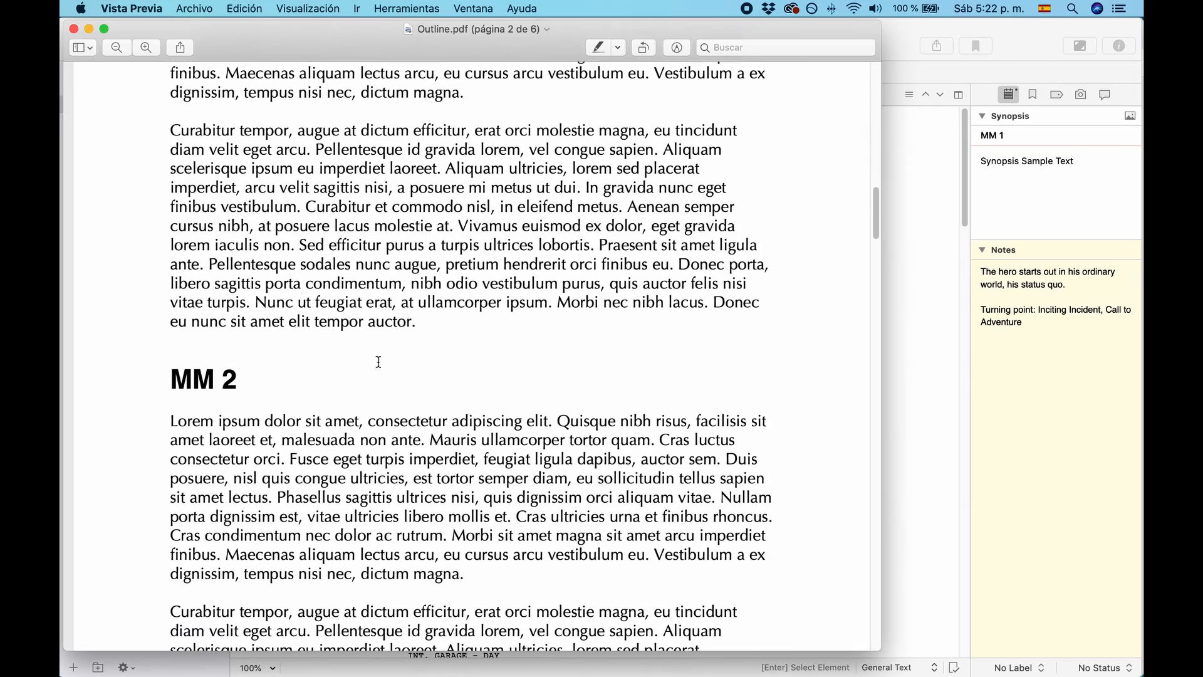
pyautogui.scroll(-3)
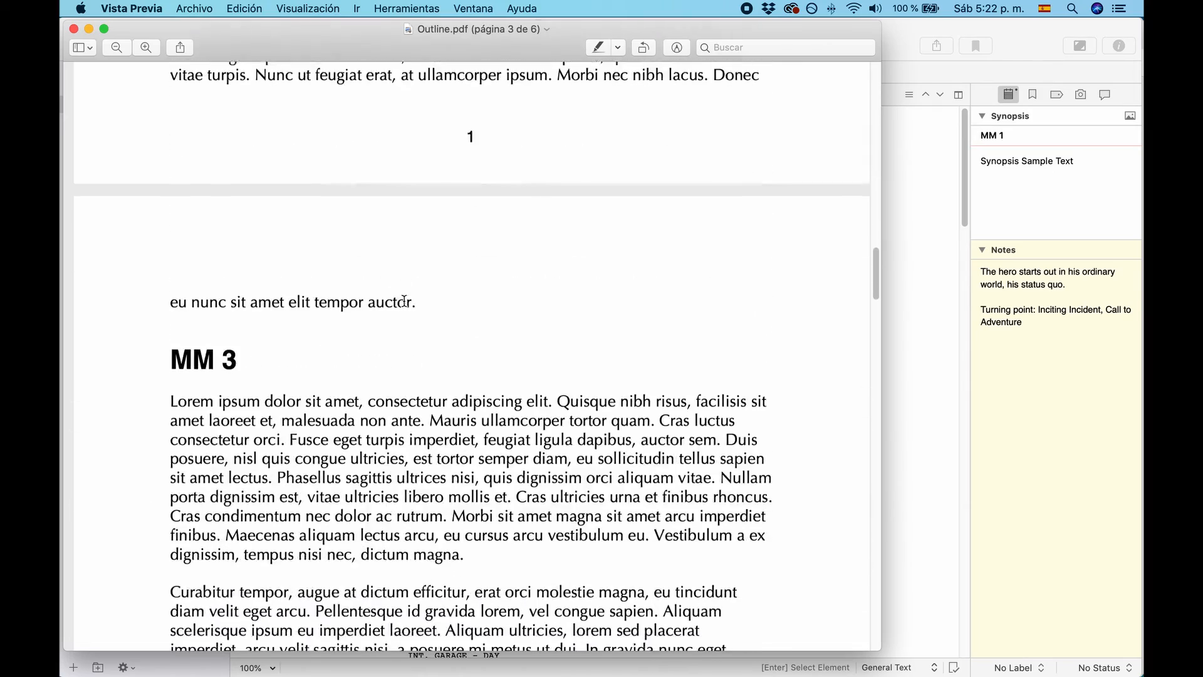
pyautogui.scroll(-3)
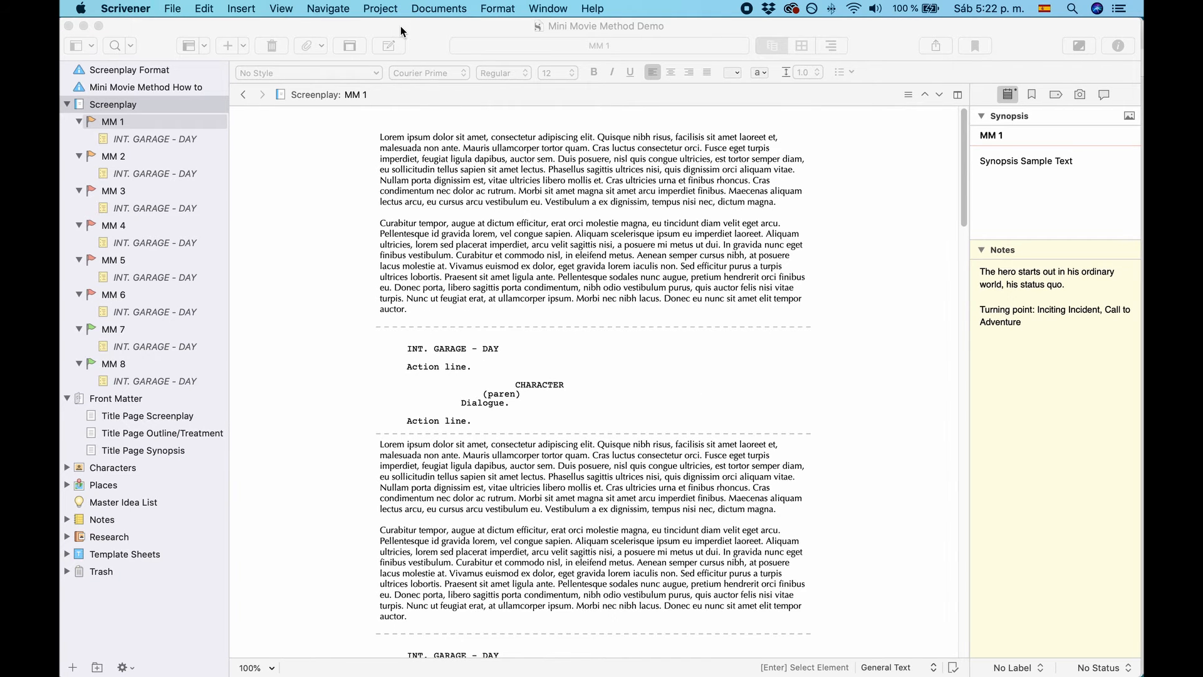
# Compile the project in the Screenplay format and export it as Screenplay.pdf for Preview
pyautogui.click(172, 9)
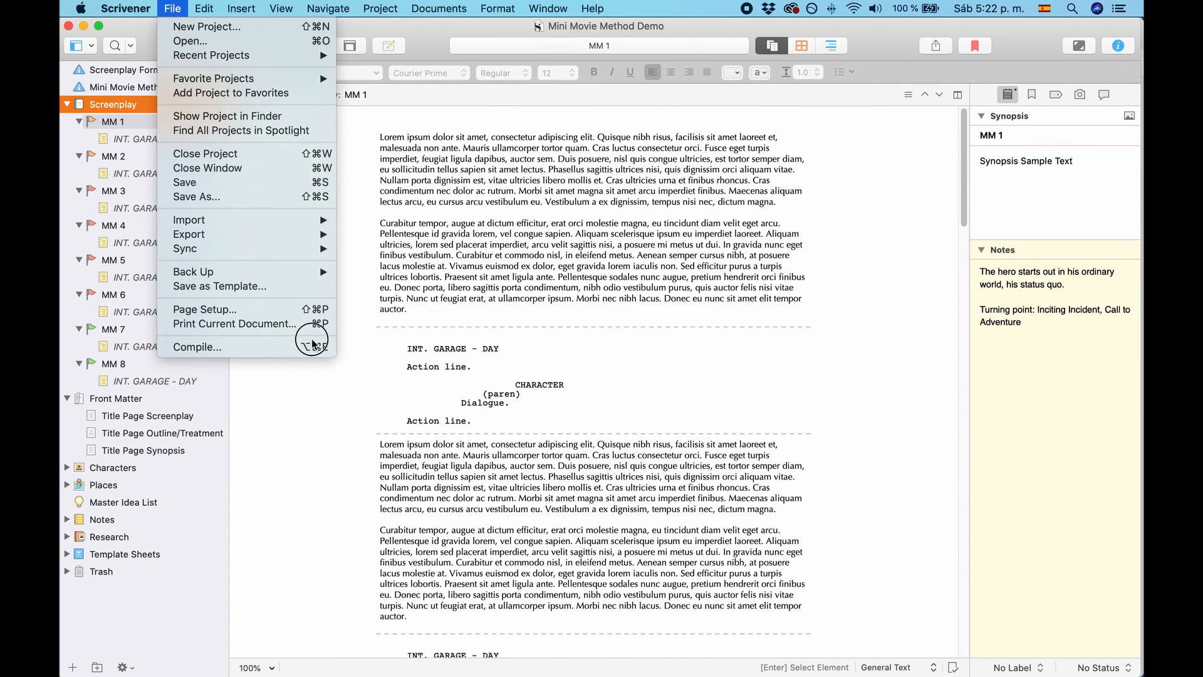
pyautogui.click(547, 268)
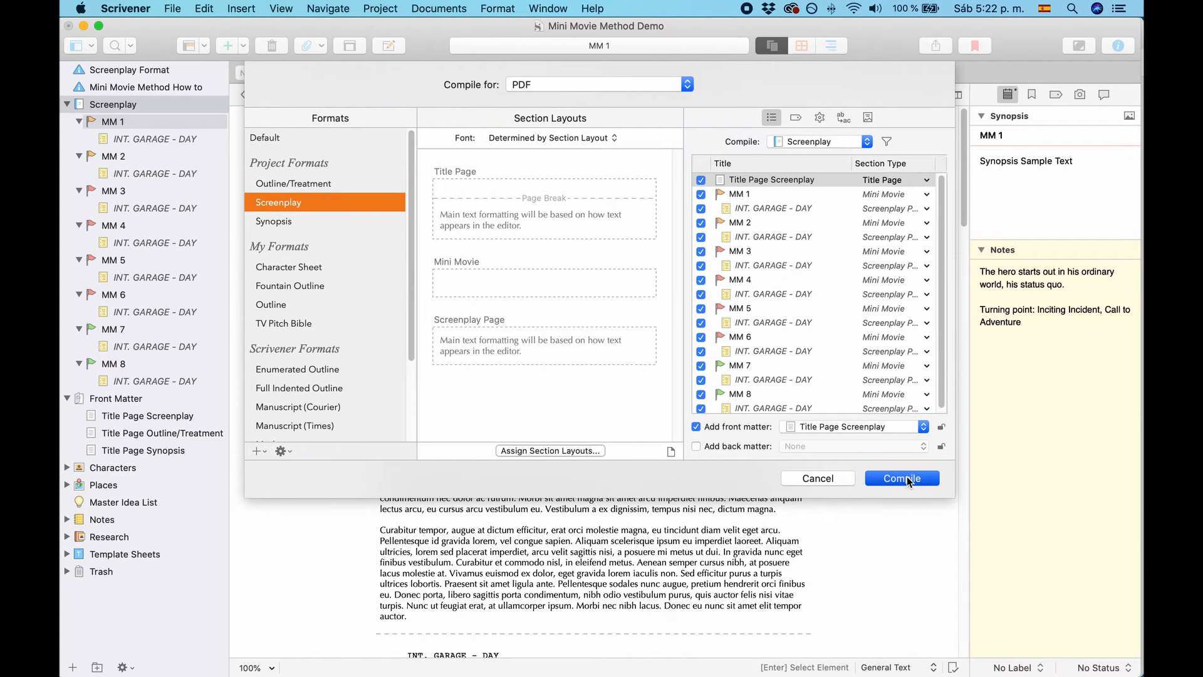
pyautogui.click(901, 478)
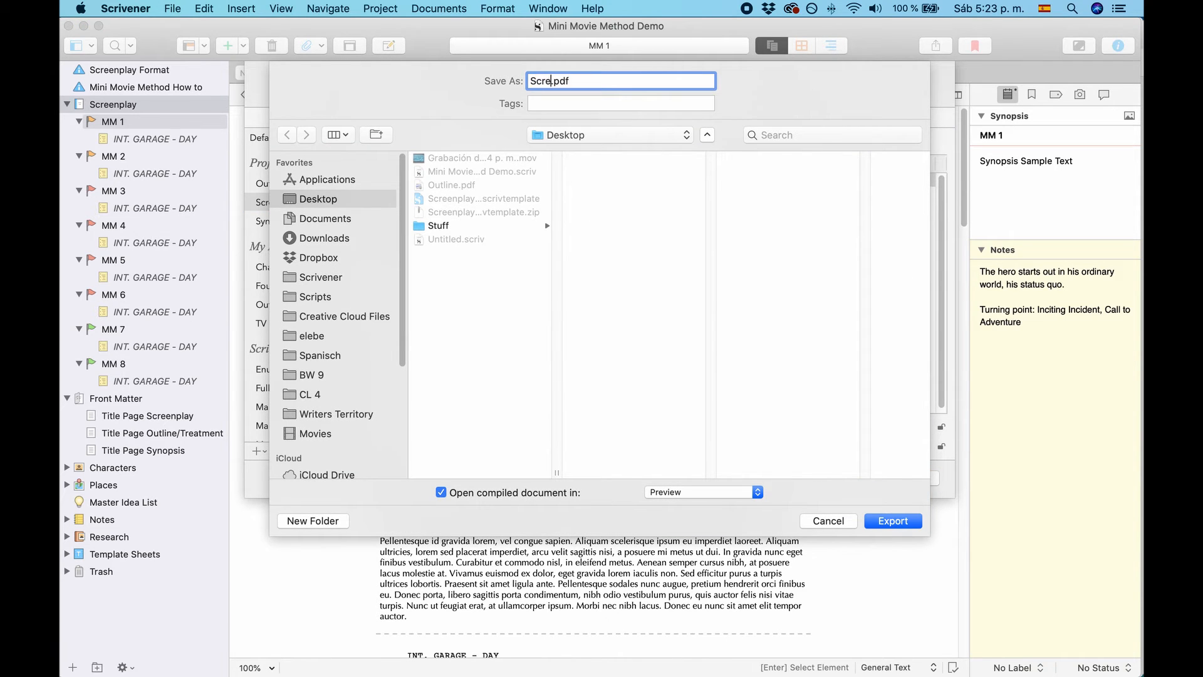
pyautogui.click(829, 520)
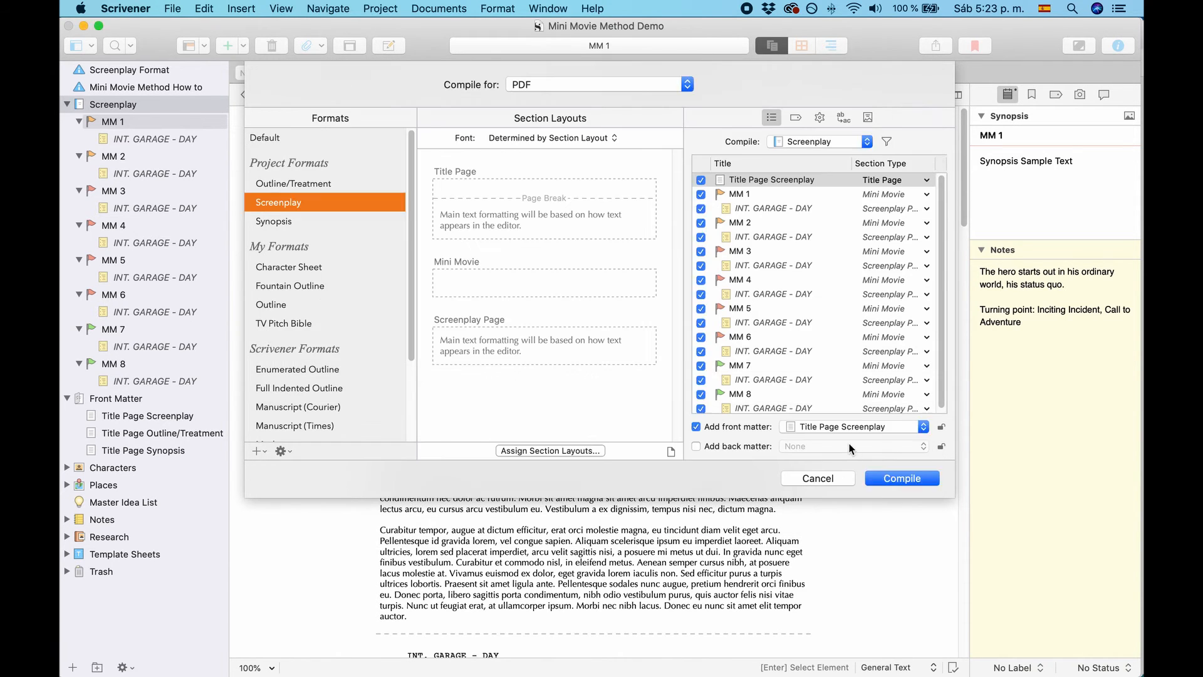
pyautogui.click(901, 477)
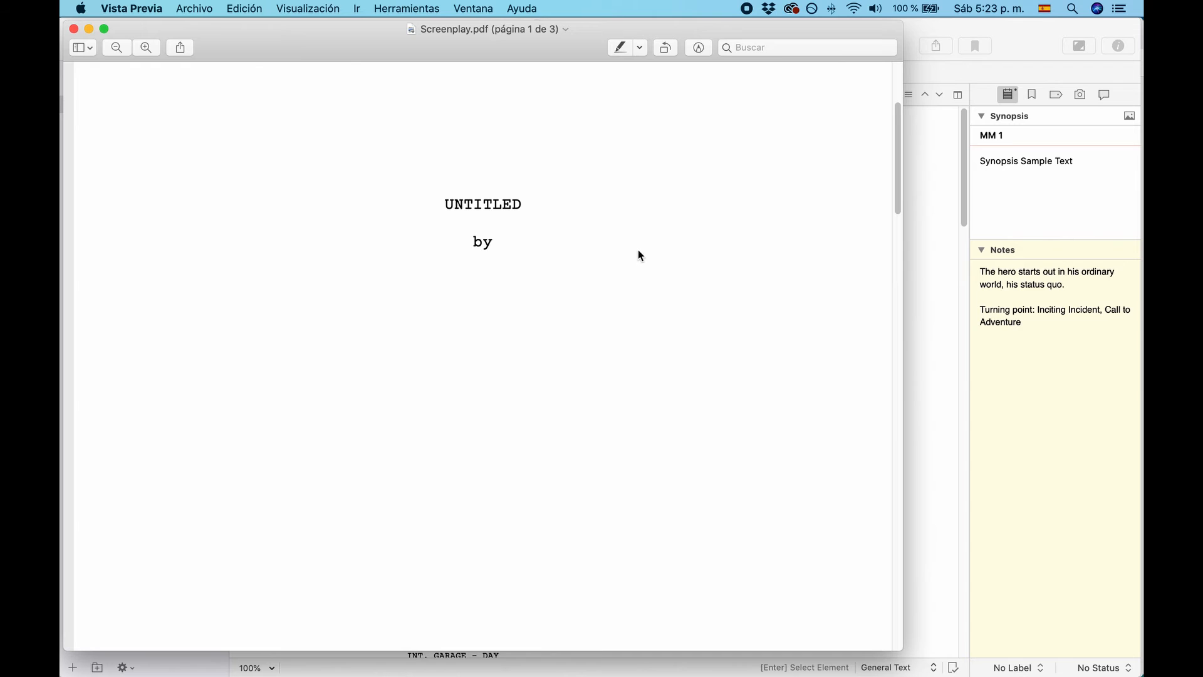
pyautogui.moveTo(378, 206)
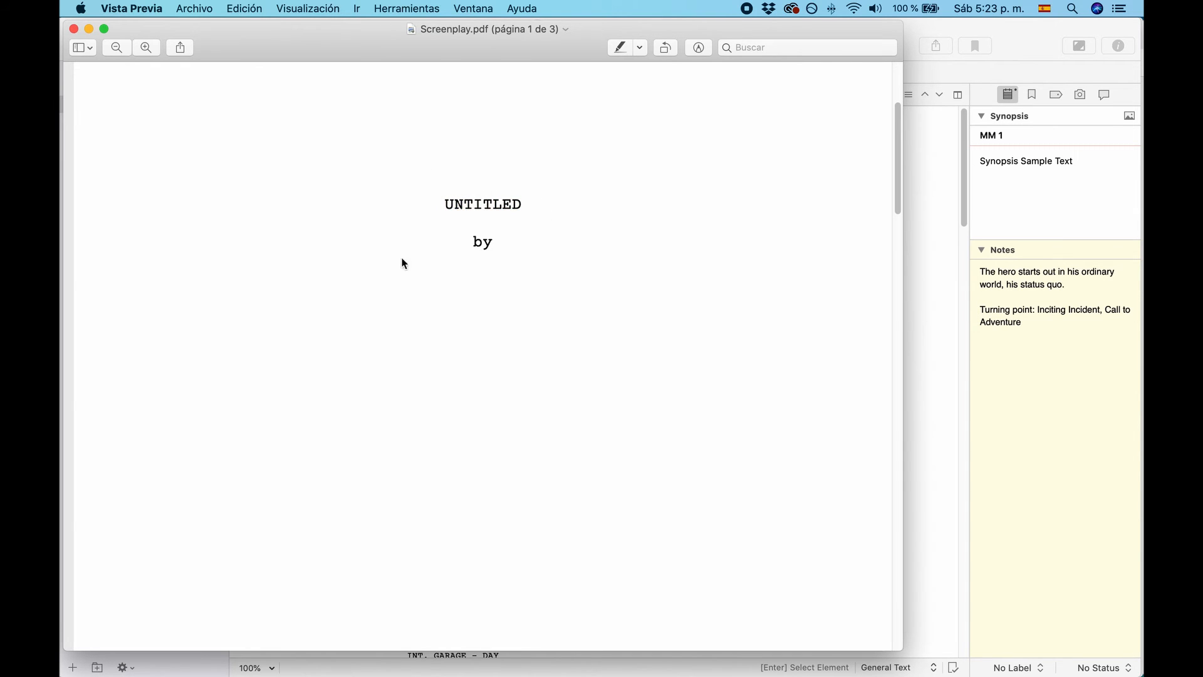
# Scroll Screenplay.pdf in Preview through pages 2–3 to its final scenes
pyautogui.scroll(-3)
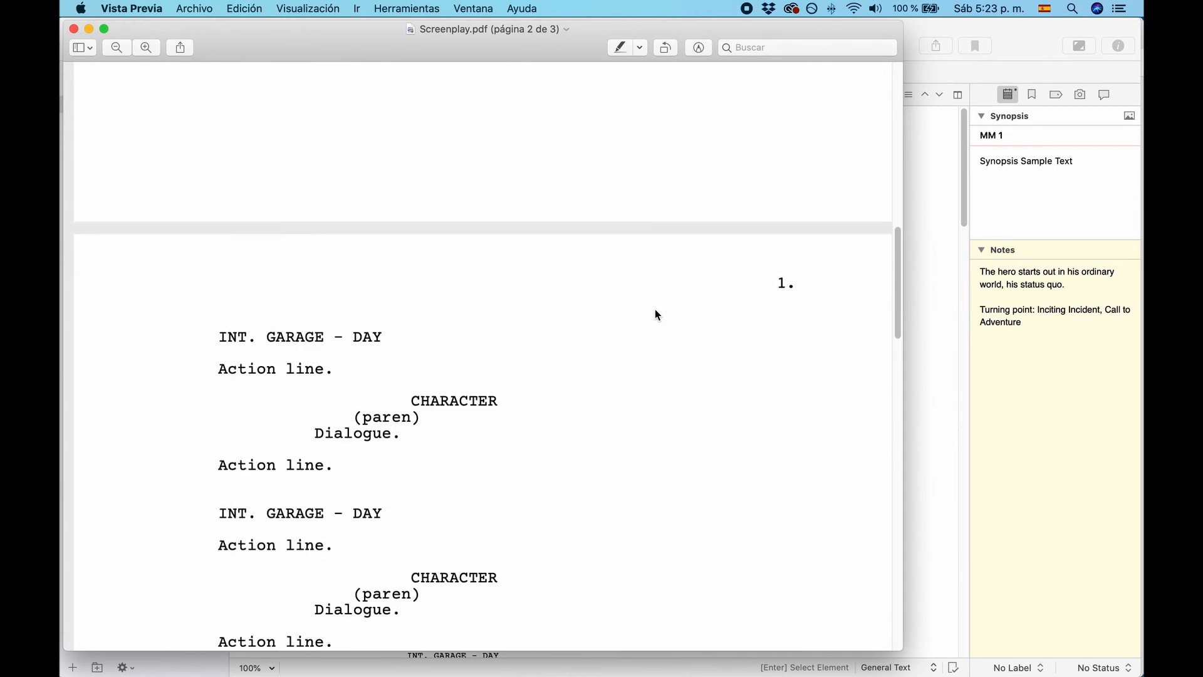
pyautogui.scroll(-3)
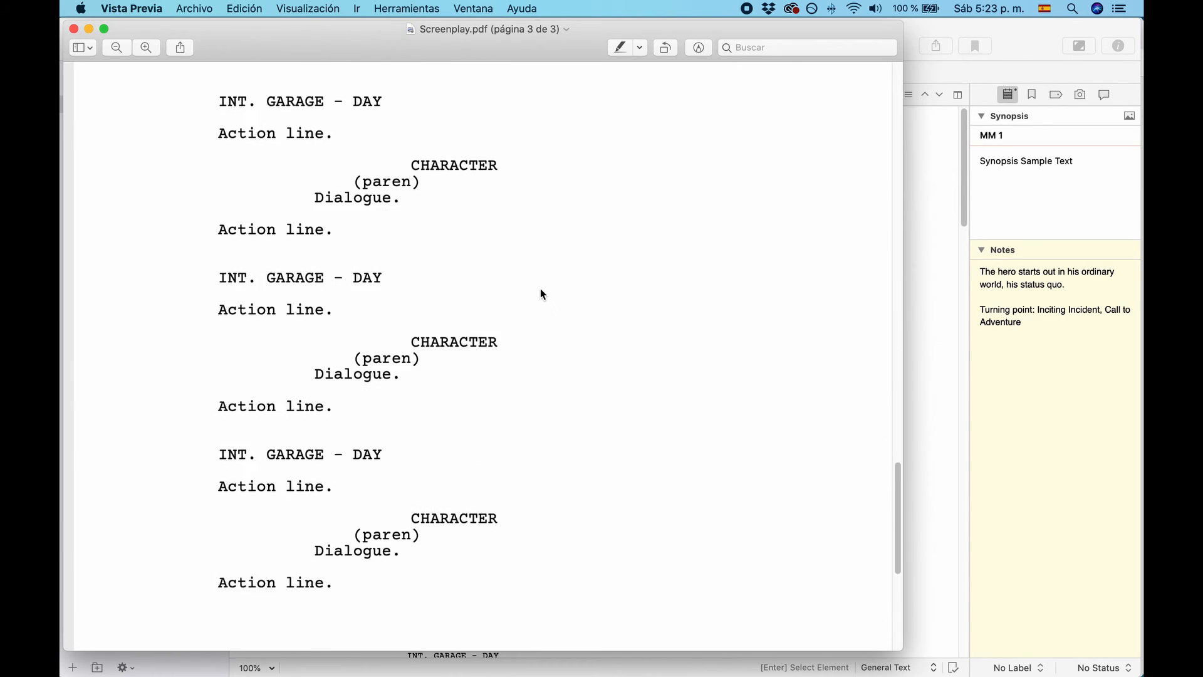
pyautogui.scroll(-3)
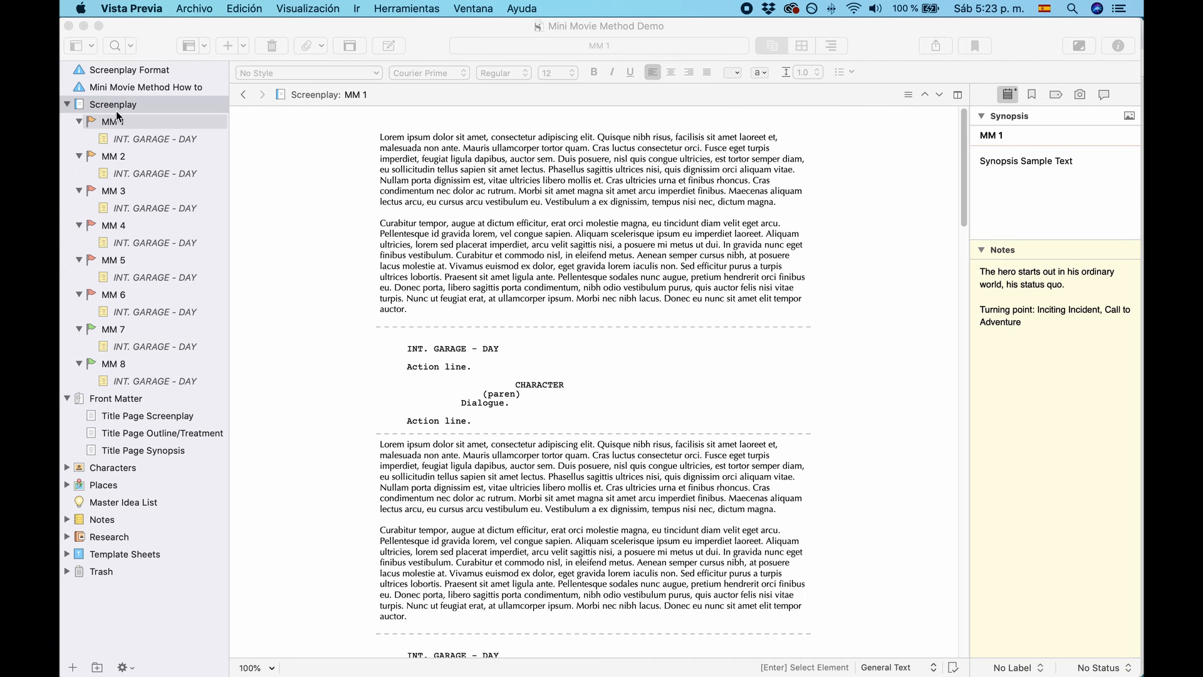
# Compile the project in the Synopsis format and export it to the Desktop as Synopsis.pdf
pyautogui.click(172, 9)
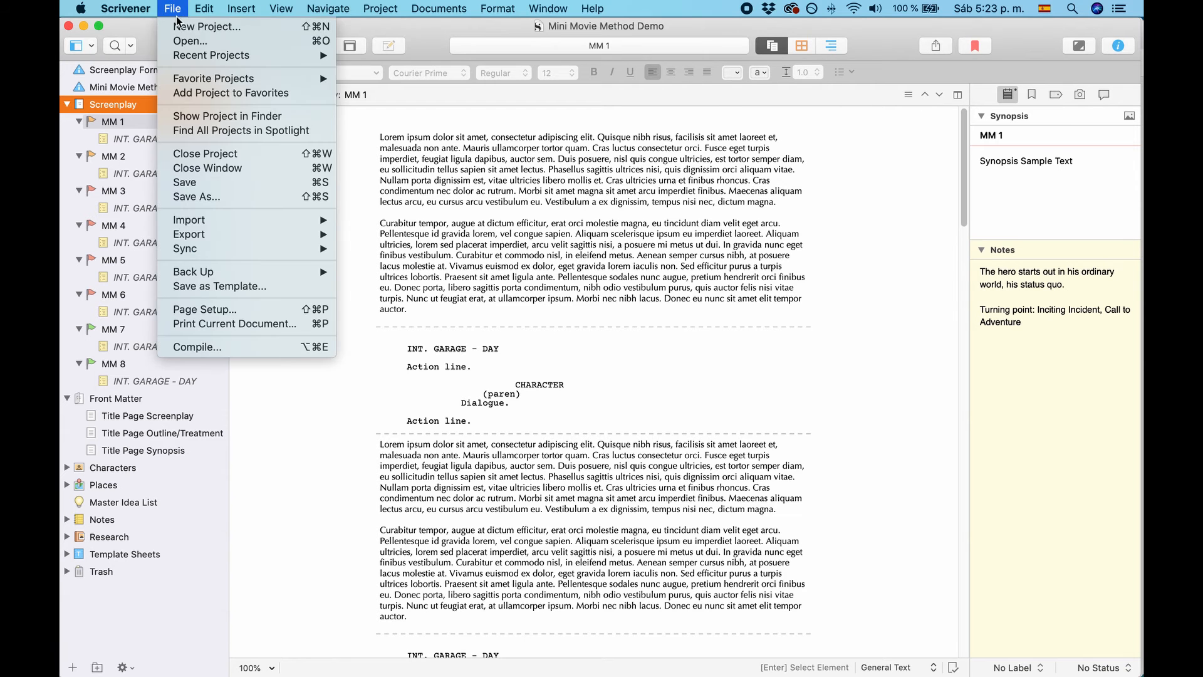
pyautogui.click(503, 245)
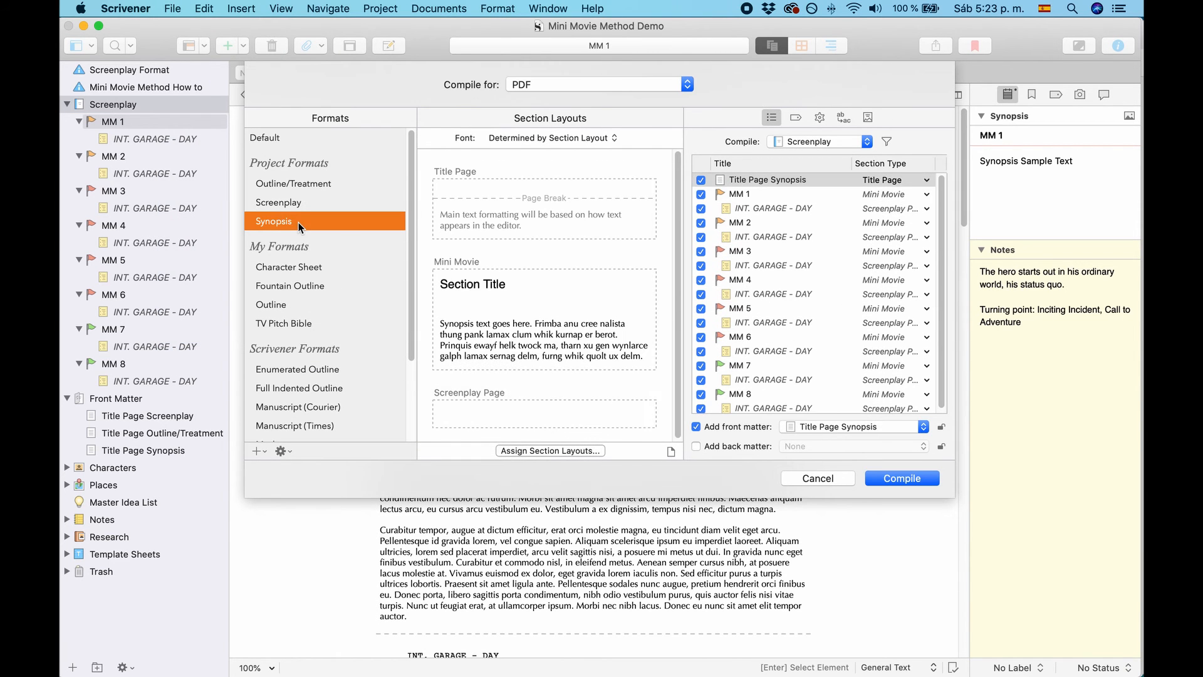
pyautogui.moveTo(289, 230)
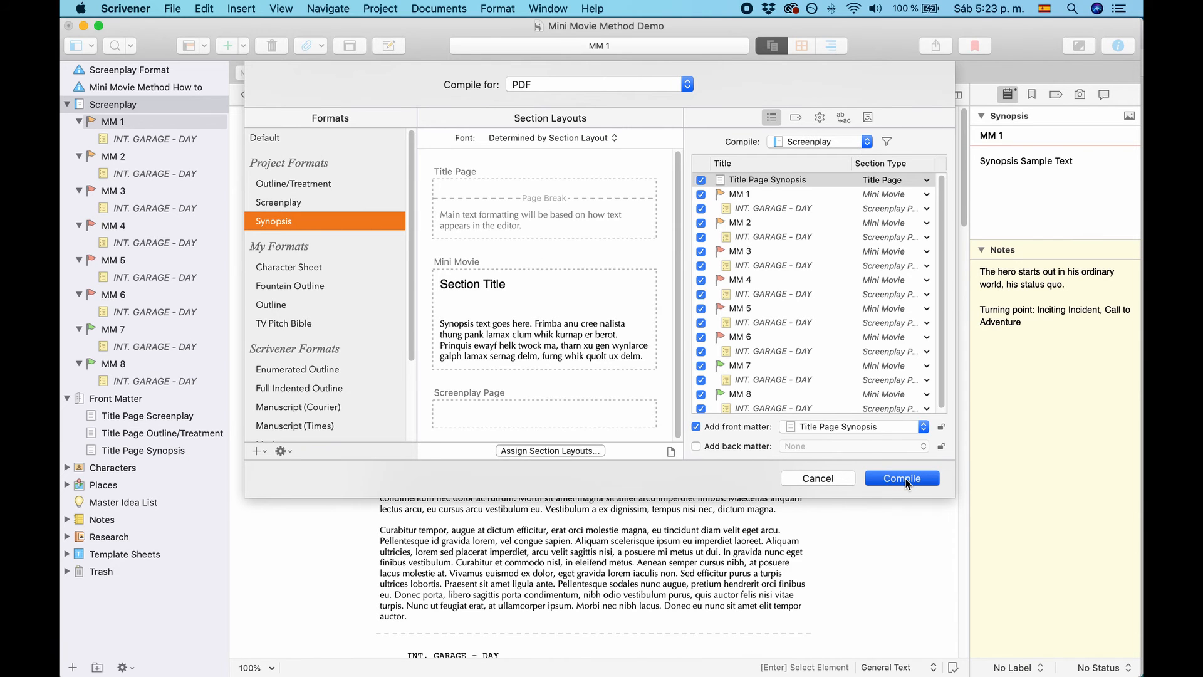
pyautogui.click(901, 478)
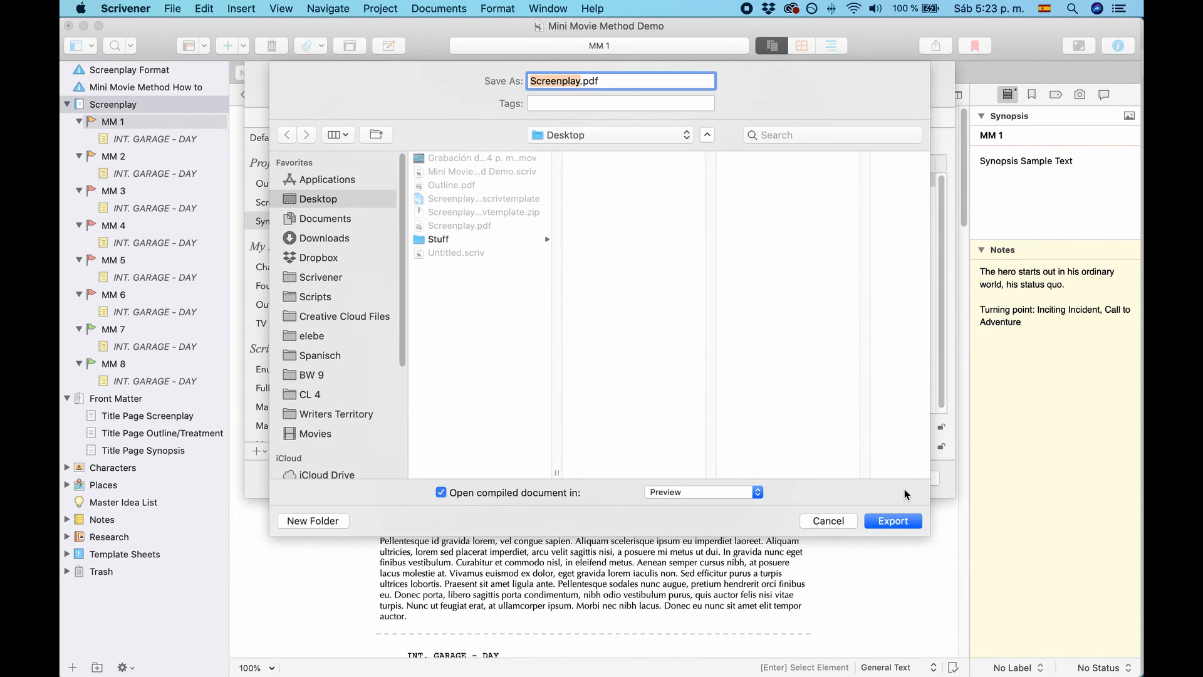
pyautogui.write('Synopsis')
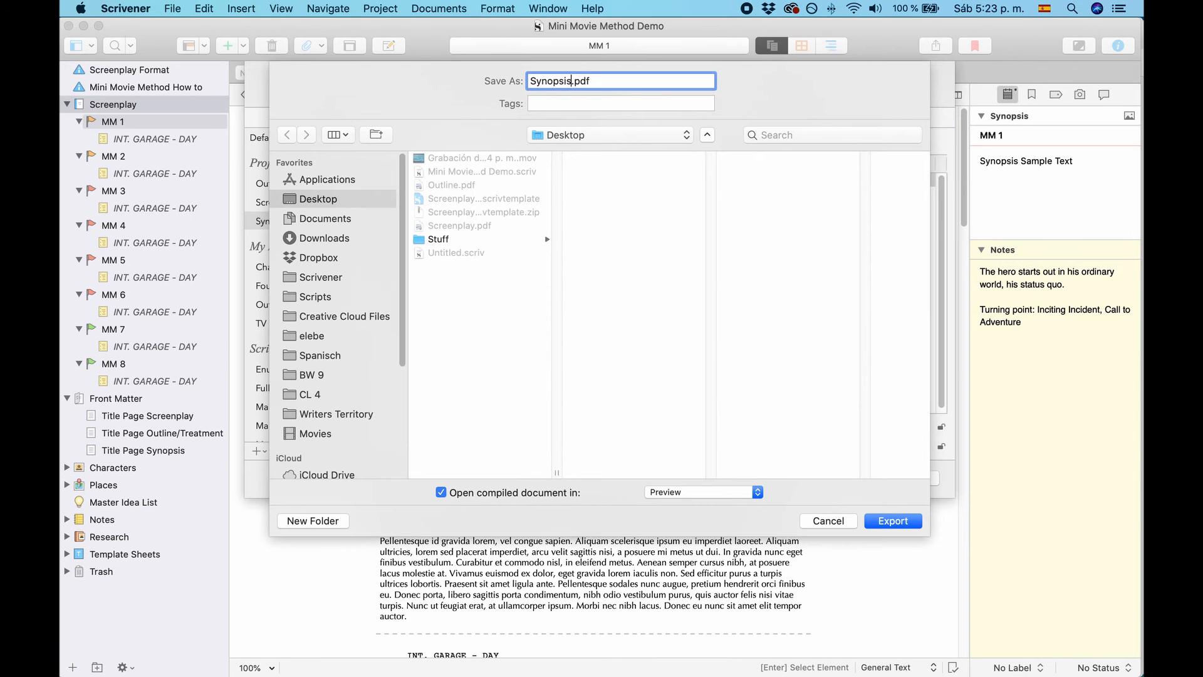
pyautogui.click(893, 520)
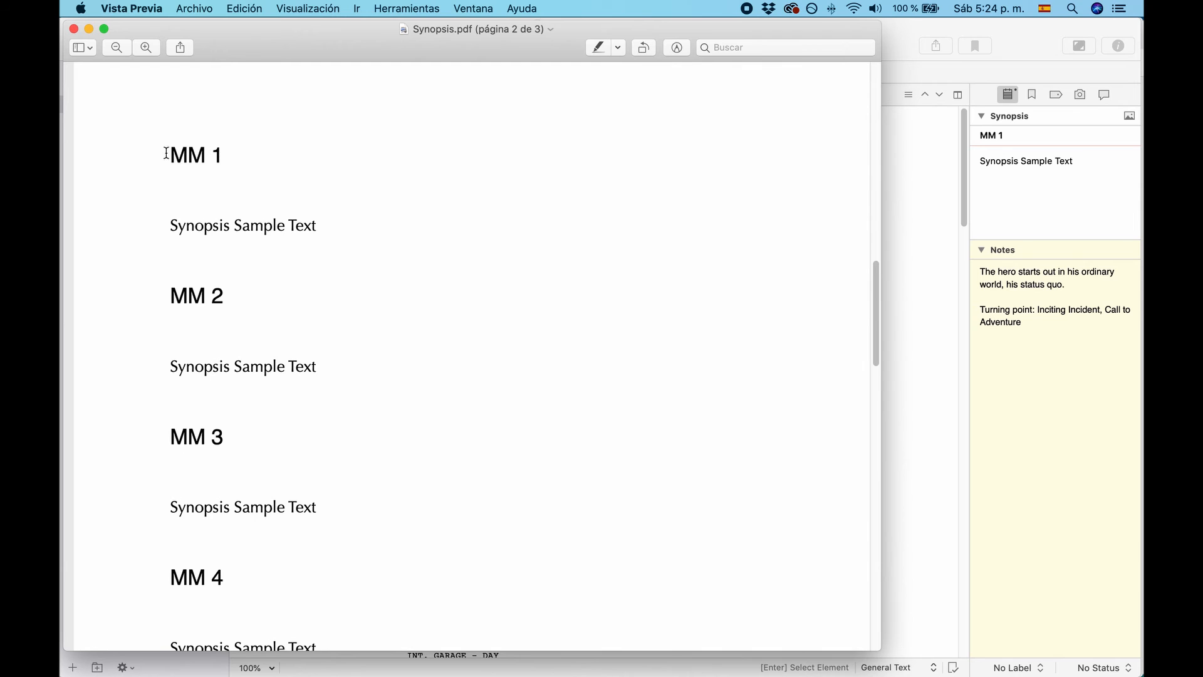
pyautogui.moveTo(302, 231)
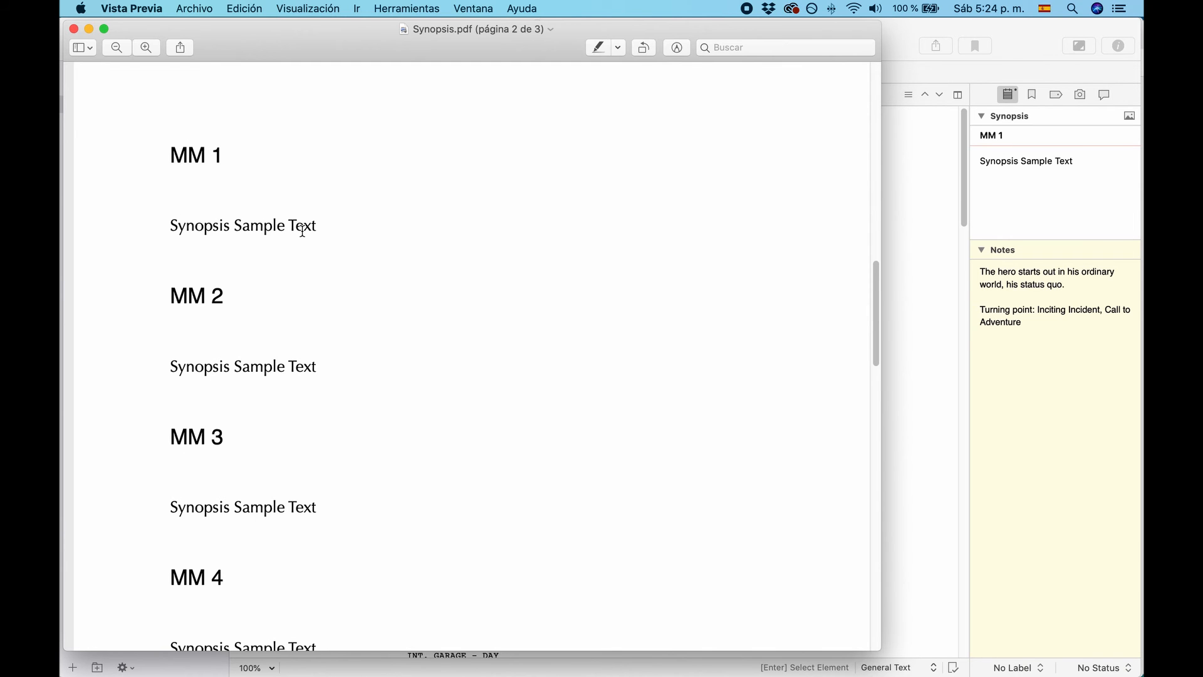
# Scroll Synopsis.pdf in Preview through the MM sections past MM 6
pyautogui.scroll(-3)
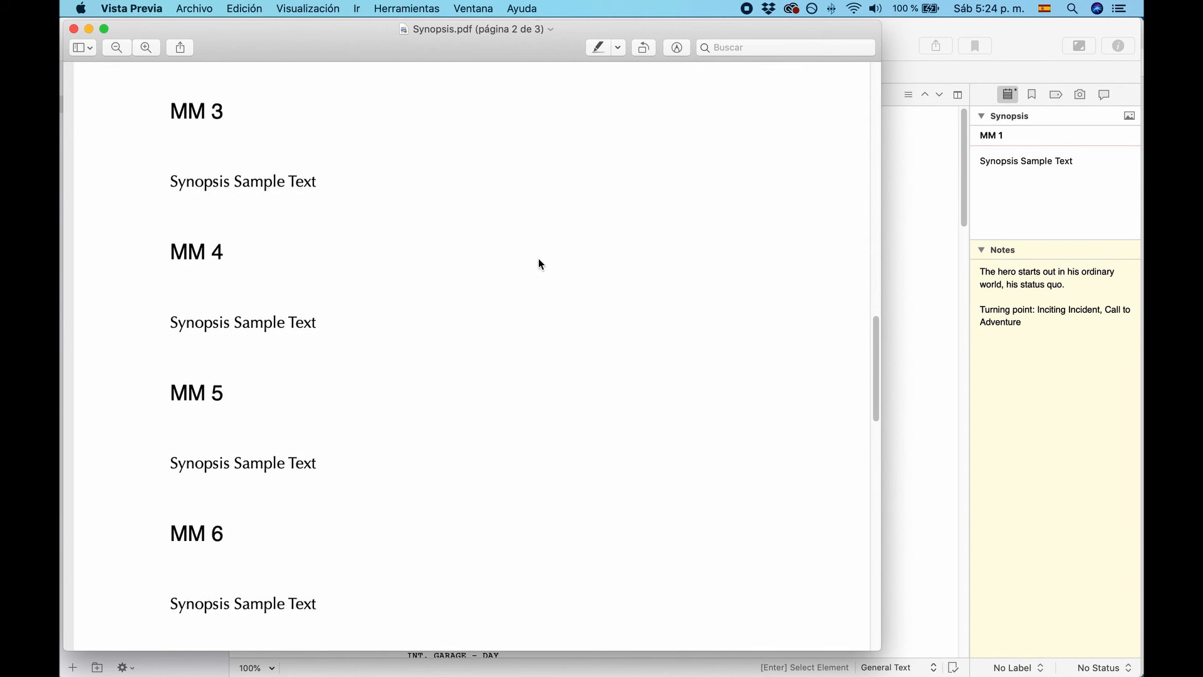
pyautogui.scroll(-3)
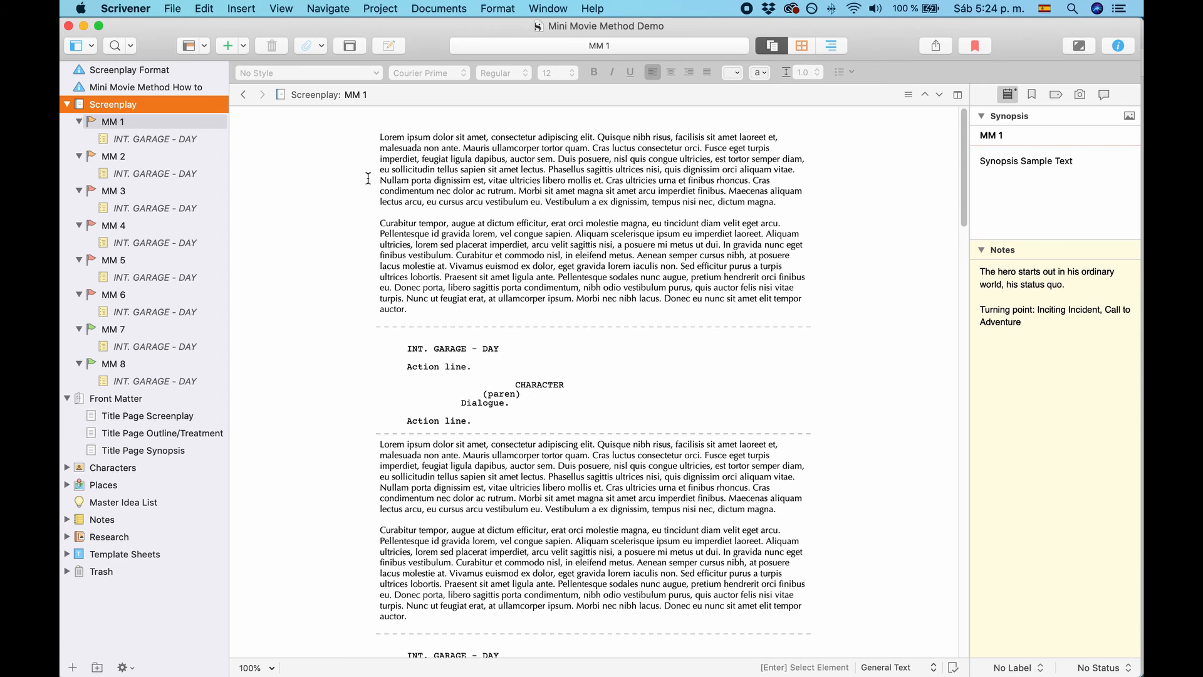
# Reopen the Compile window to change the compile format
pyautogui.click(172, 9)
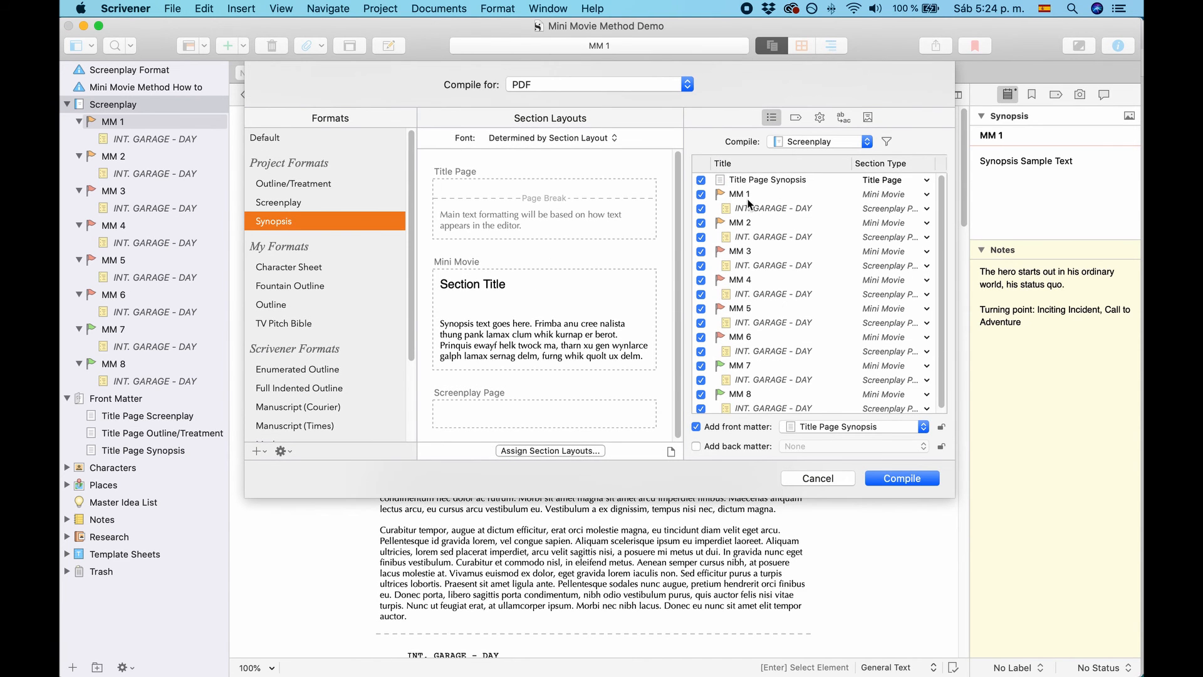
pyautogui.moveTo(719, 272)
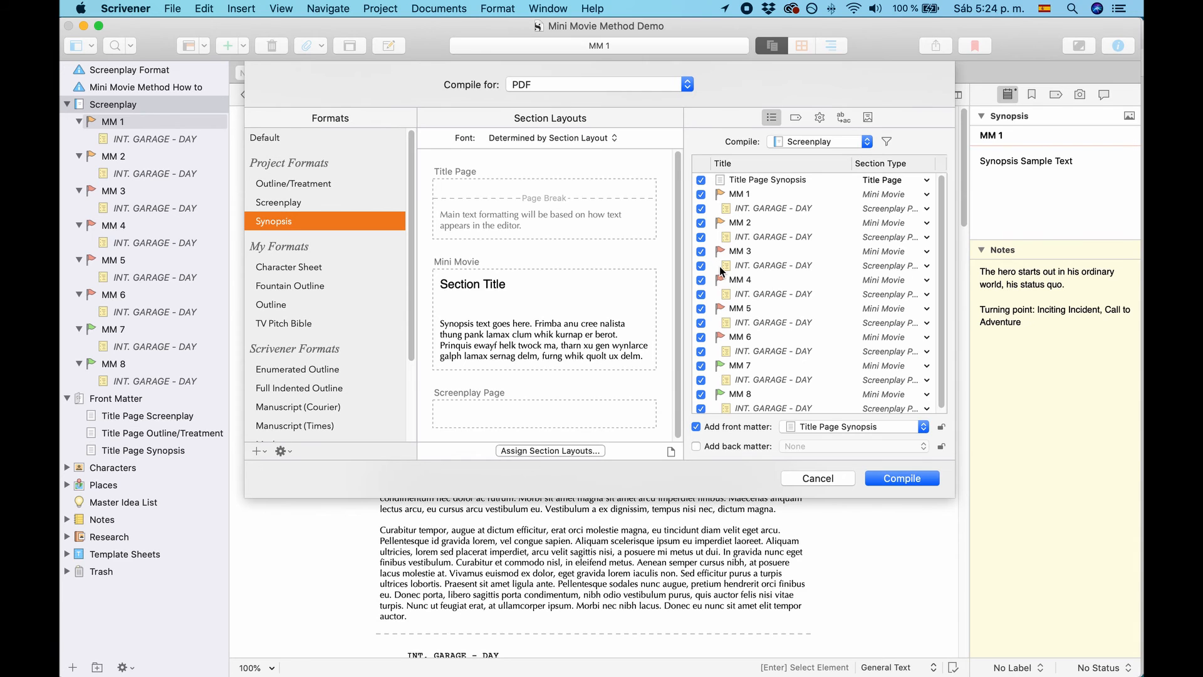
pyautogui.moveTo(731, 399)
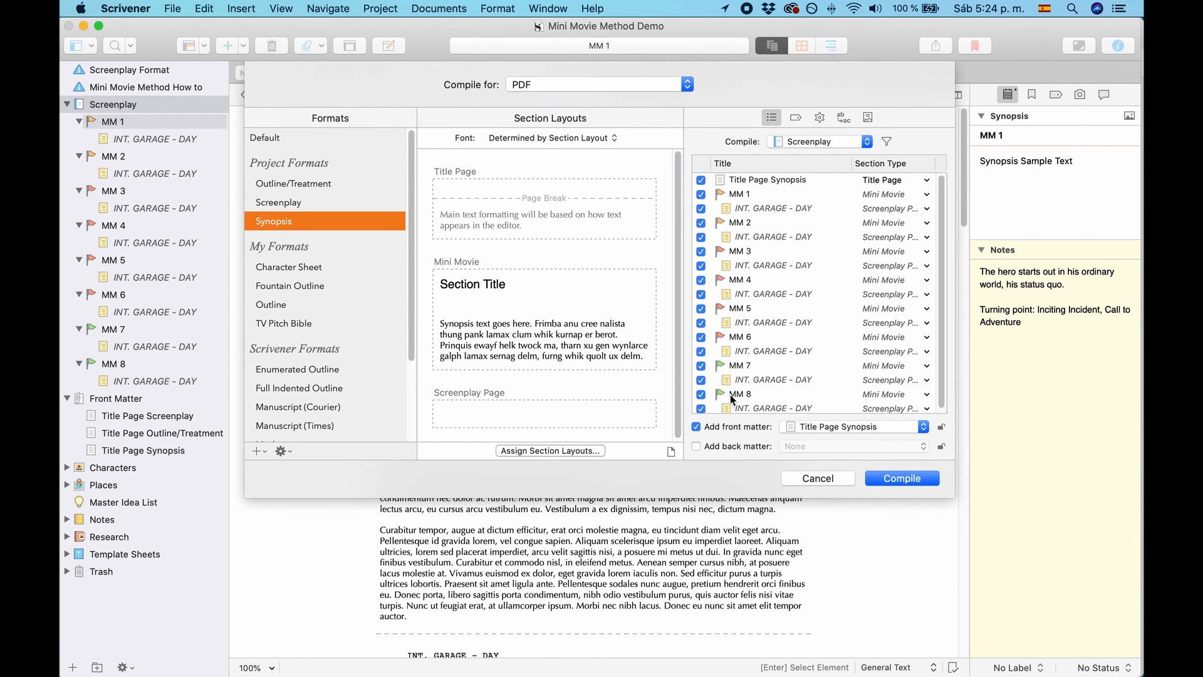
pyautogui.moveTo(777, 322)
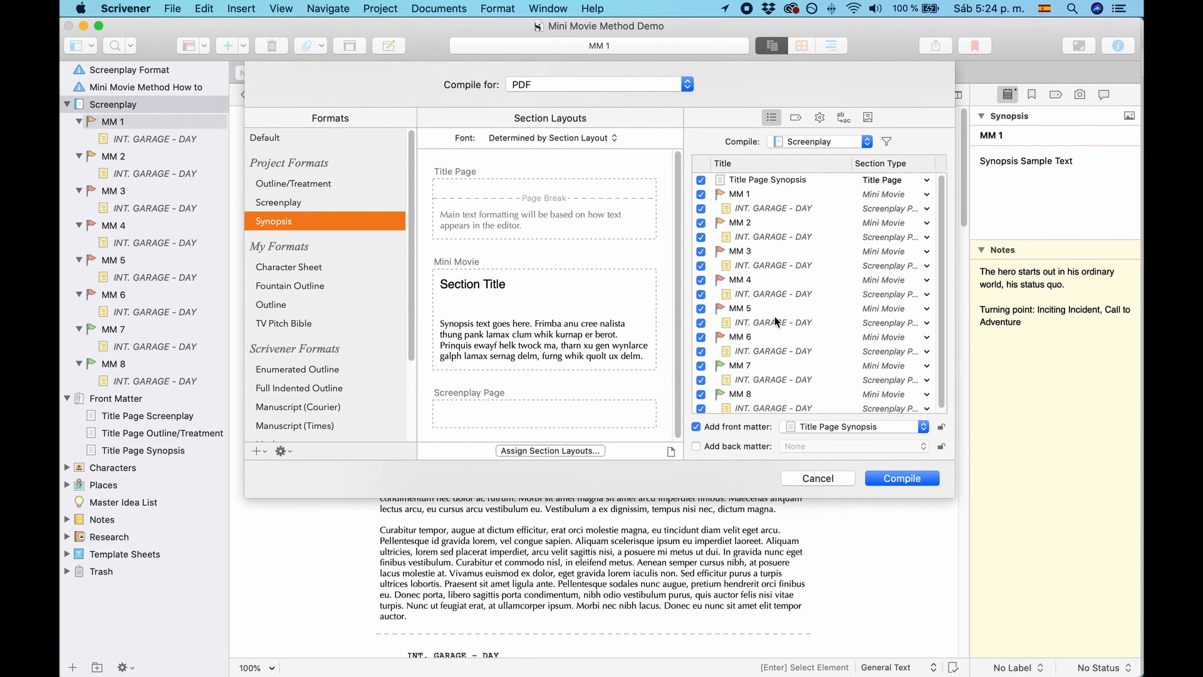
pyautogui.moveTo(380, 225)
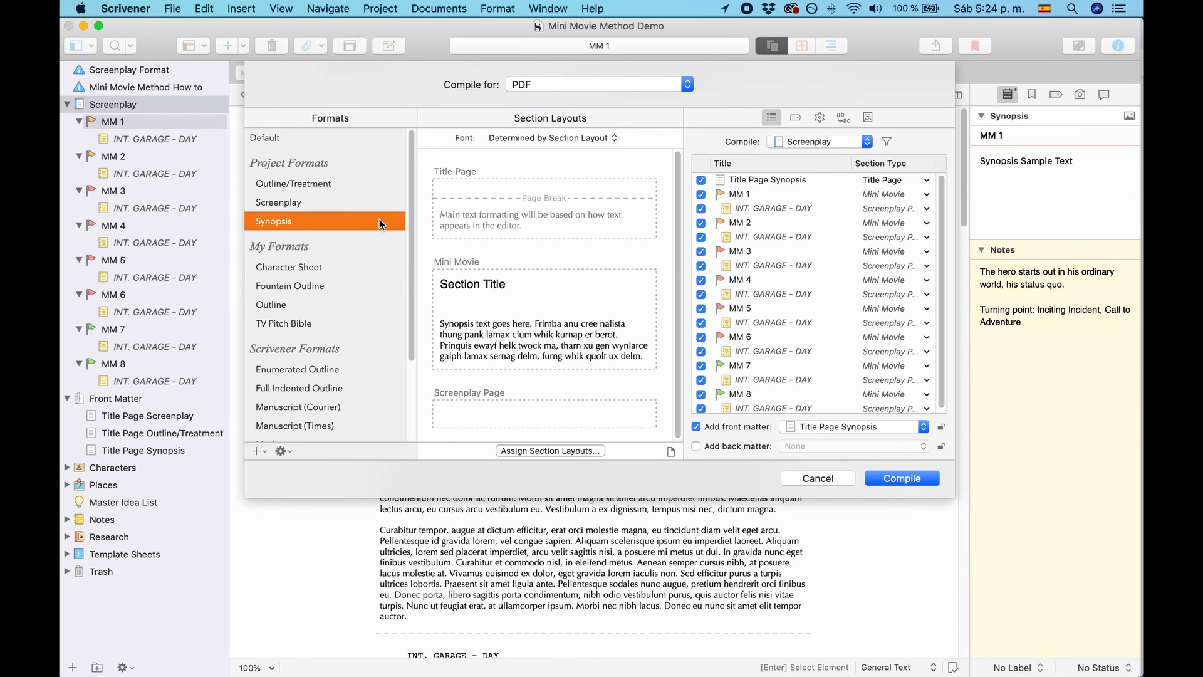
pyautogui.moveTo(321, 192)
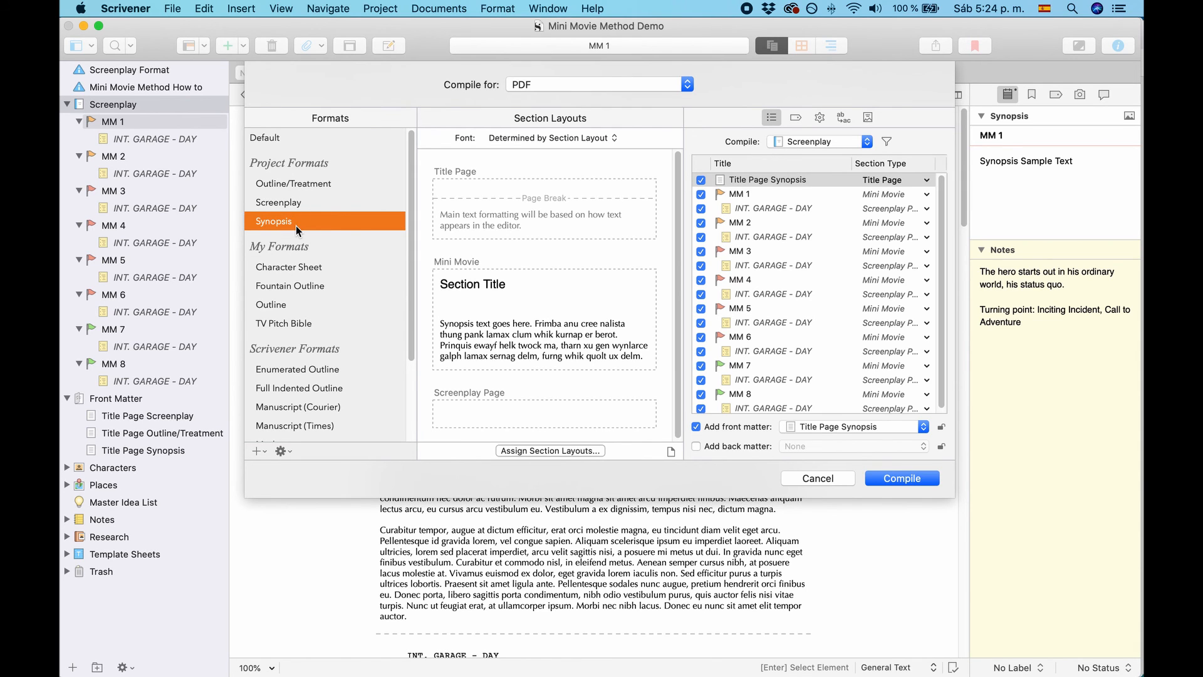
pyautogui.moveTo(567, 264)
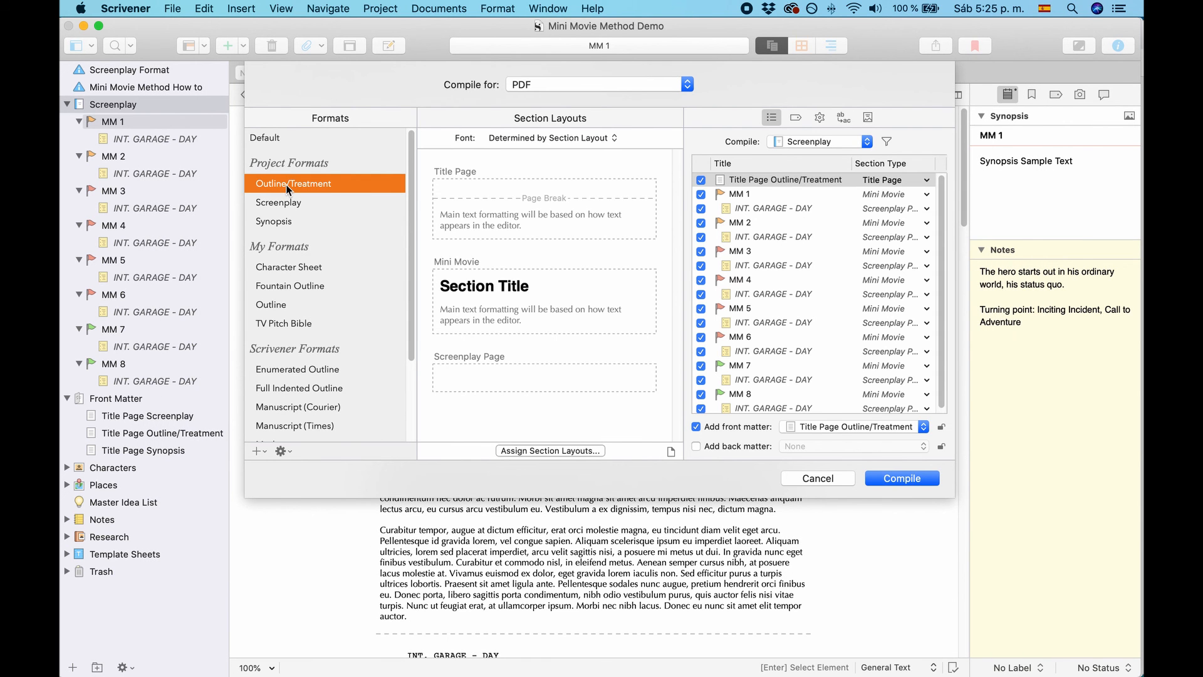
# Review the Outline/Treatment format's options, then cancel the Compile window without compiling
pyautogui.rightClick(294, 183)
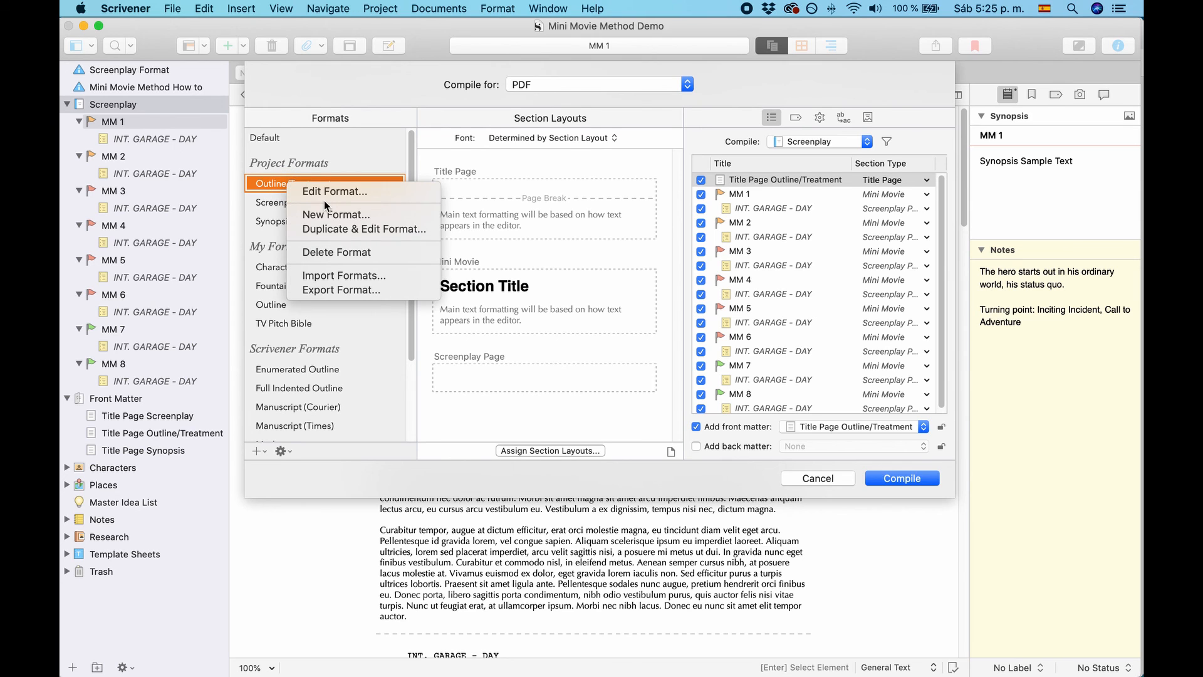
pyautogui.moveTo(377, 238)
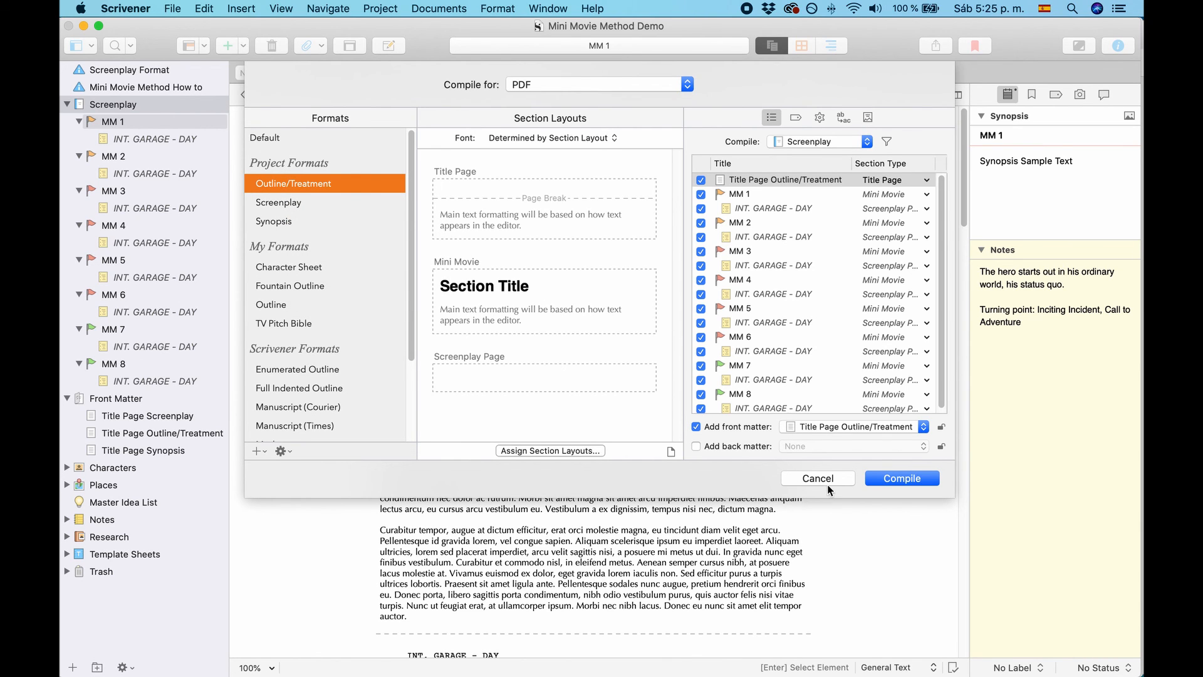
pyautogui.moveTo(818, 477)
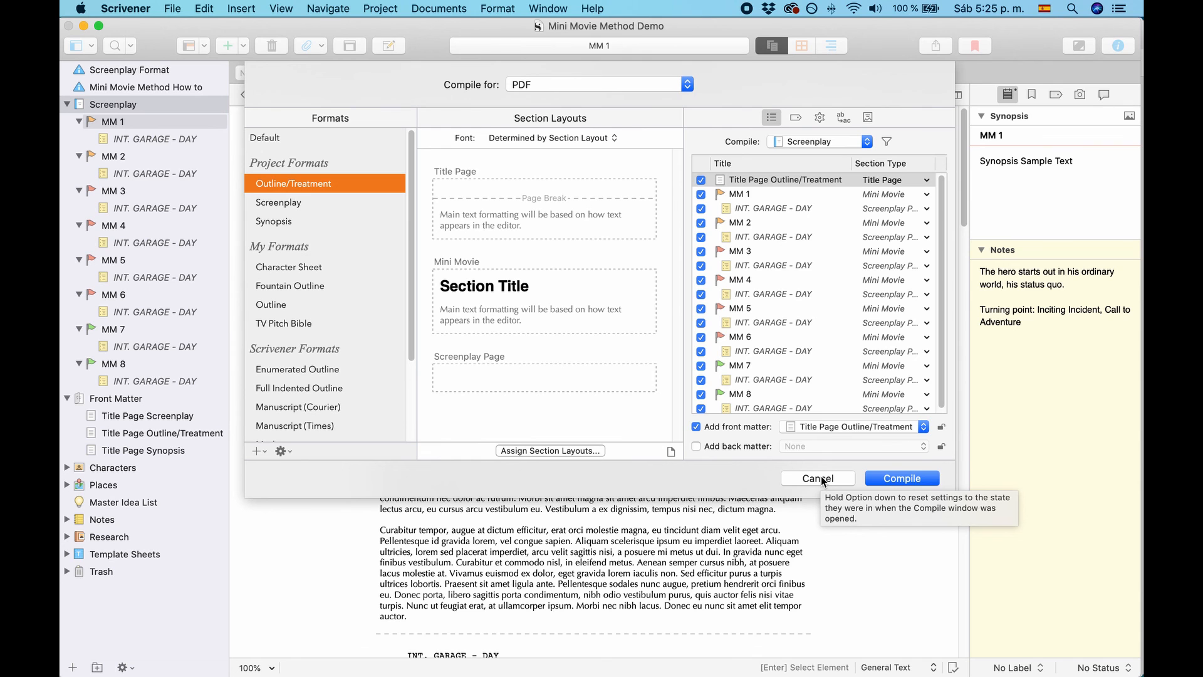
pyautogui.click(816, 478)
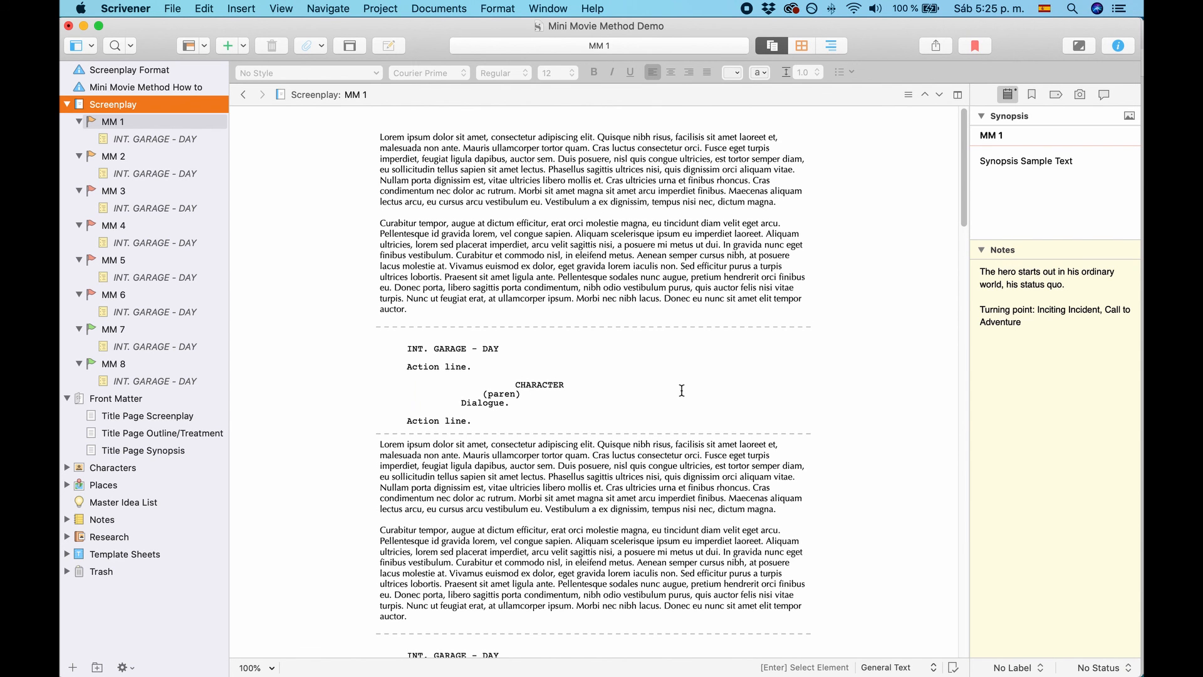